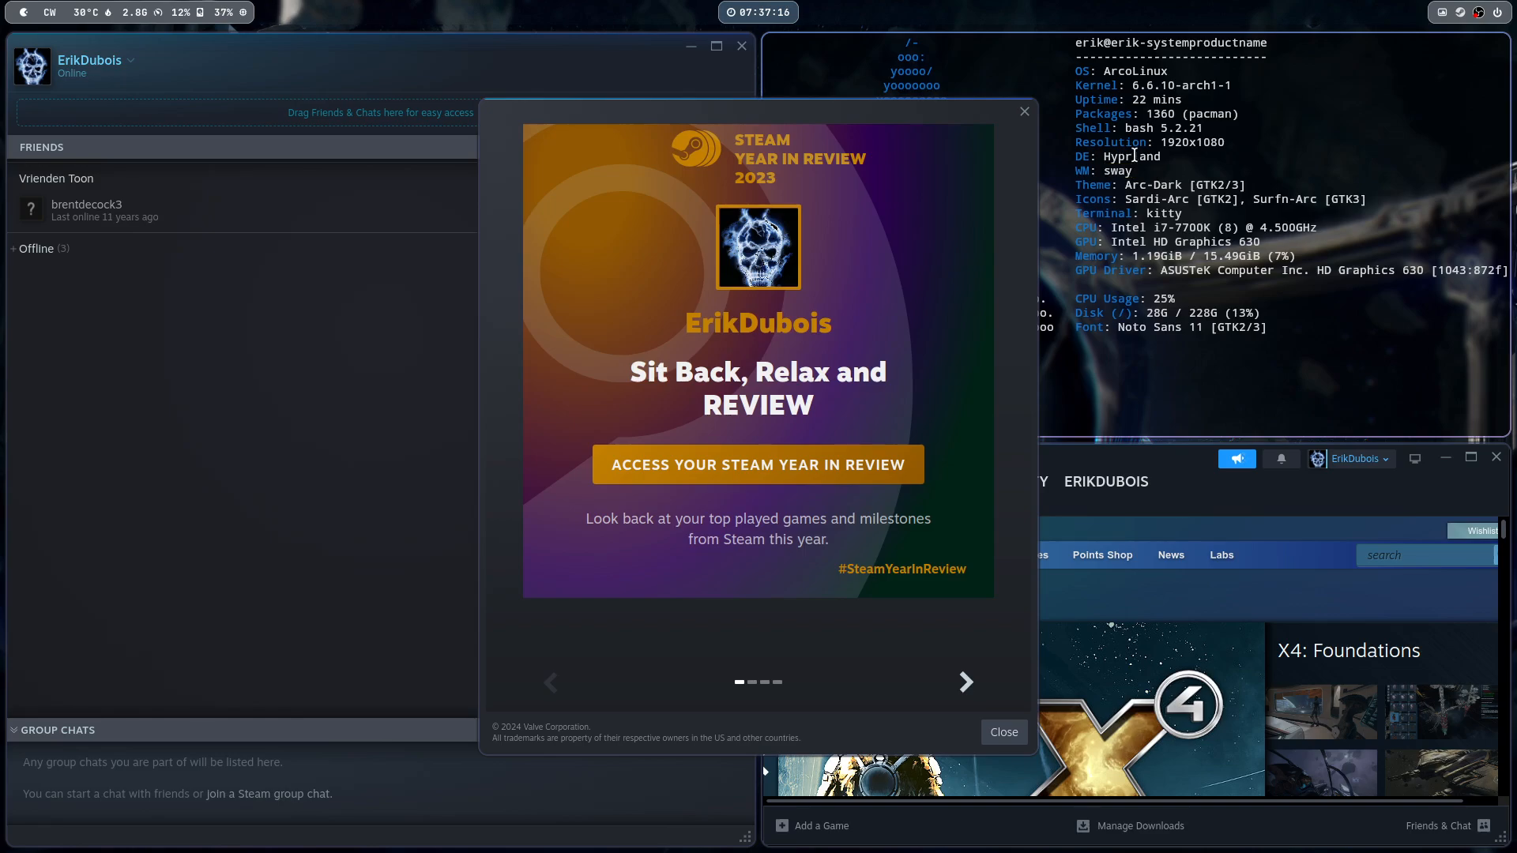
Highlight Hyprland in the terminal output and close Steam's 2023 Year in Review popup
double_click(1132, 156)
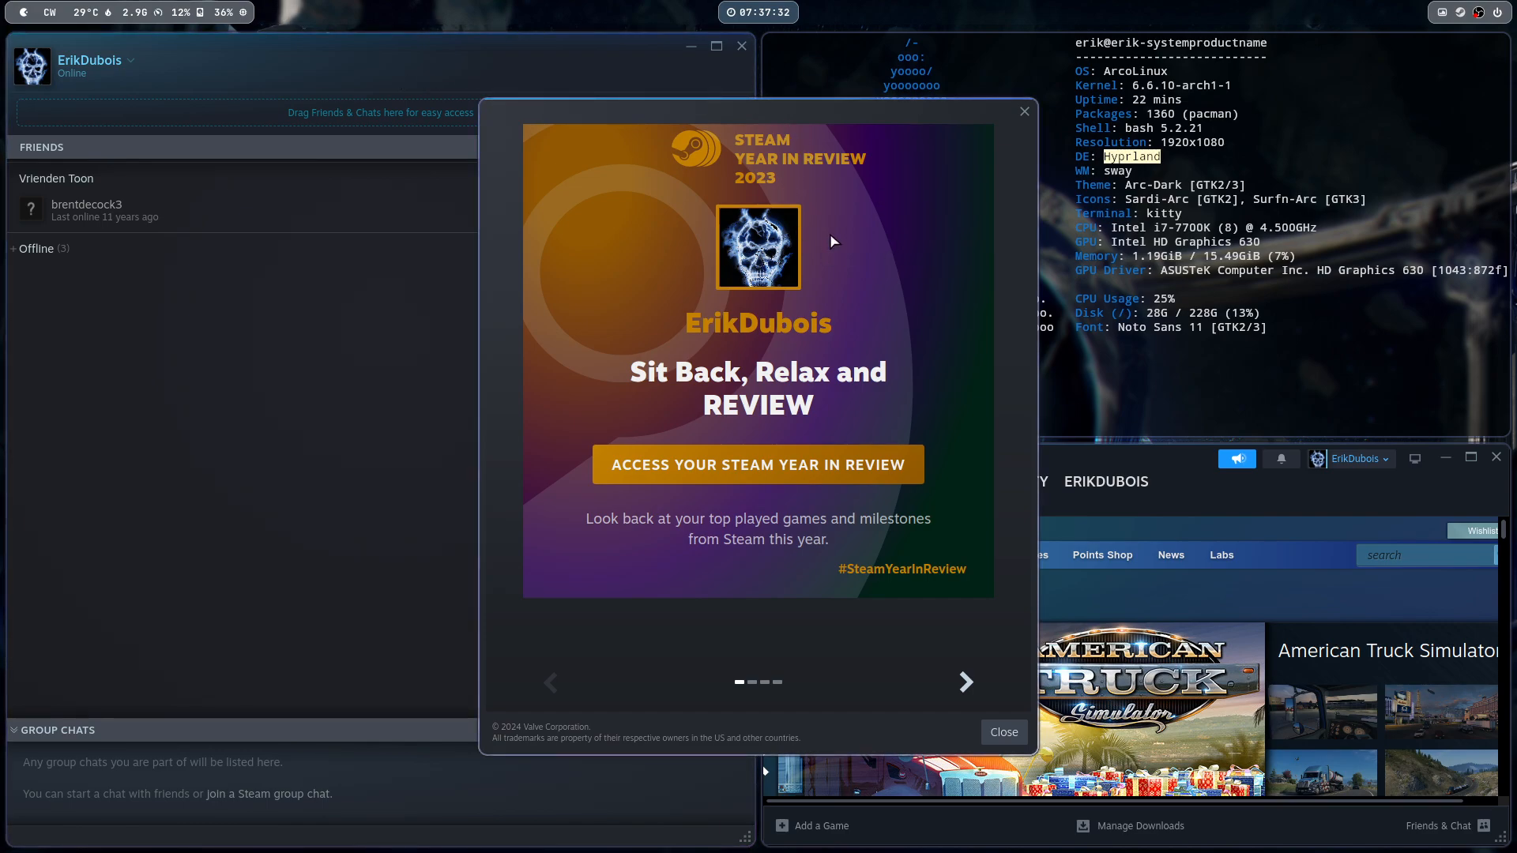
click(1003, 732)
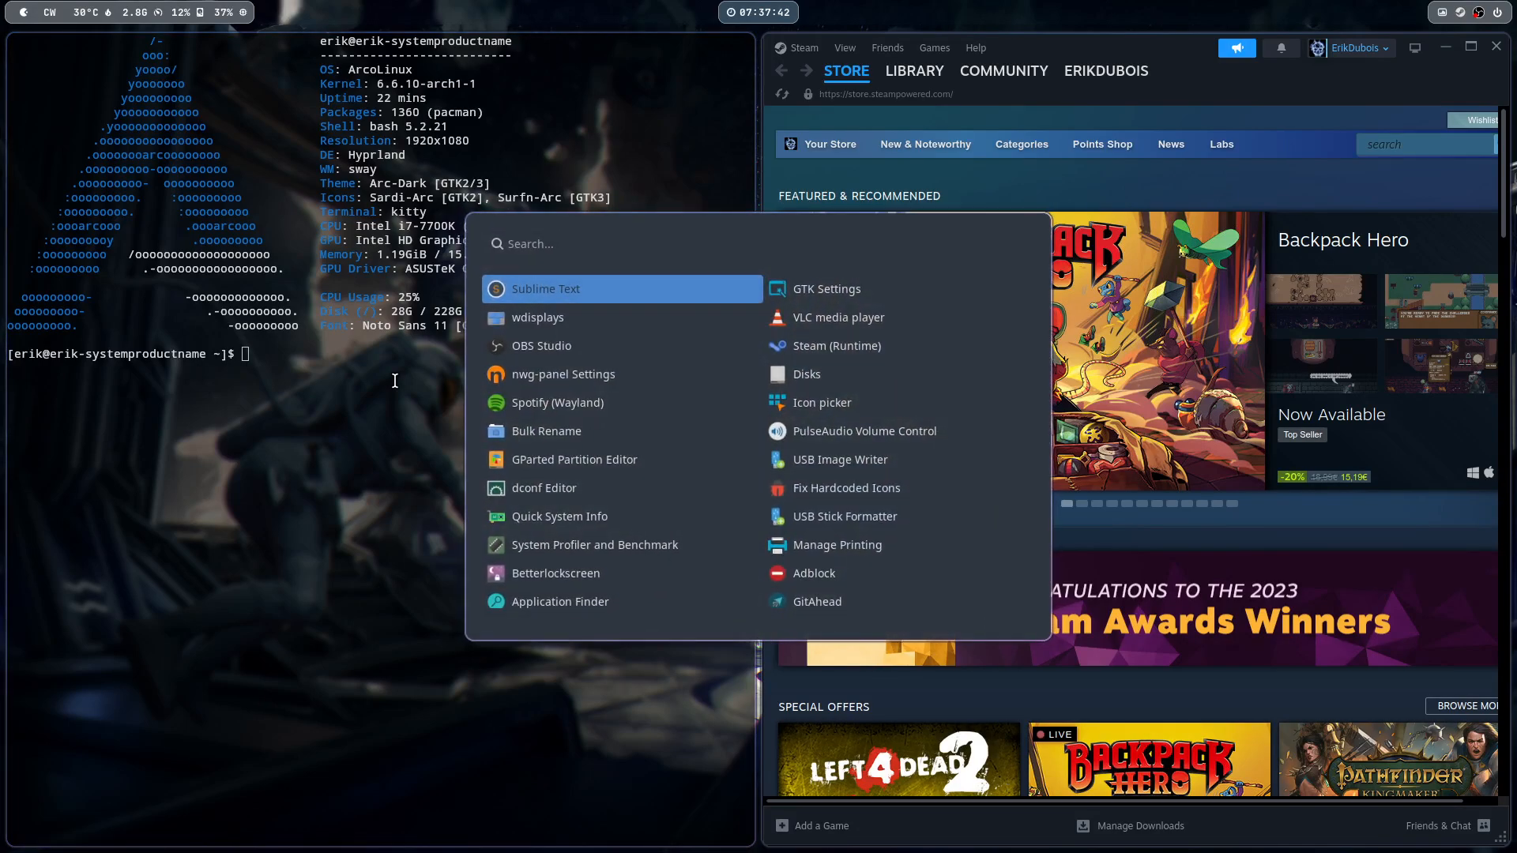
Bring up Steam via the launcher ('st') and maximize the store window to full screen
text(st)
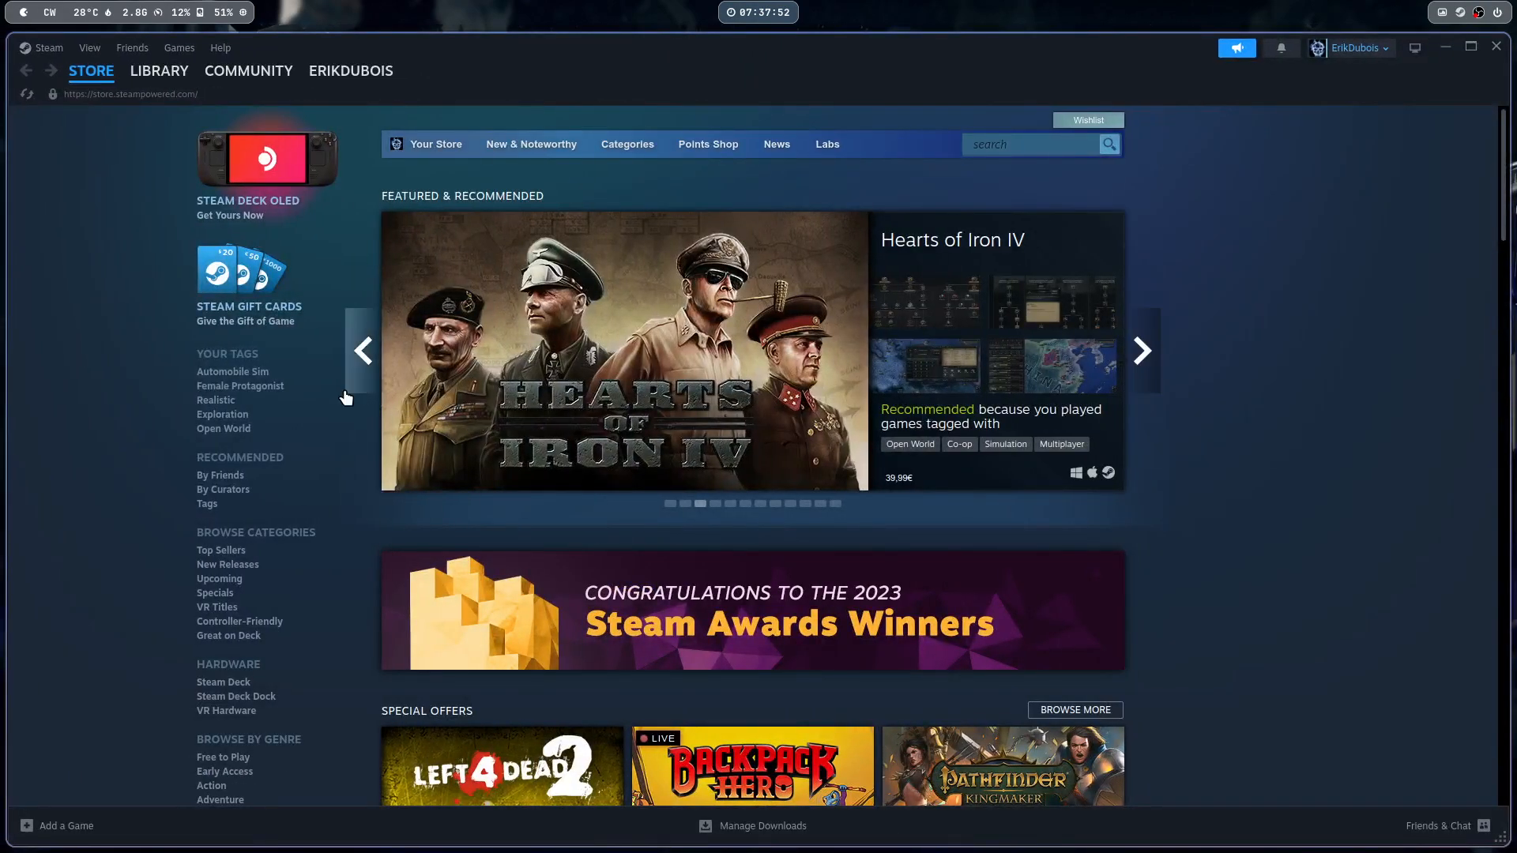
mouse_move(223, 290)
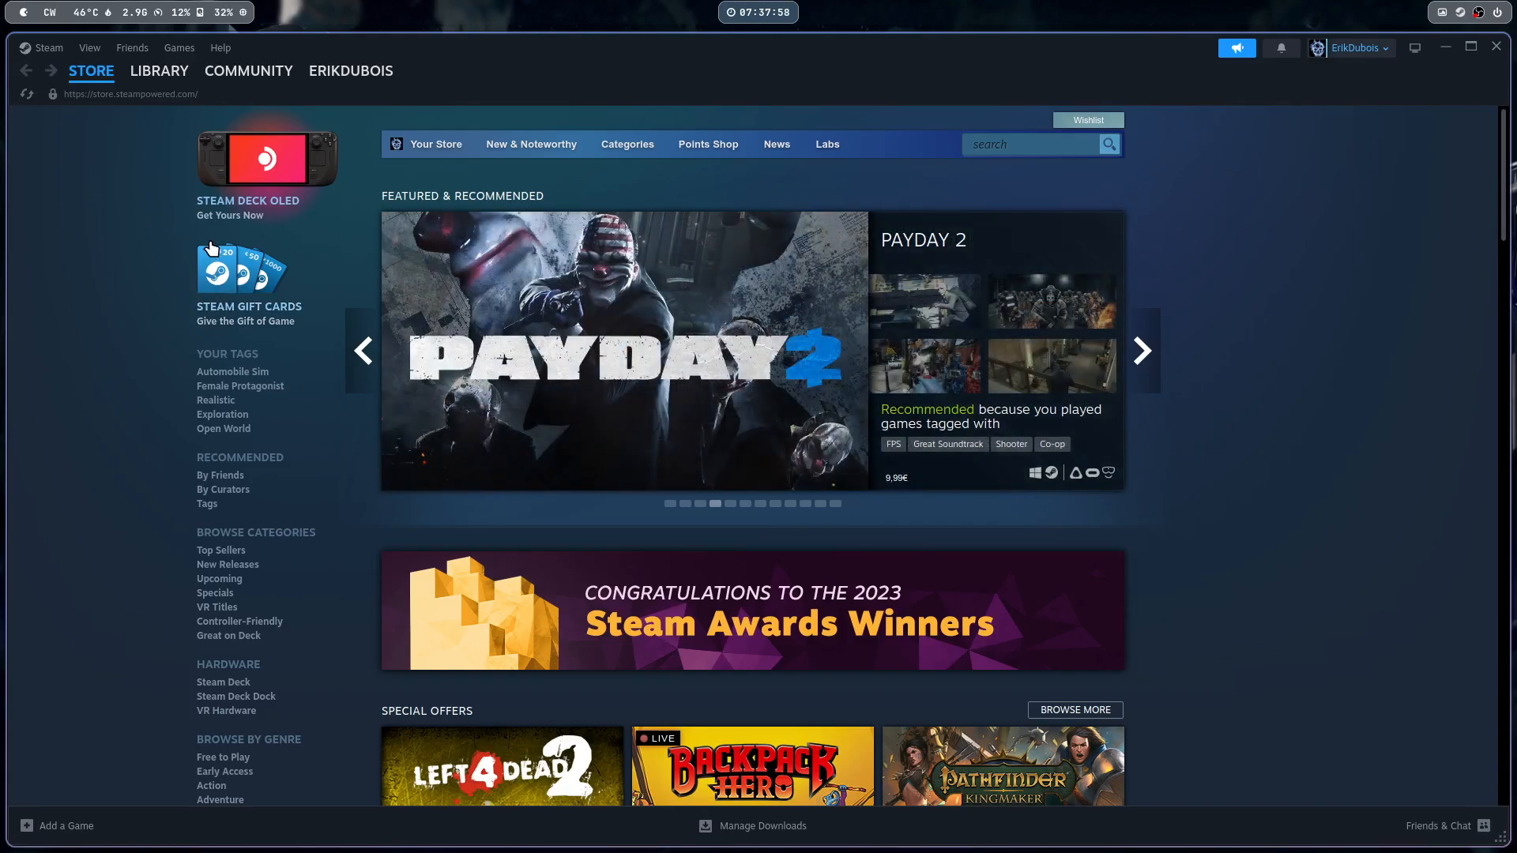
mouse_move(158, 80)
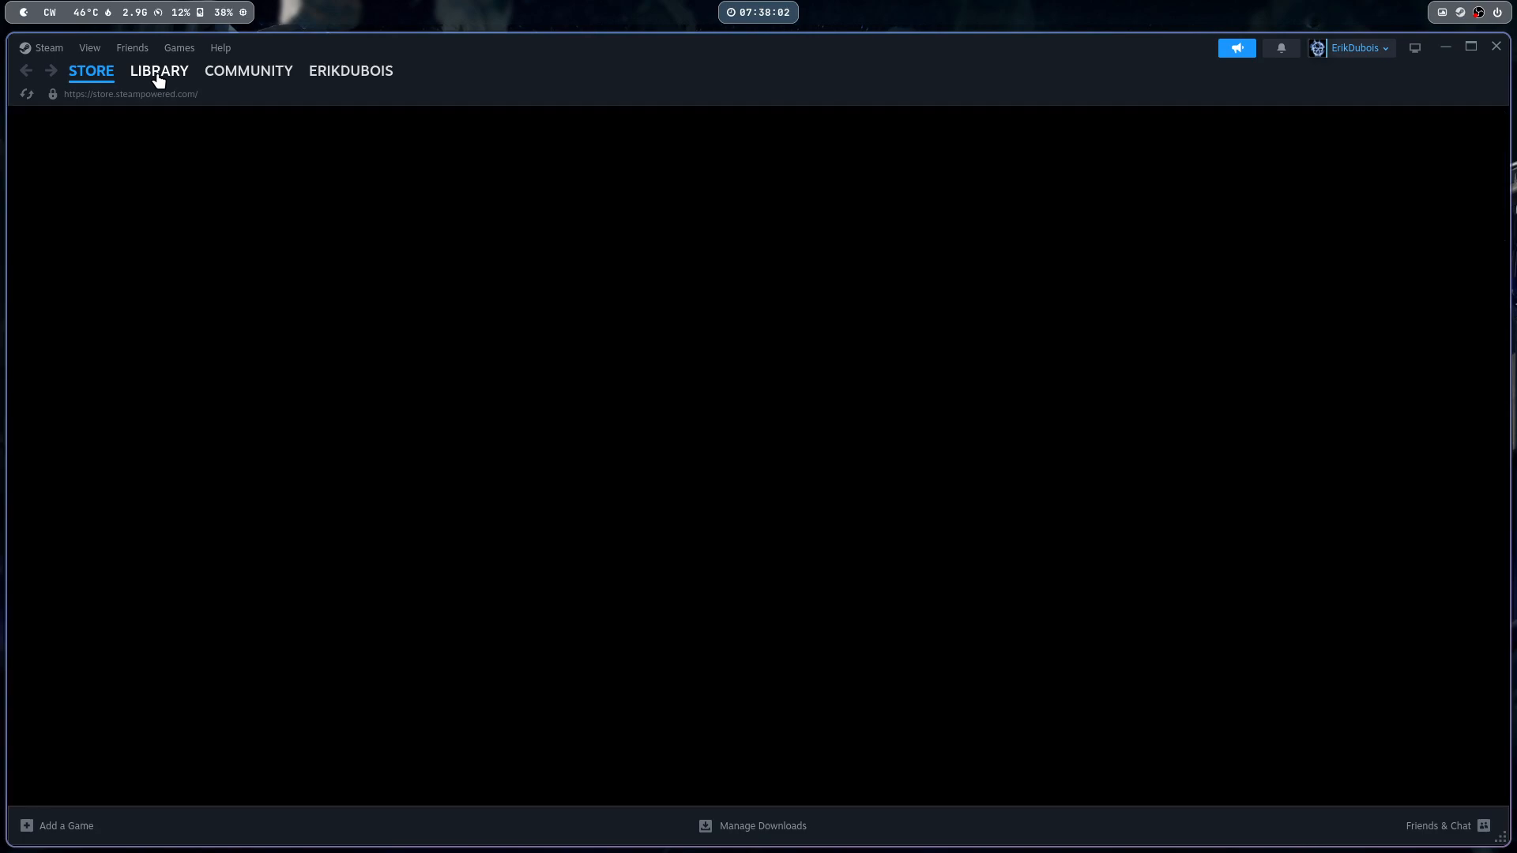
Select Terraria in the Steam library and confirm installing it to the local drive
click(159, 70)
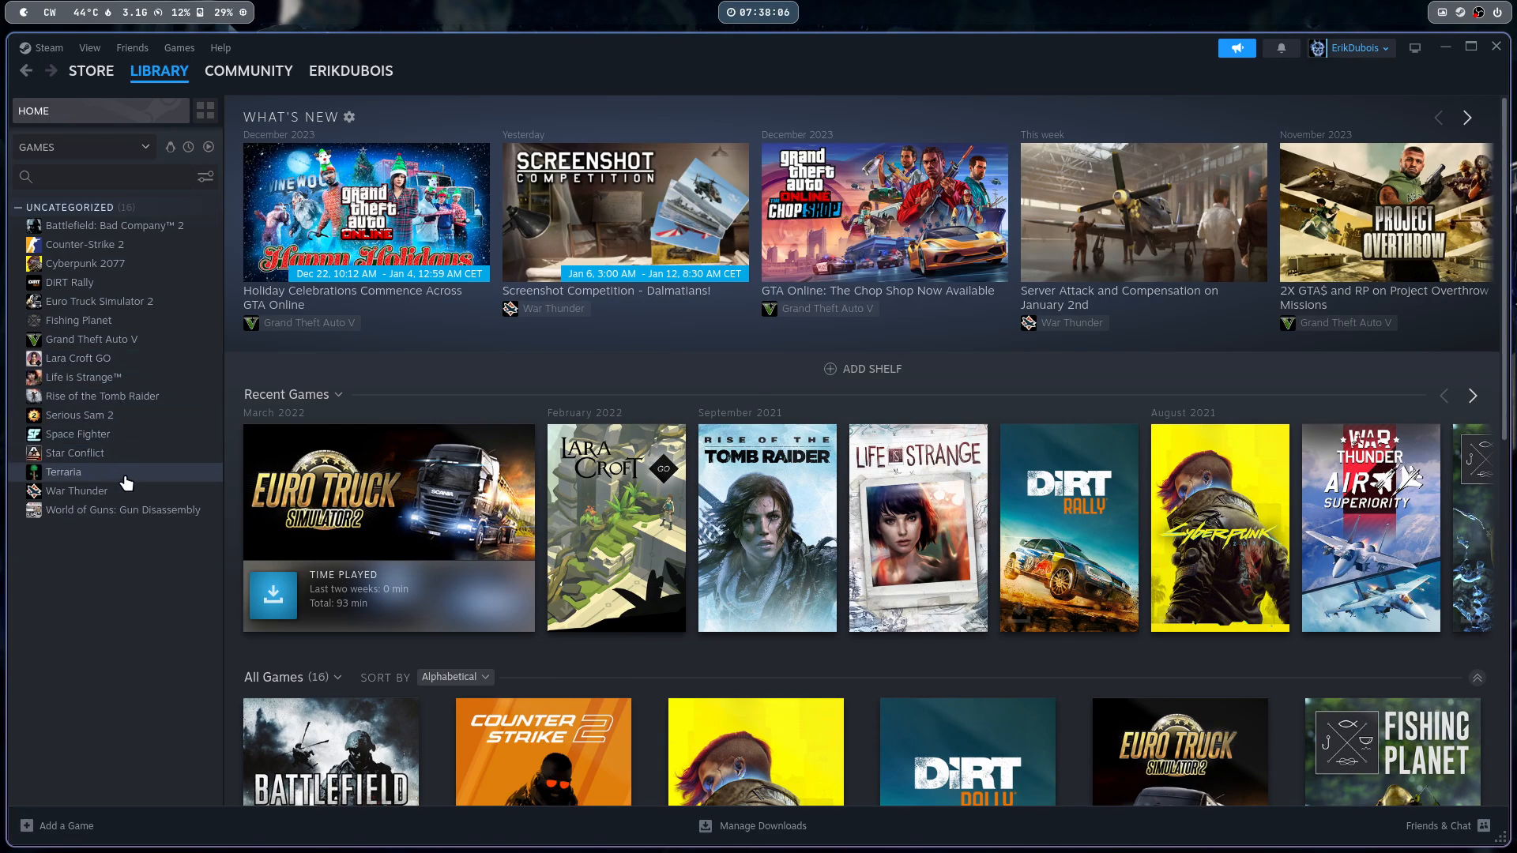
click(64, 472)
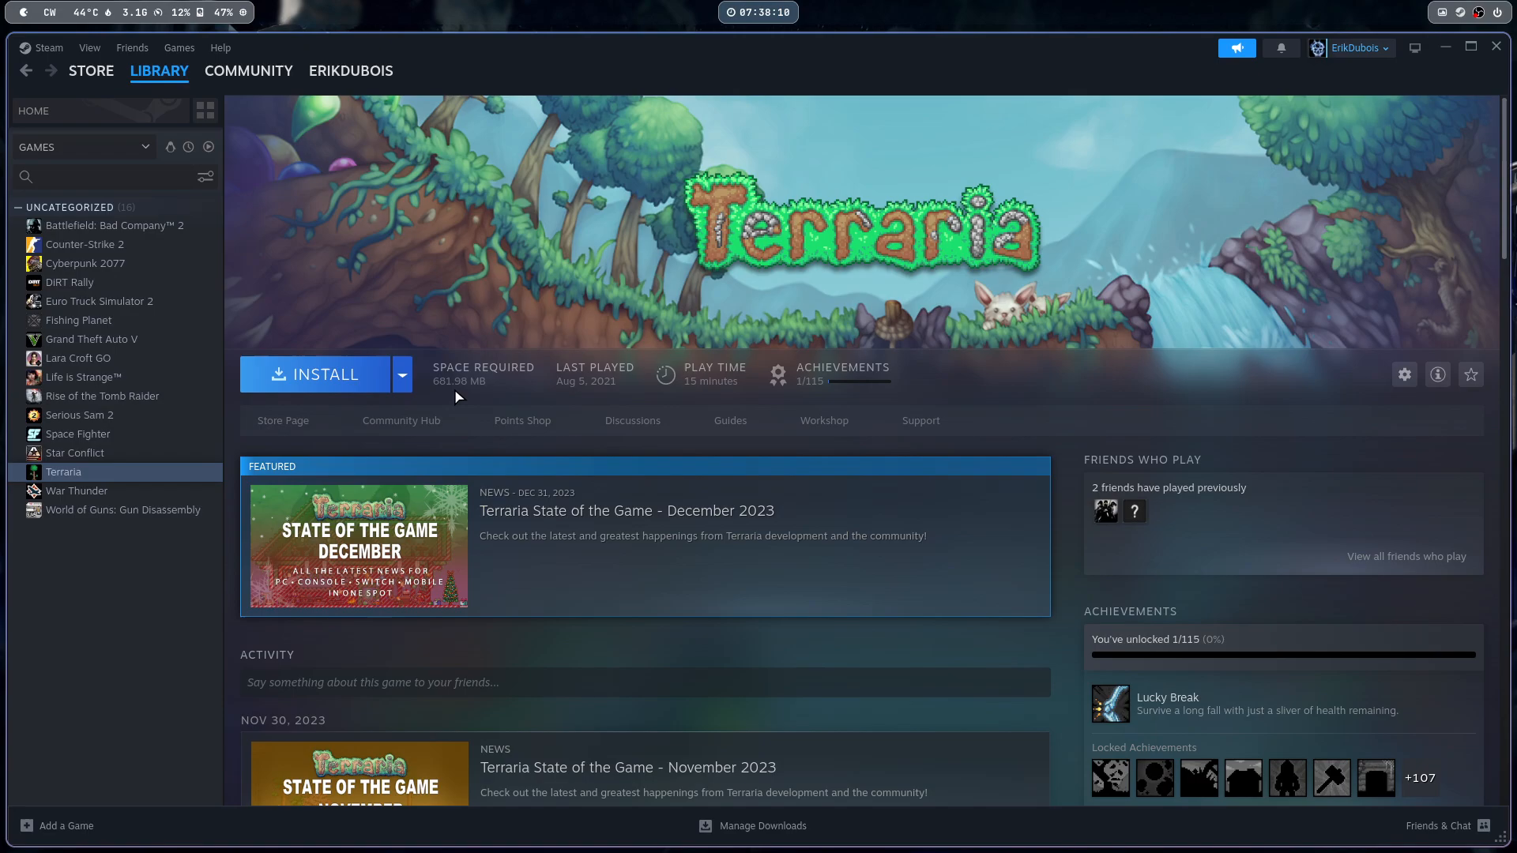
click(319, 375)
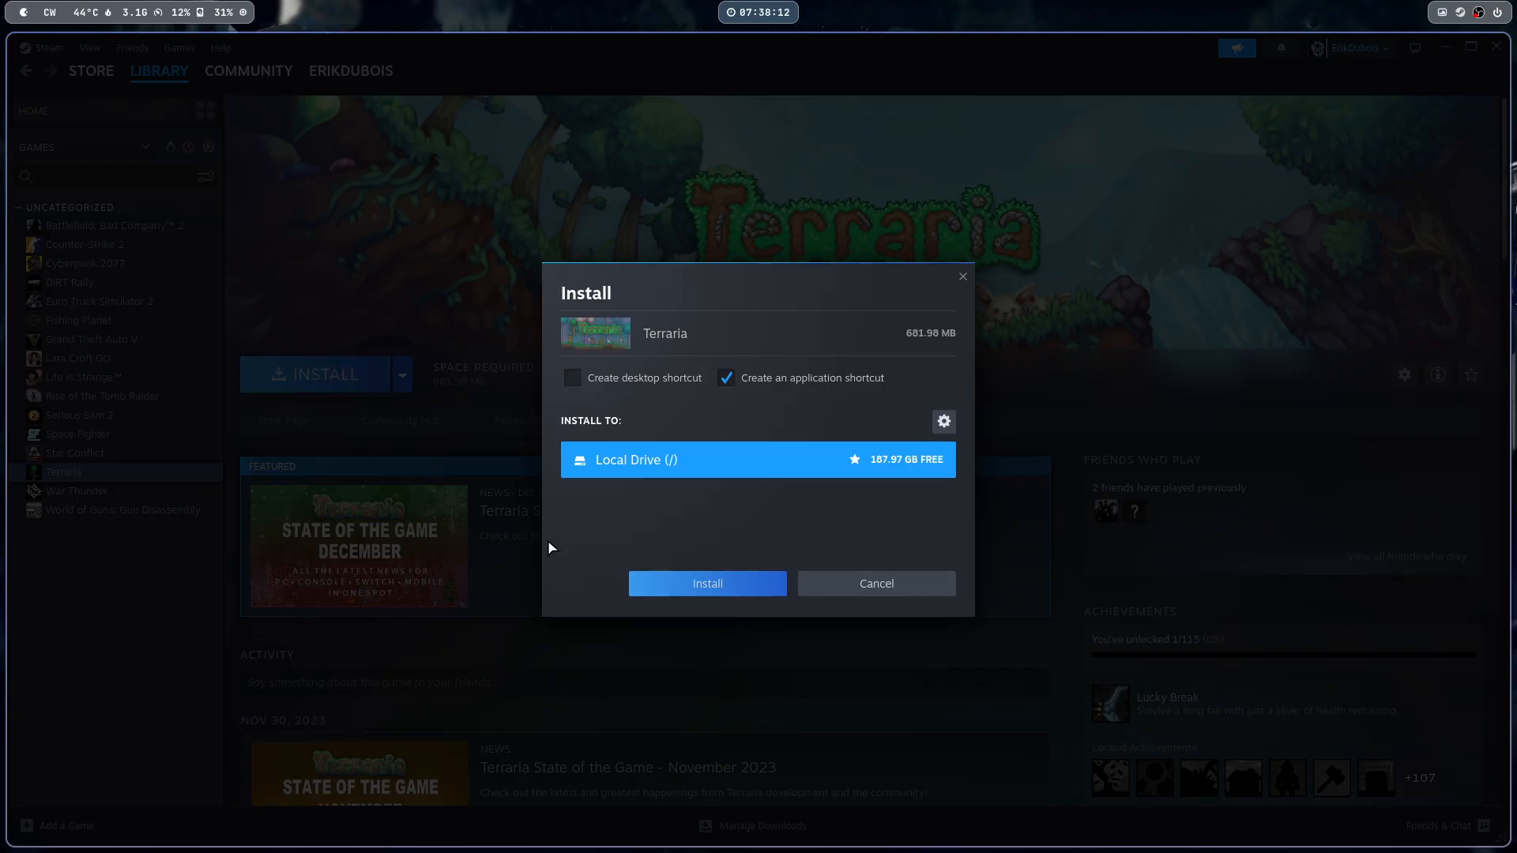
click(707, 583)
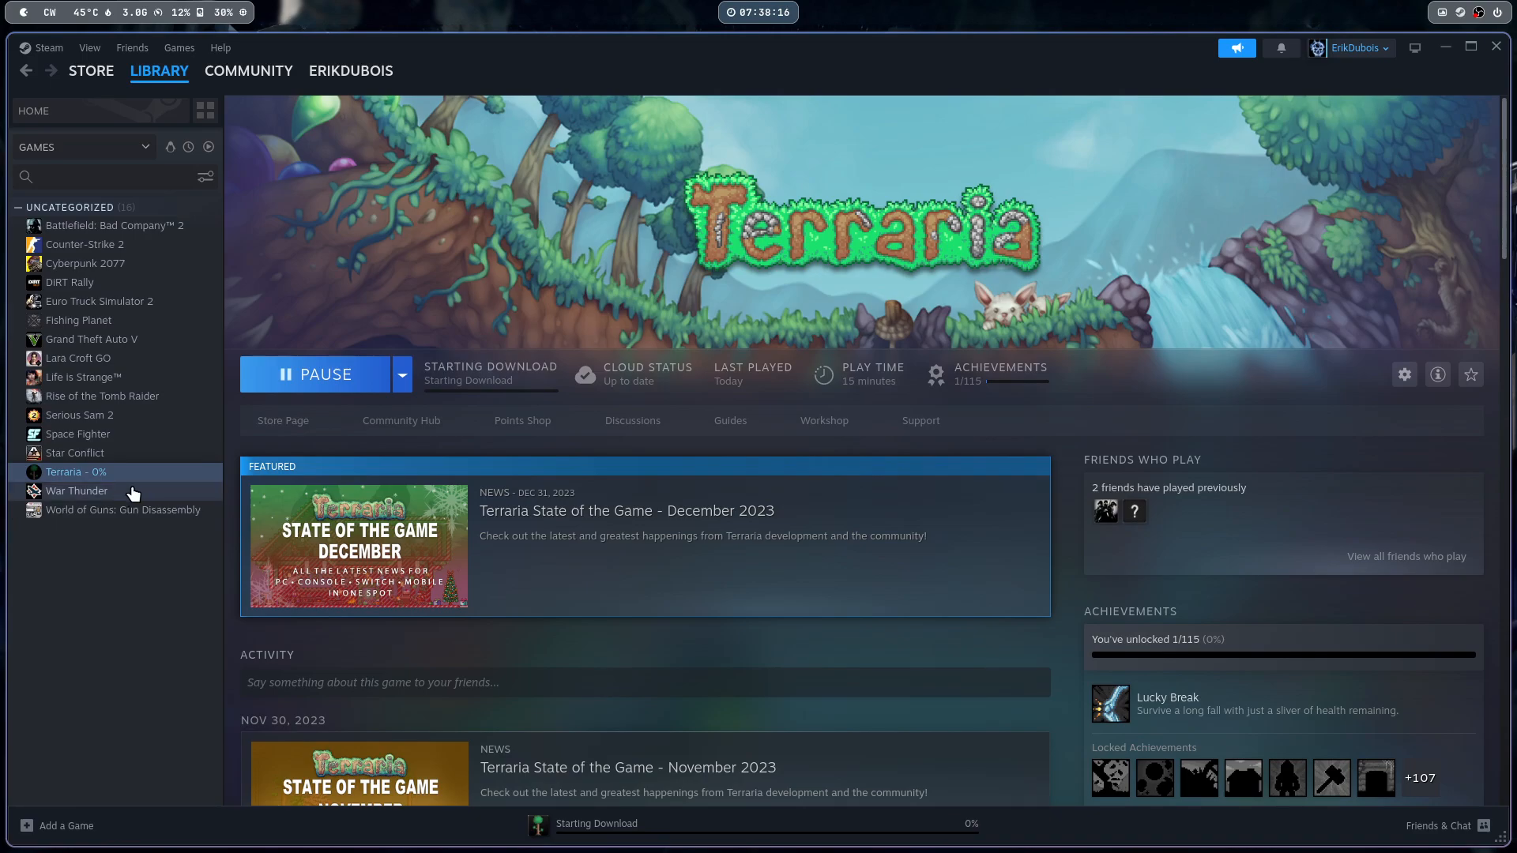
Browse library game pages from War Thunder through Serious Sam 2, Tomb Raider, to Grand Theft Auto V
click(77, 491)
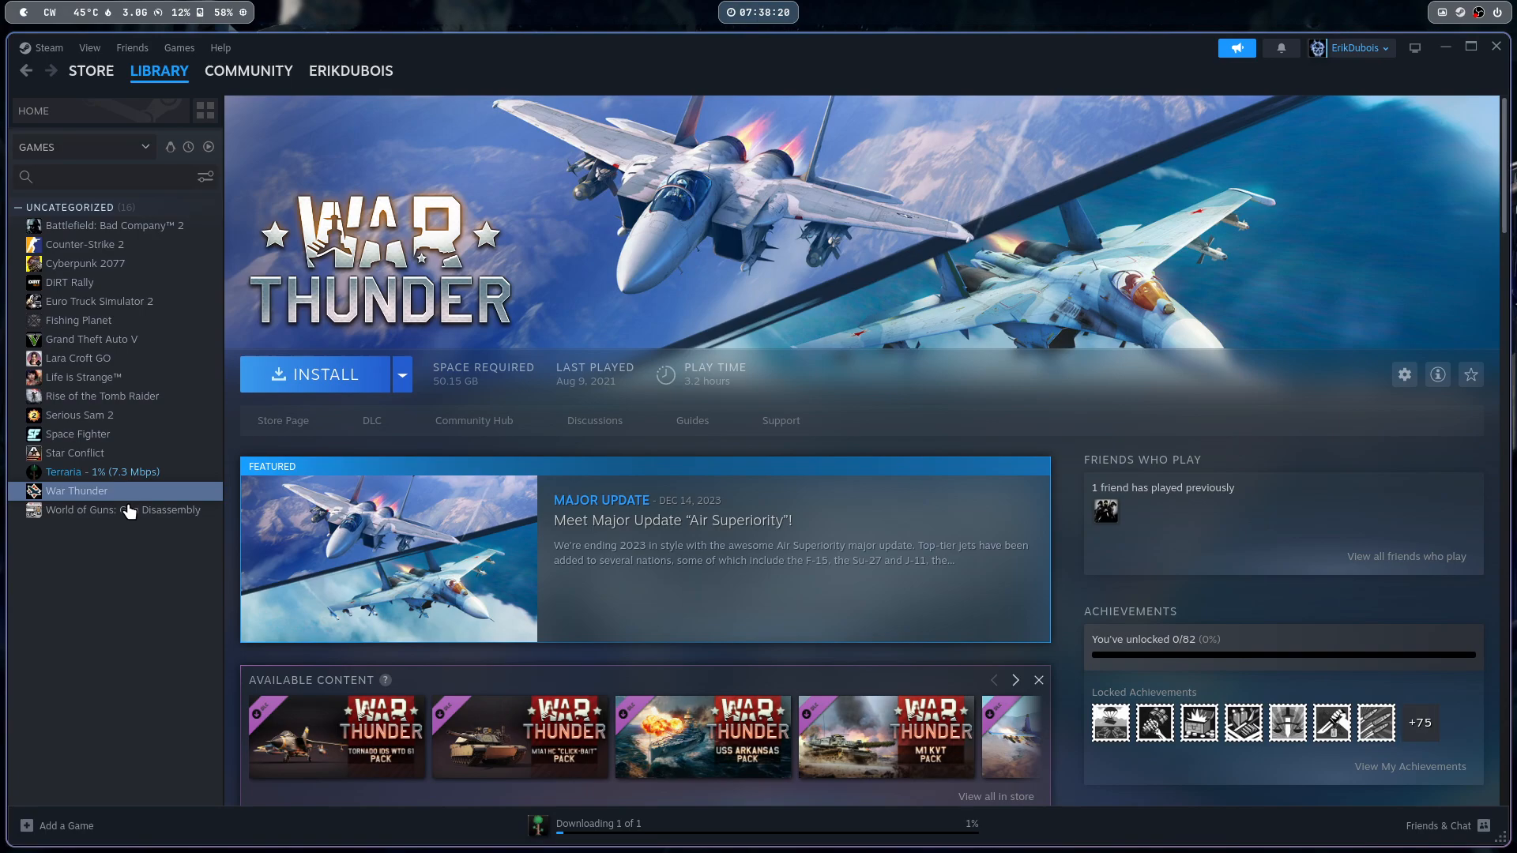
click(123, 510)
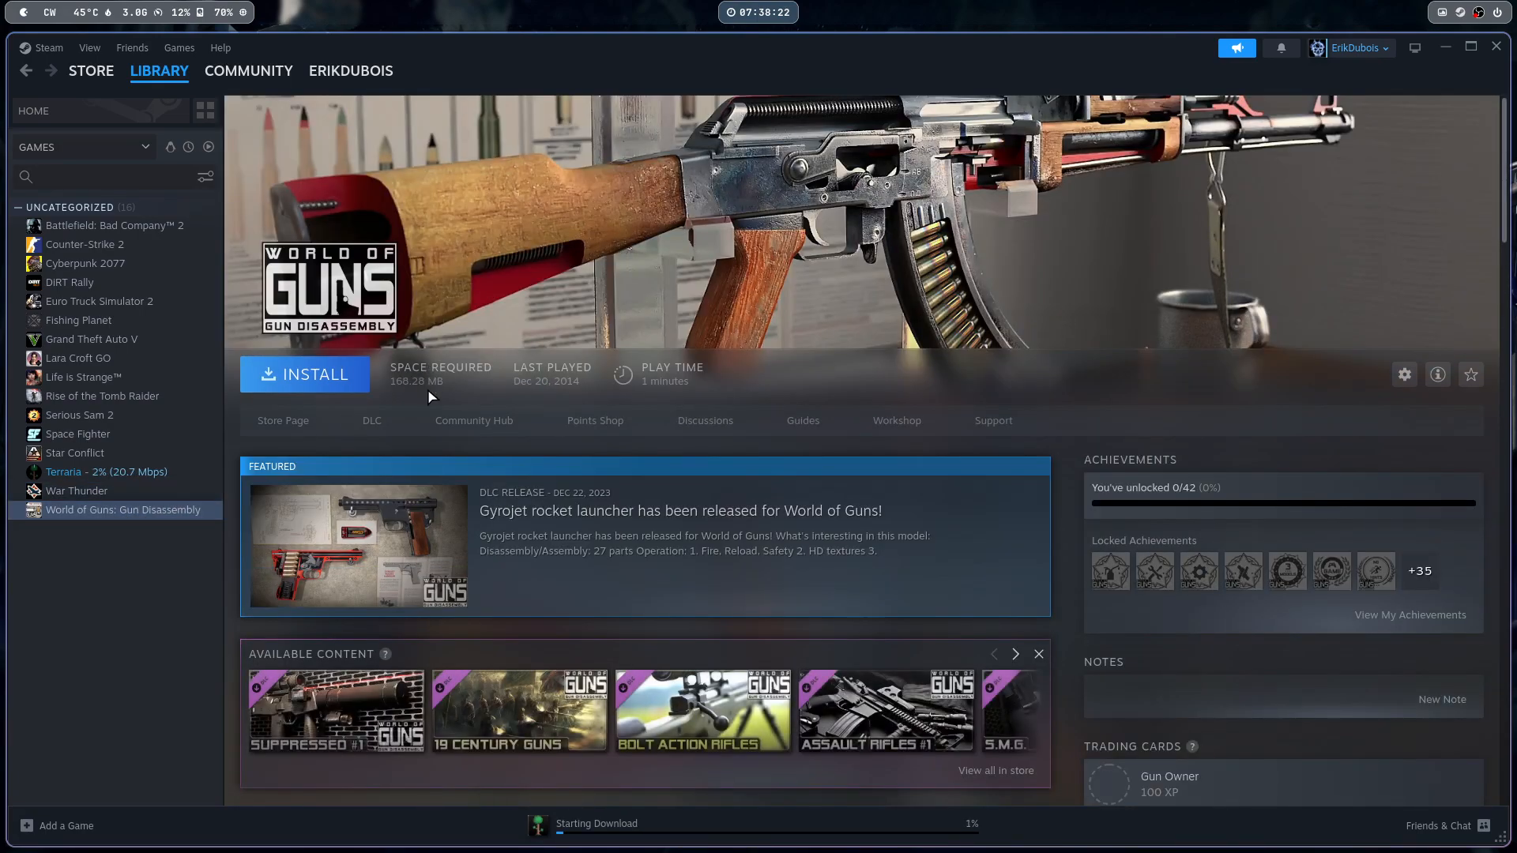
click(75, 452)
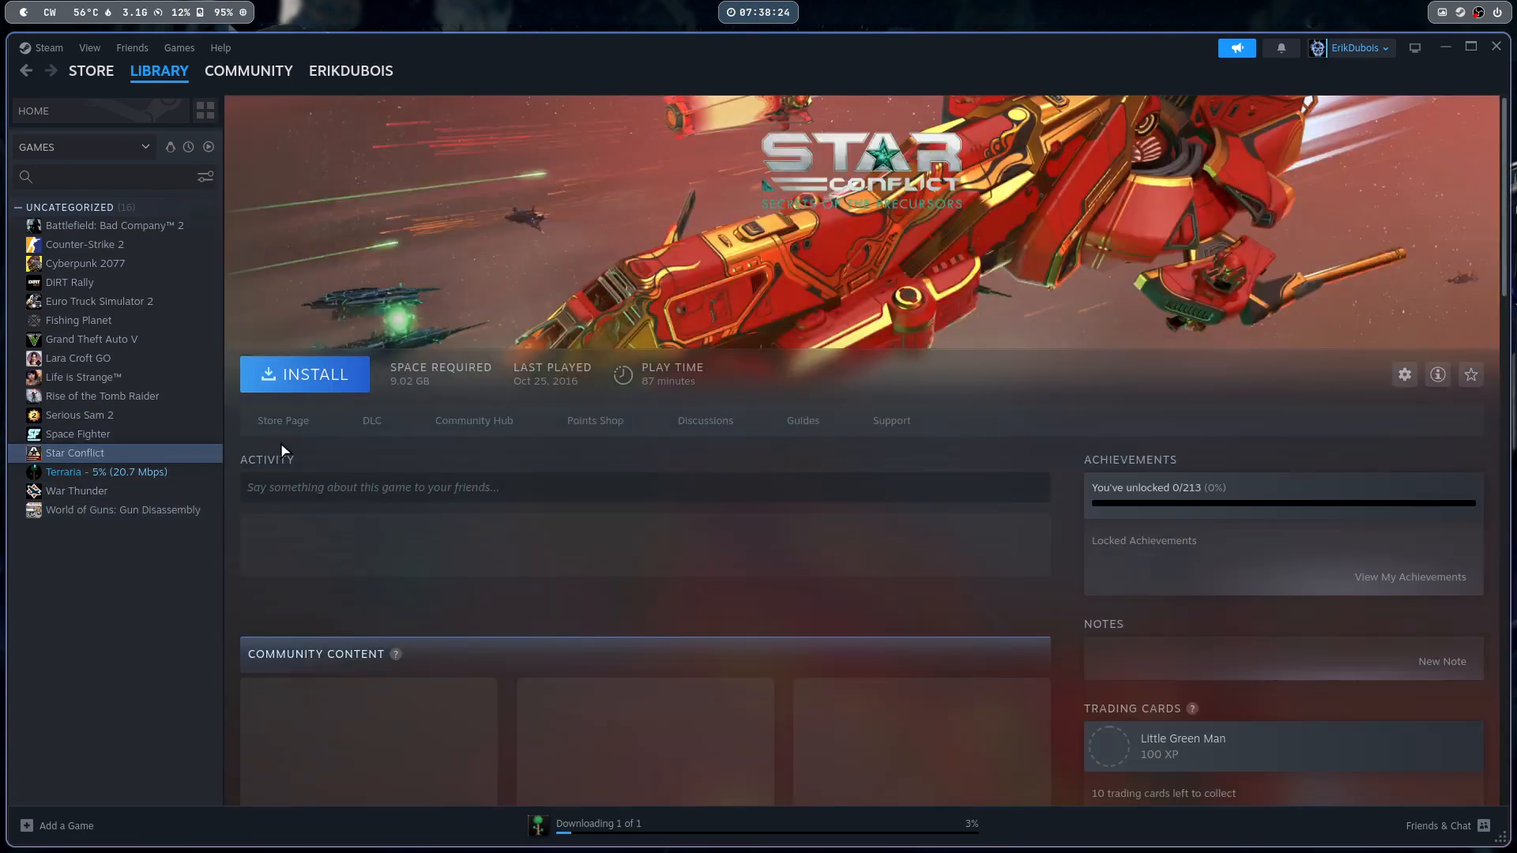
click(77, 434)
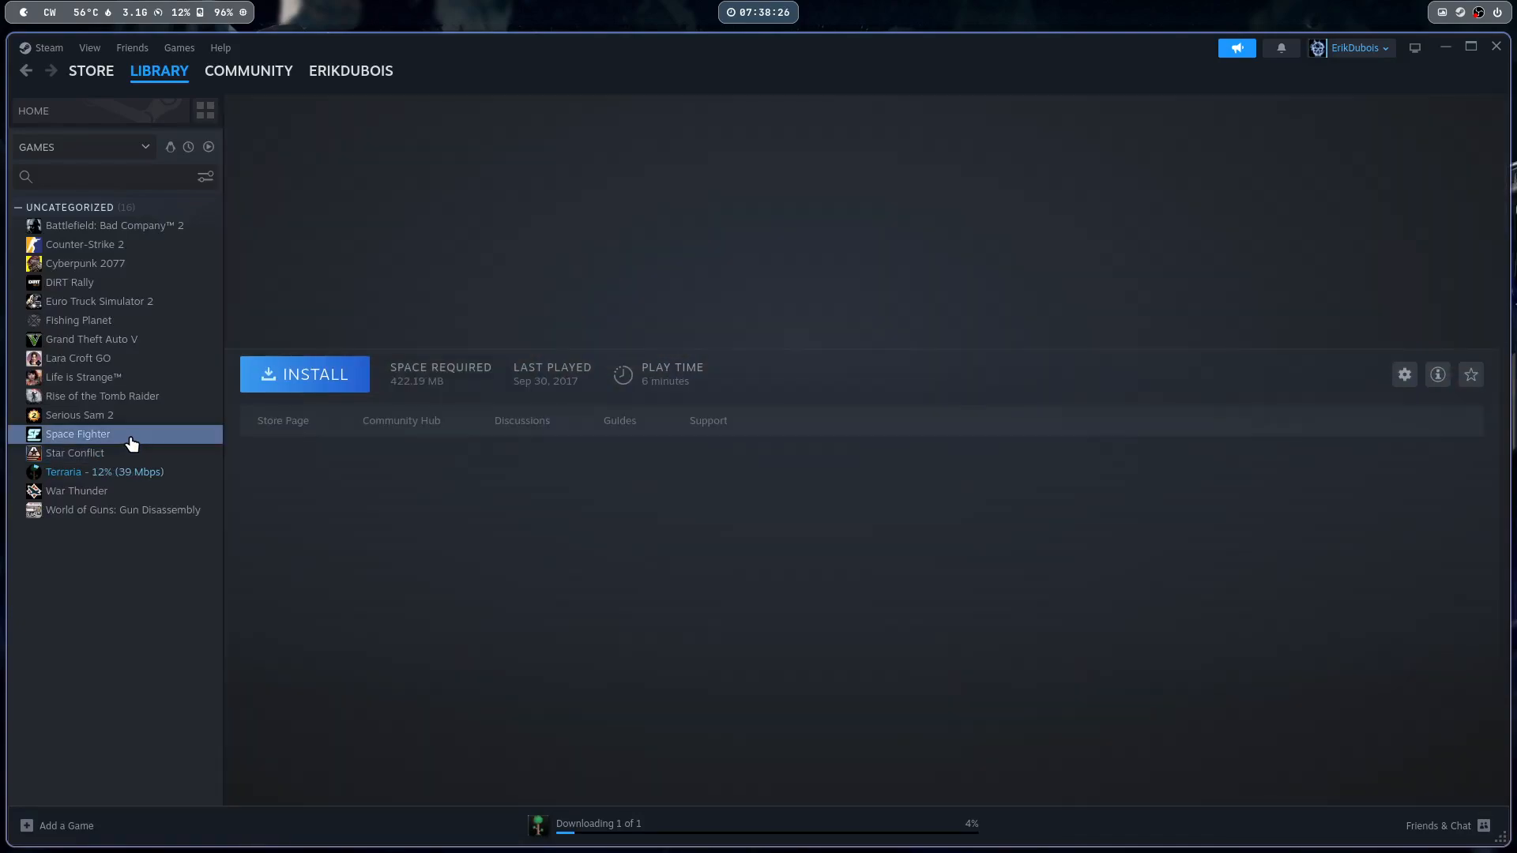
click(77, 434)
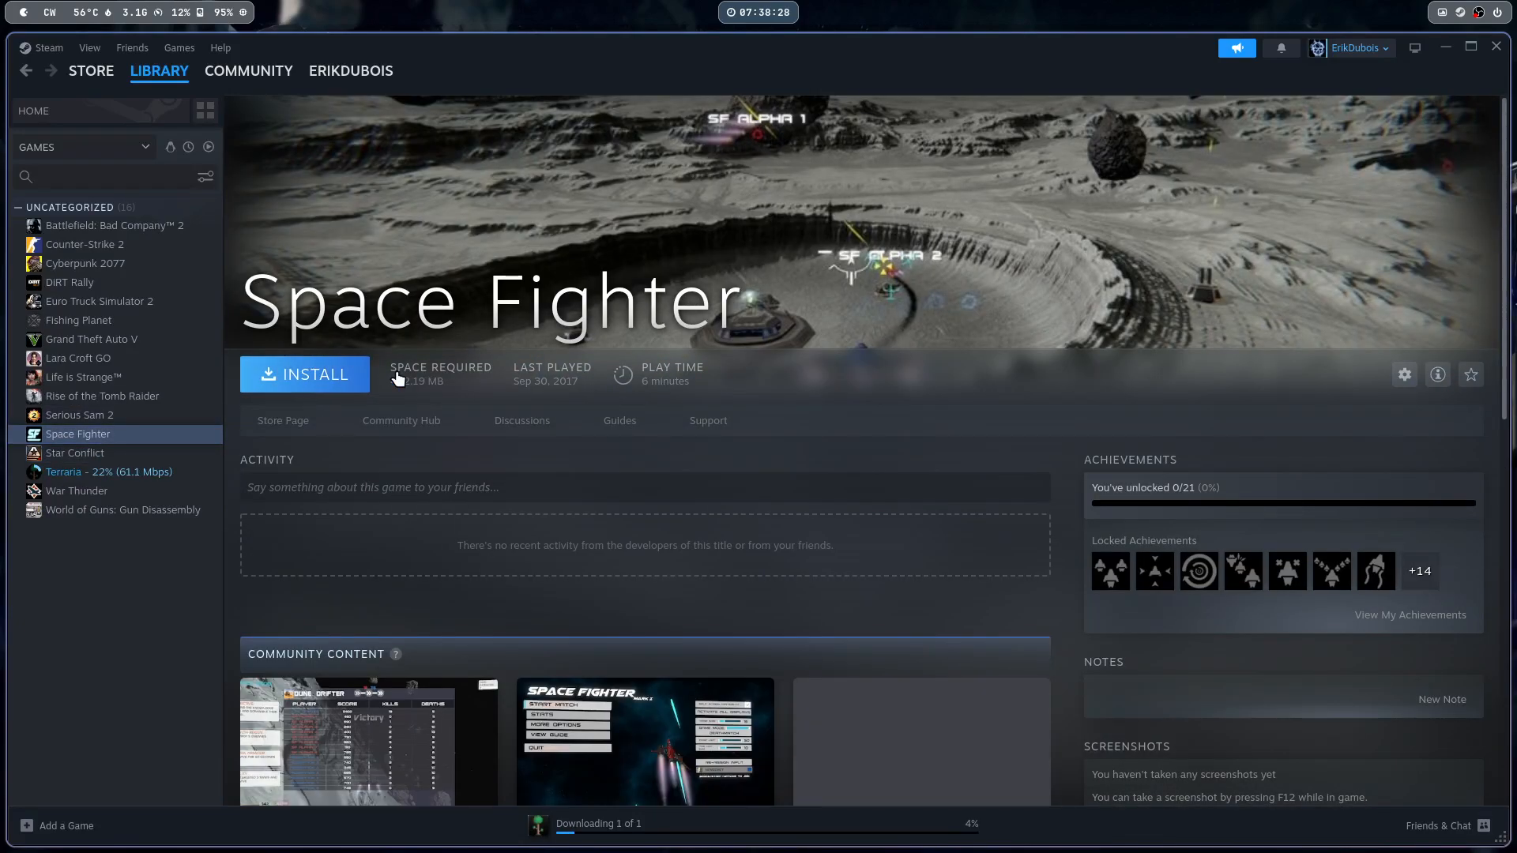
click(81, 414)
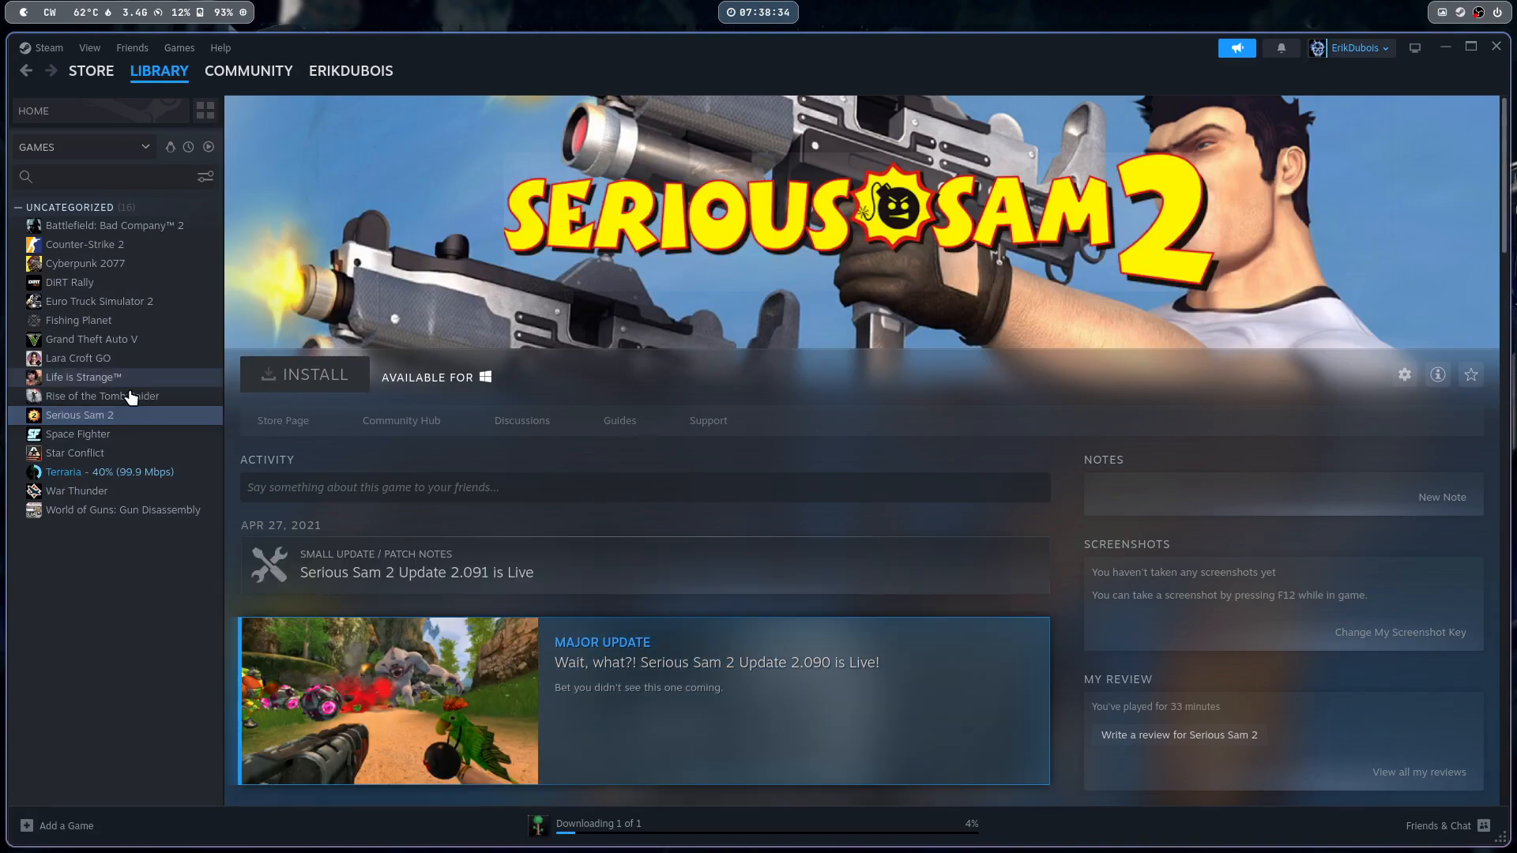
click(102, 396)
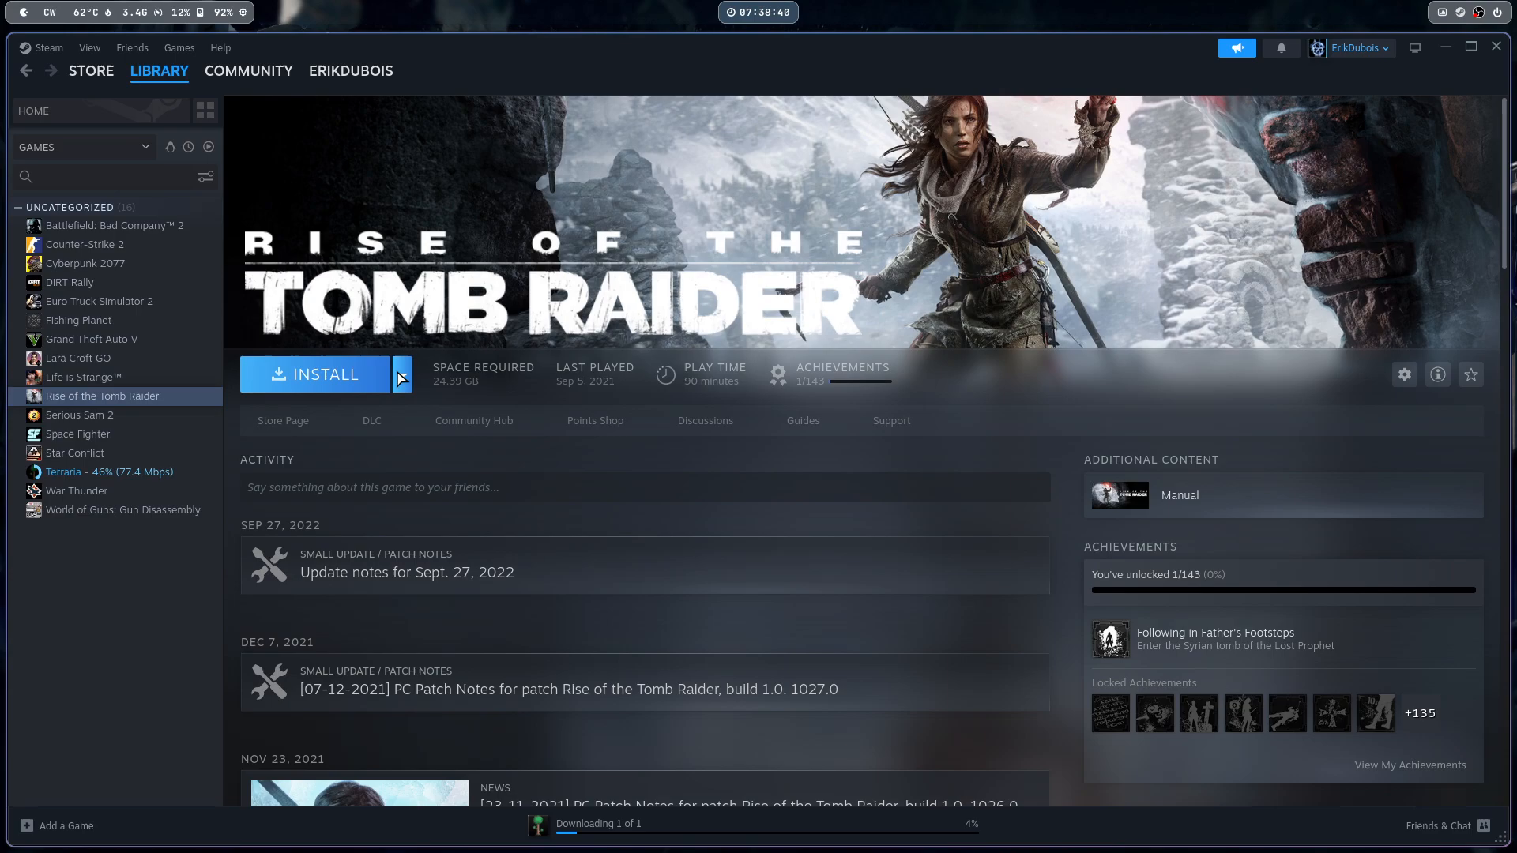
click(81, 376)
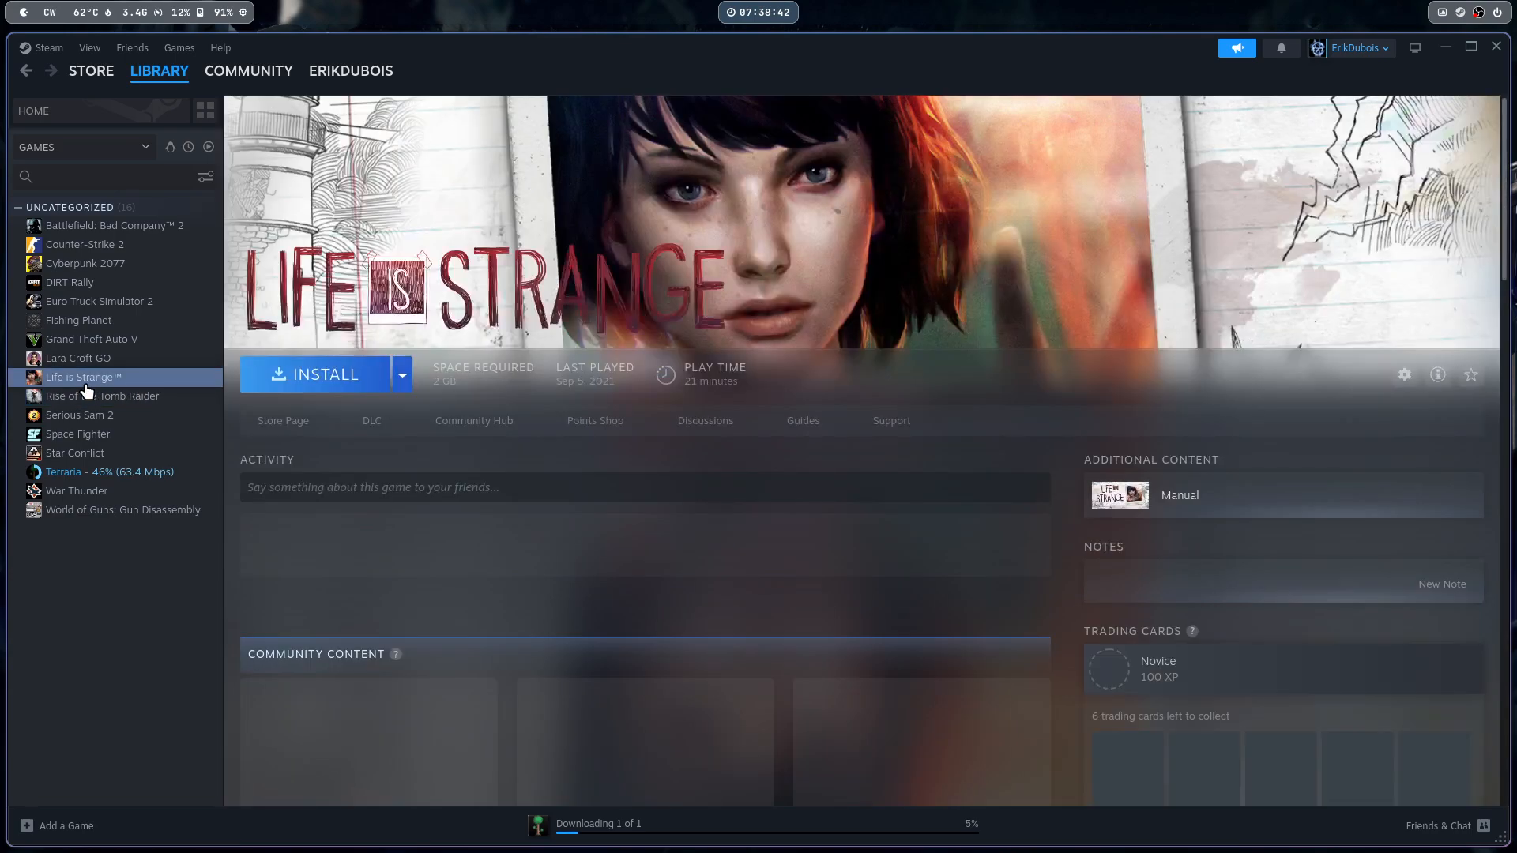
click(78, 357)
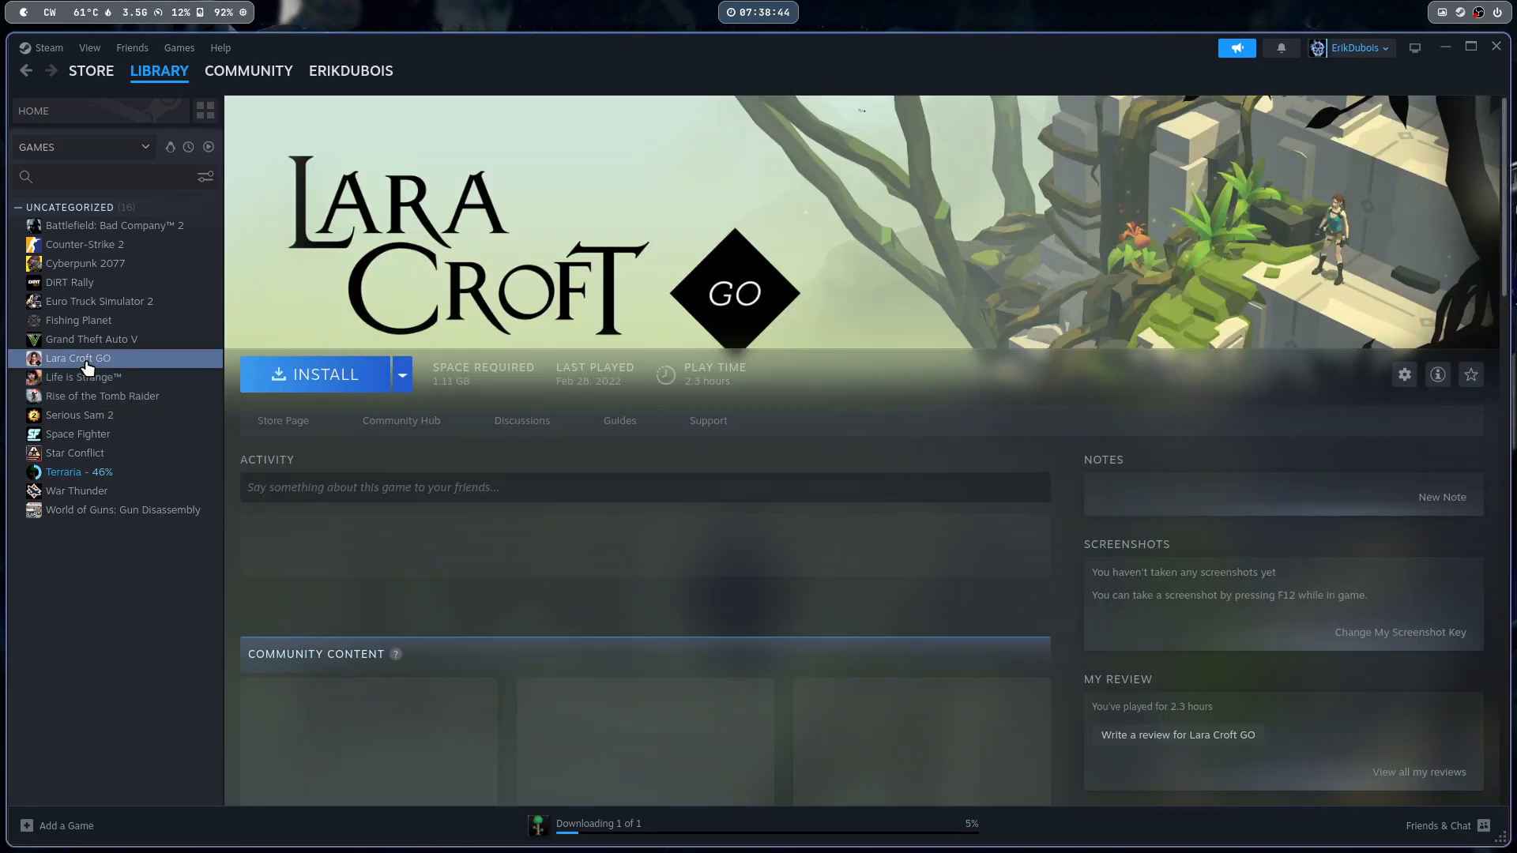
click(90, 339)
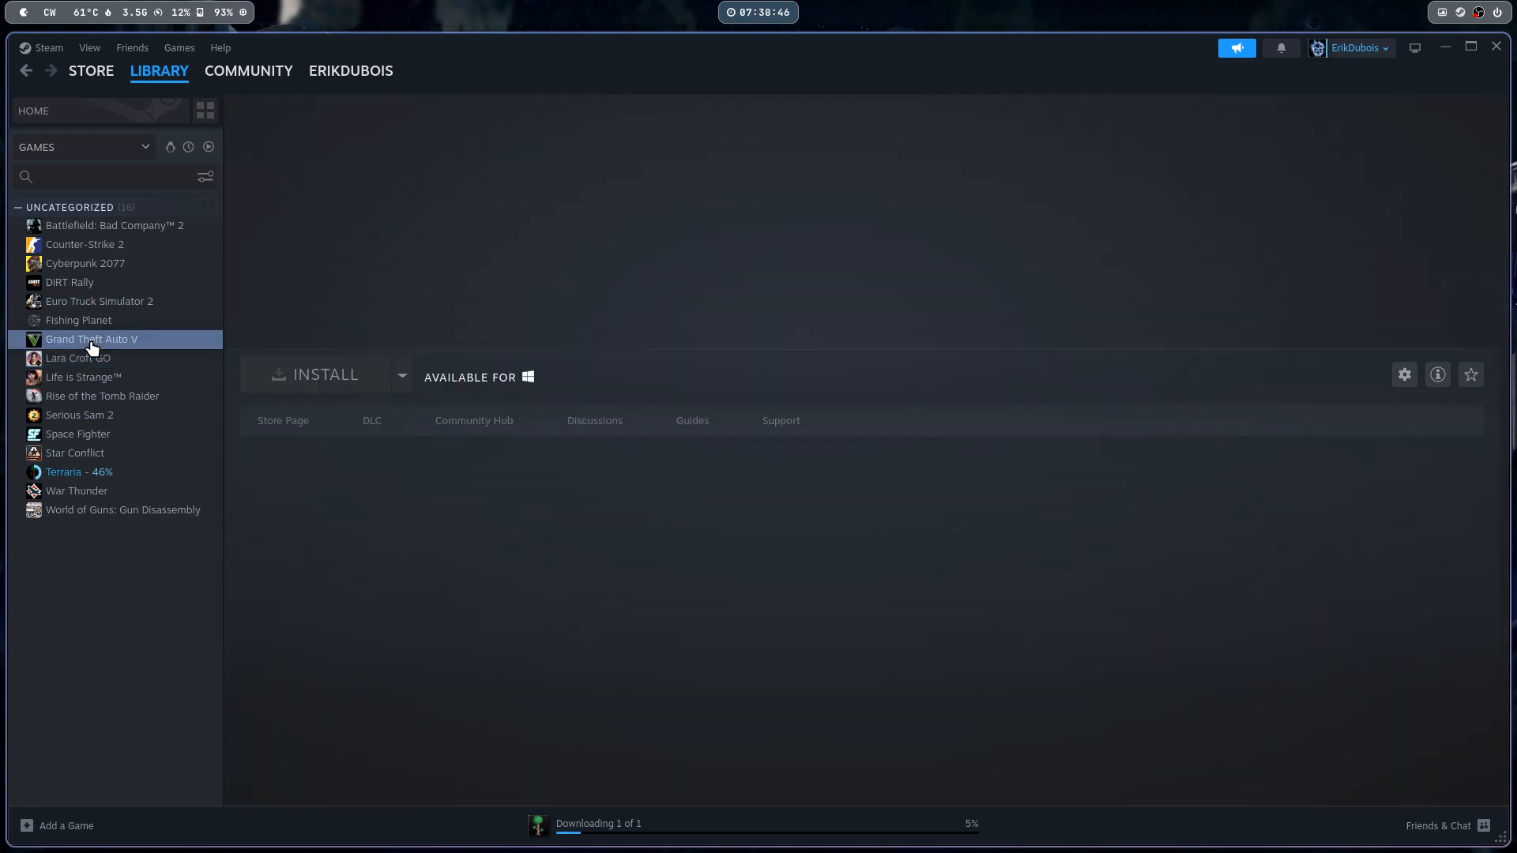
click(91, 339)
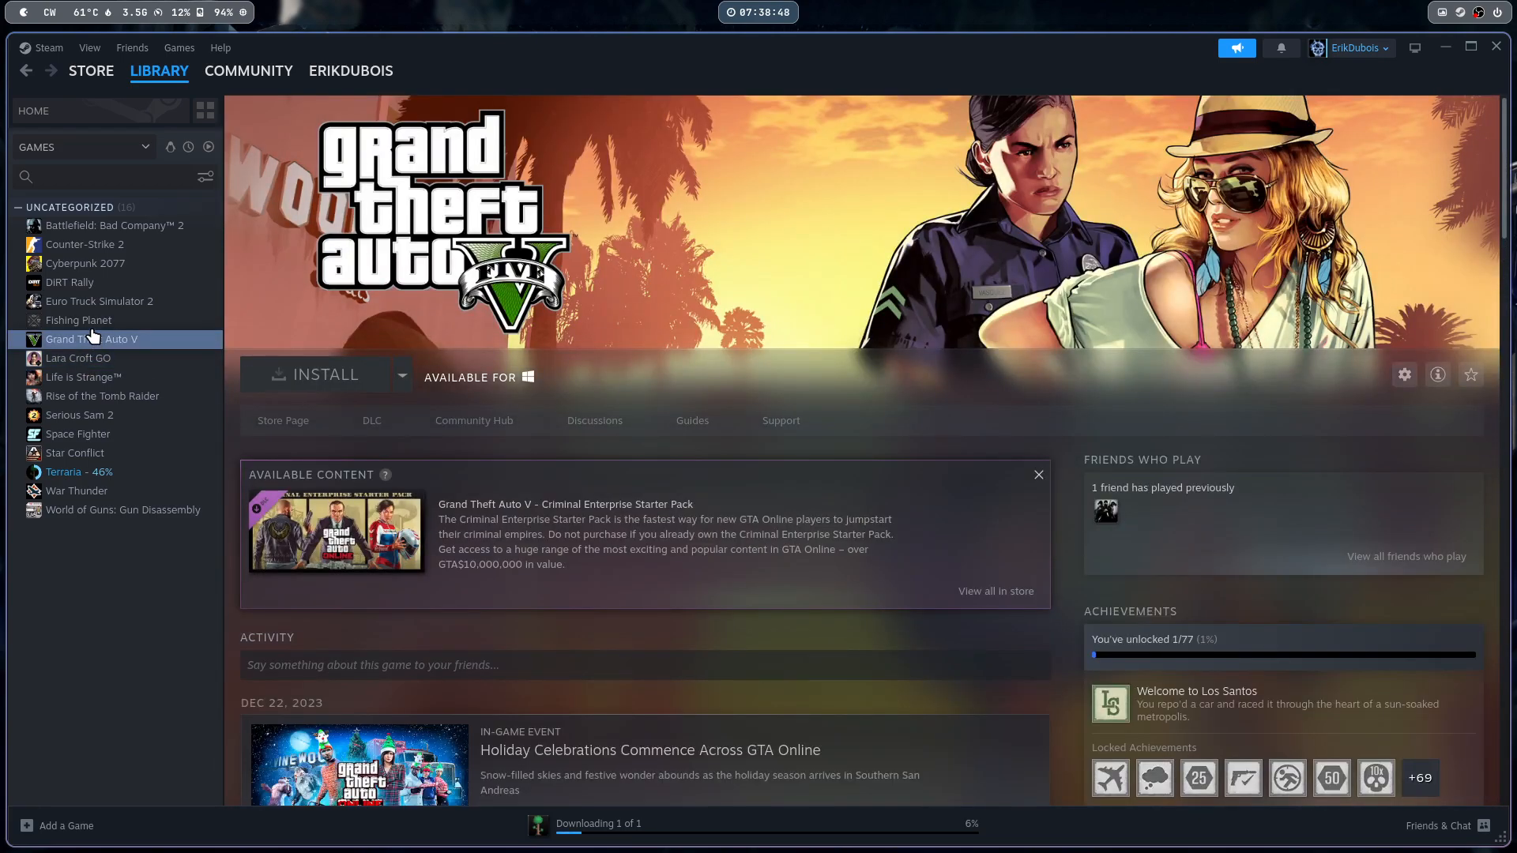
Browse Fishing Planet, Euro Truck Simulator 2, DiRT Rally, Cyberpunk 2077, Counter-Strike 2, ending on Battlefield: Bad Company 2
click(79, 320)
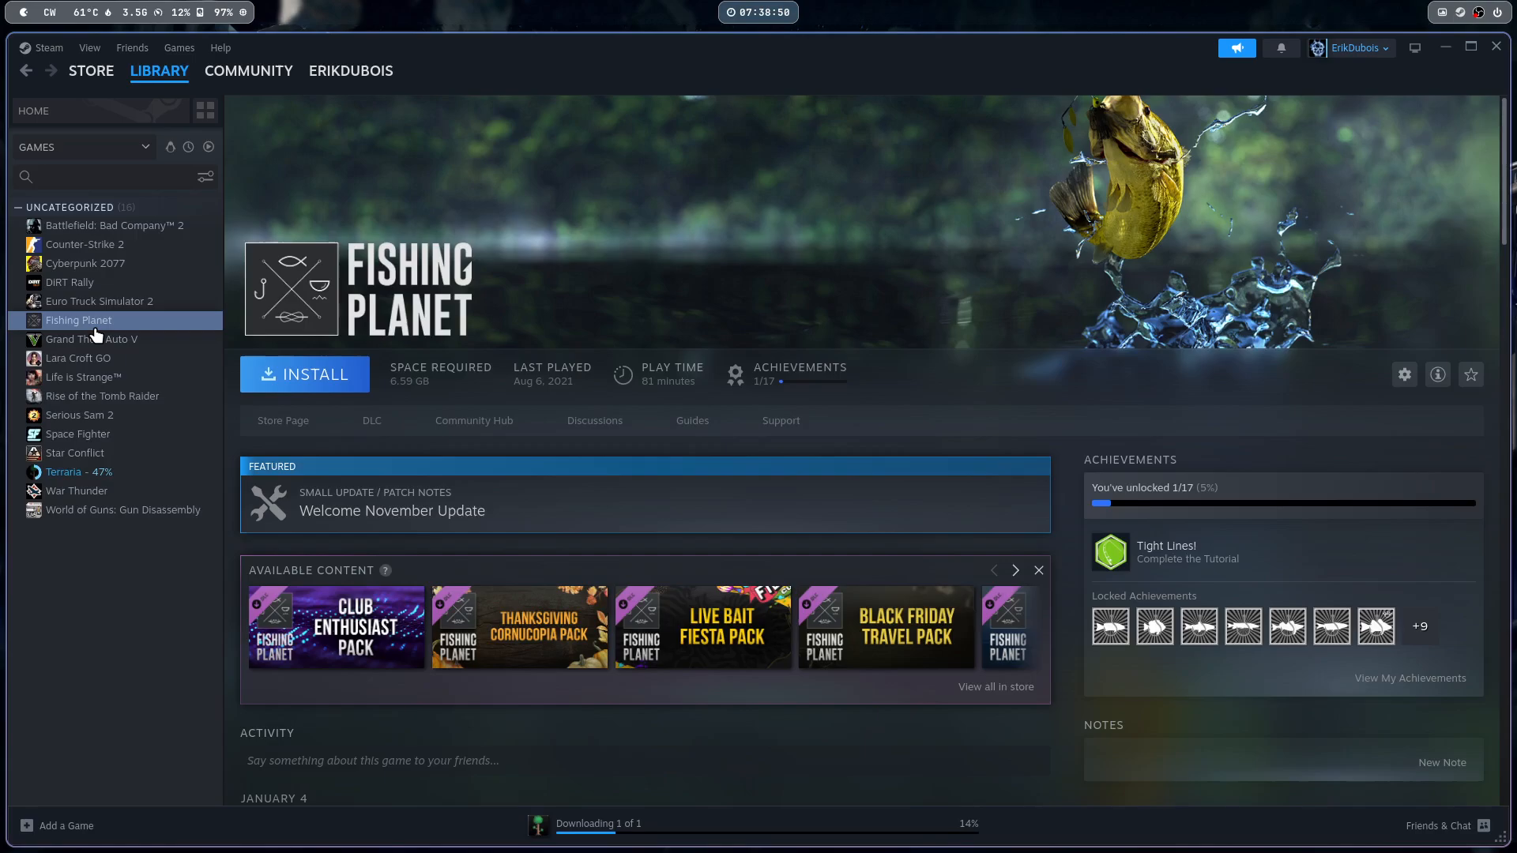
click(98, 301)
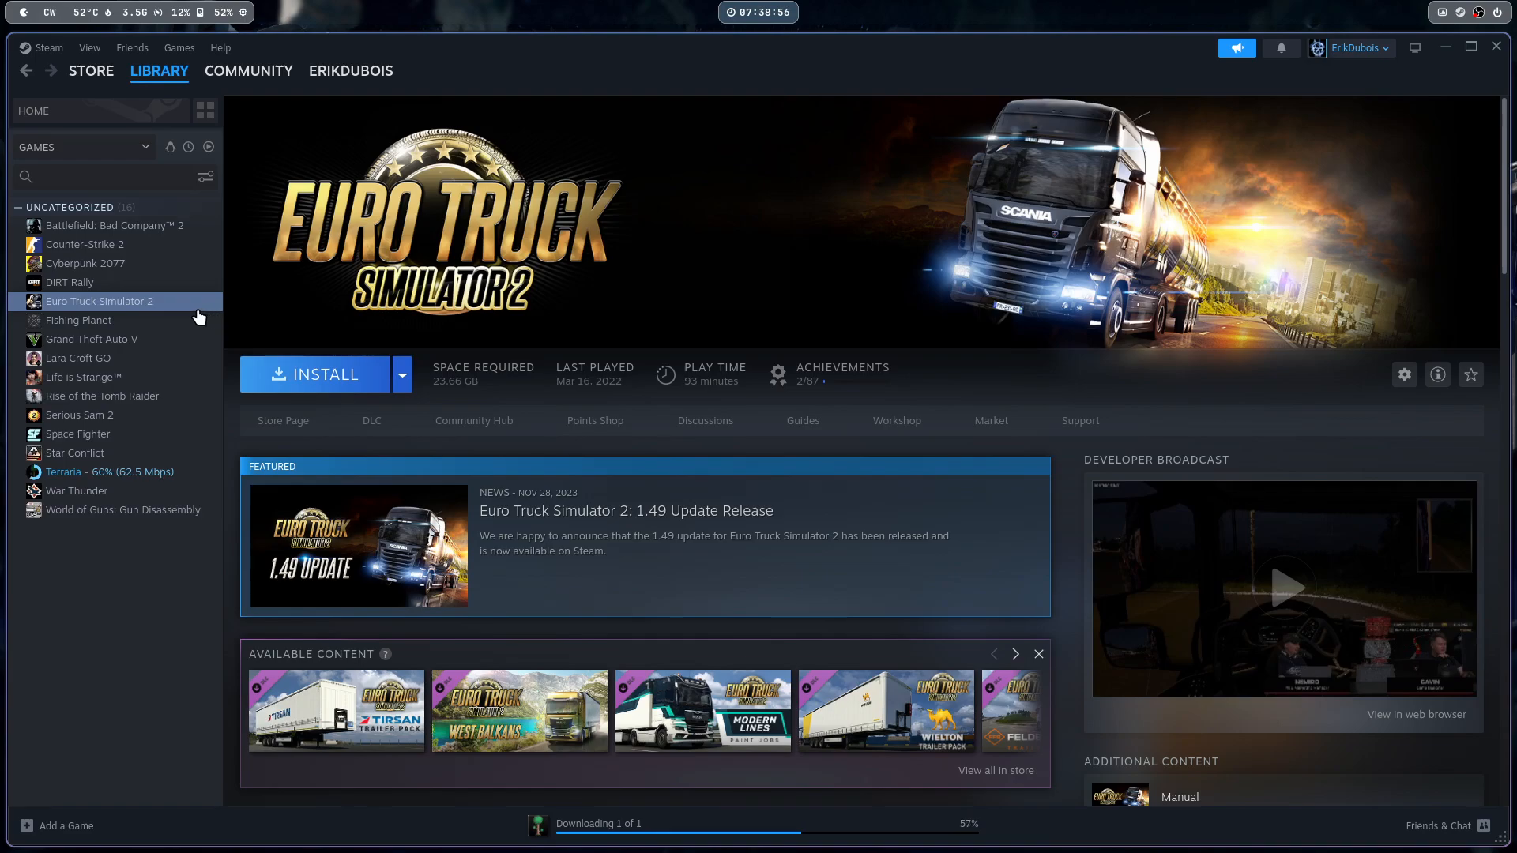
mouse_move(111, 309)
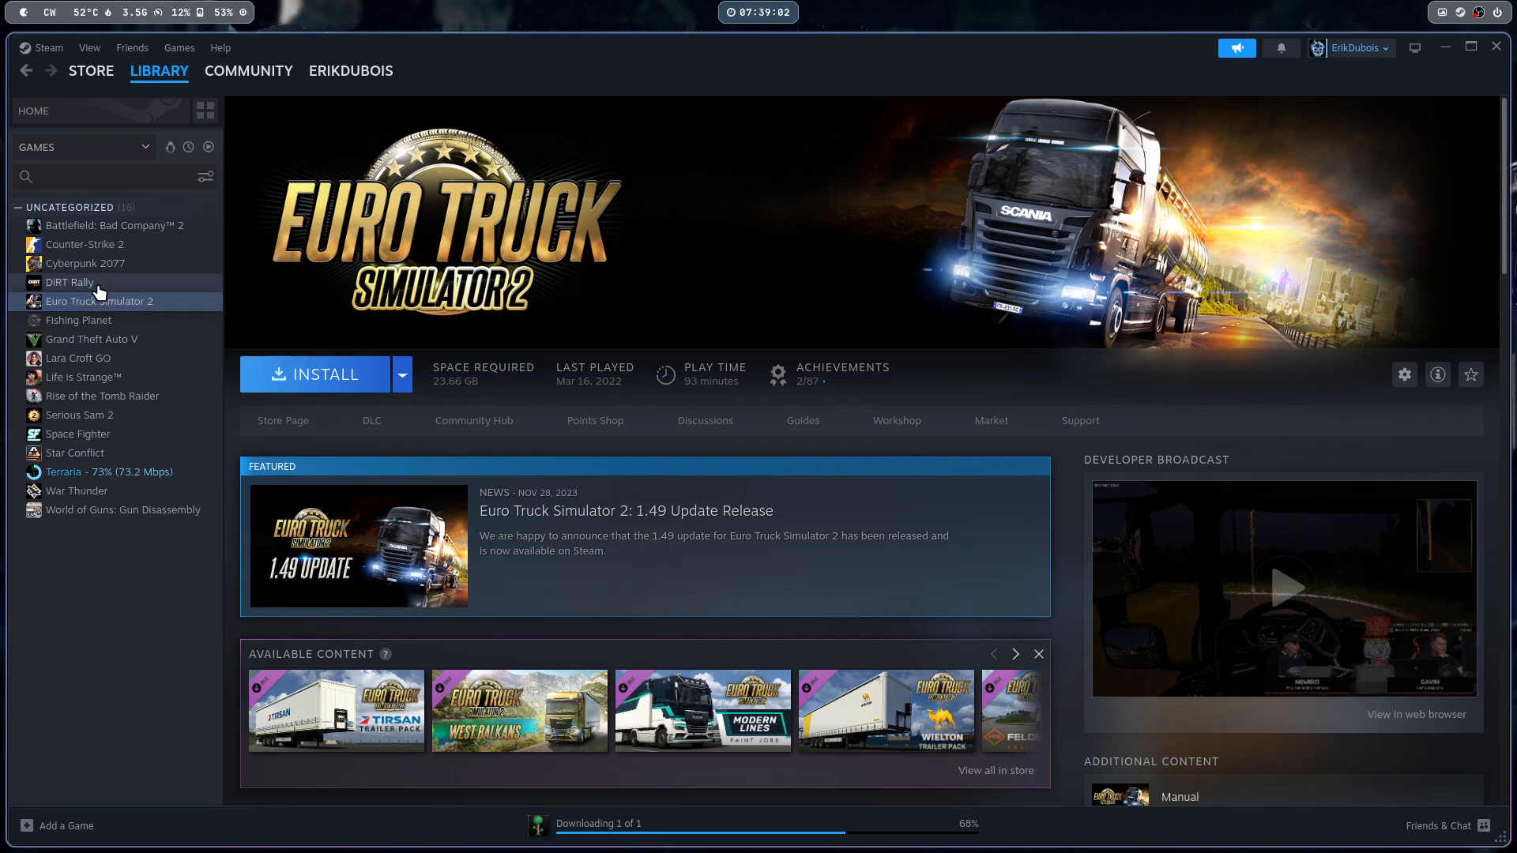
click(69, 282)
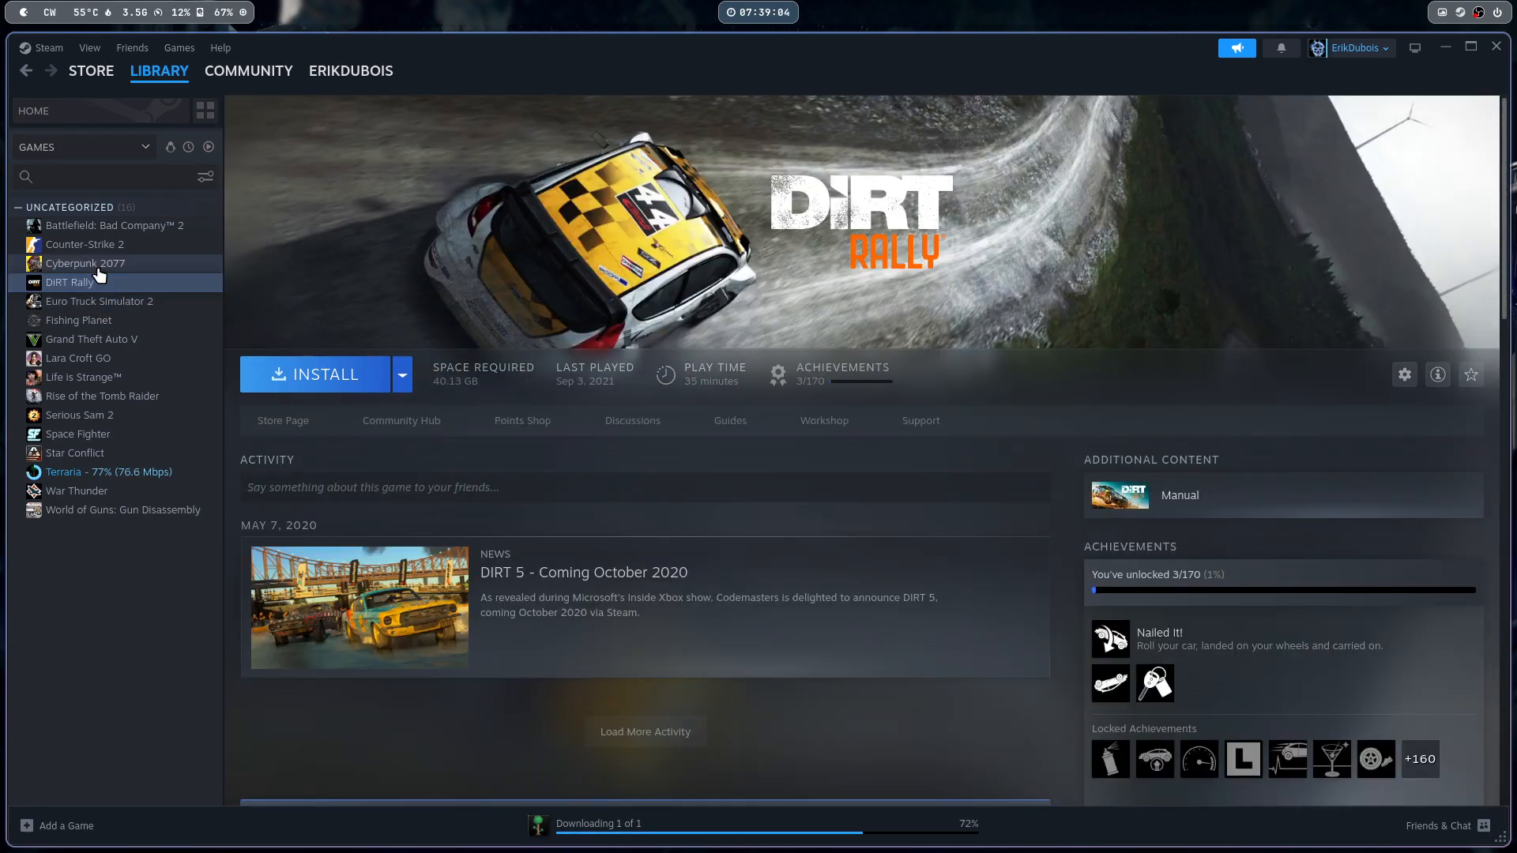
click(86, 263)
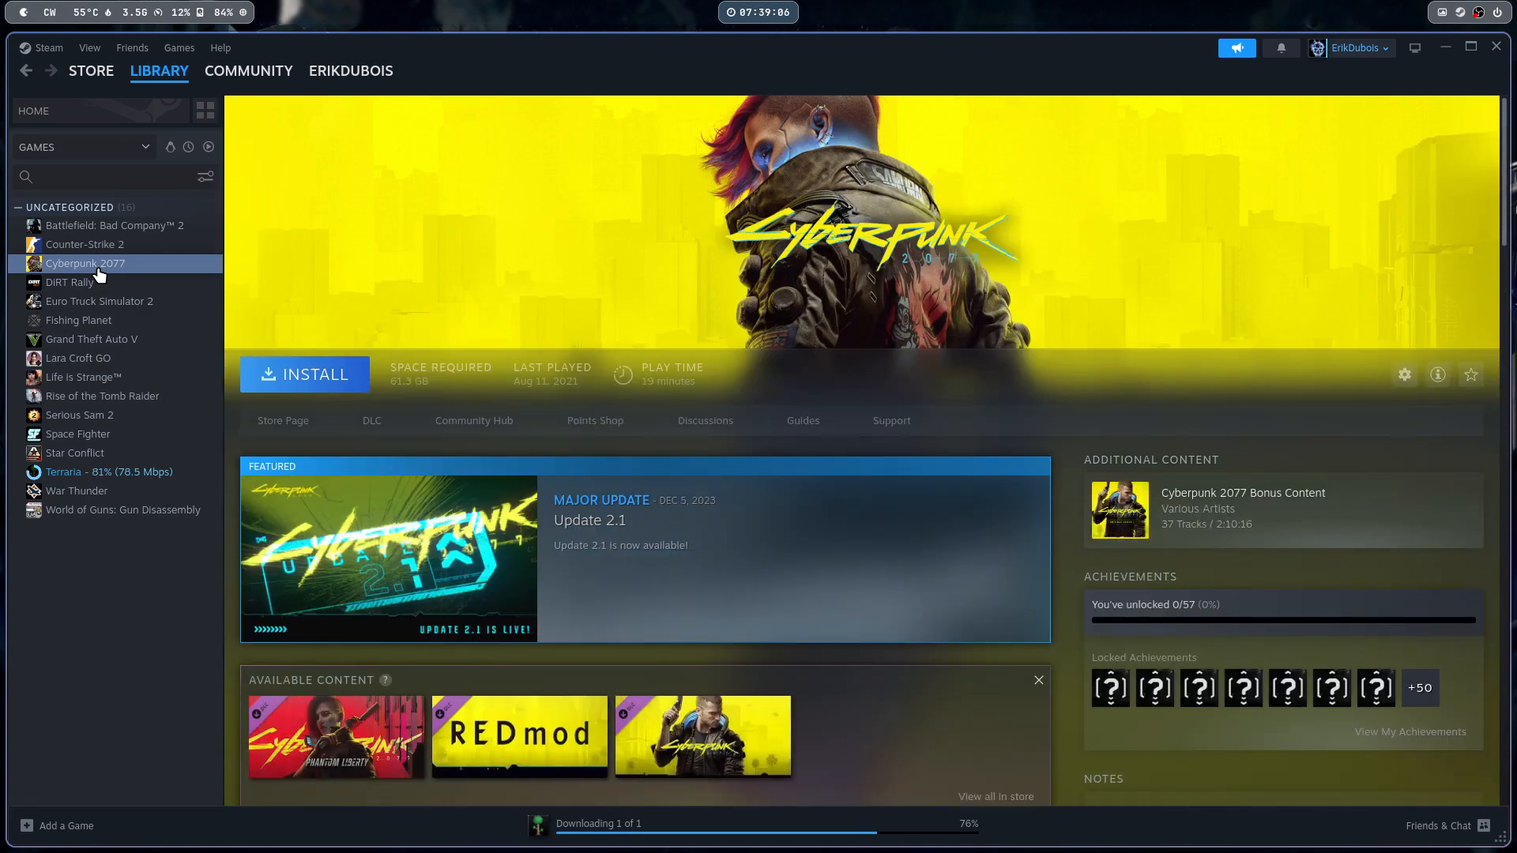
click(85, 244)
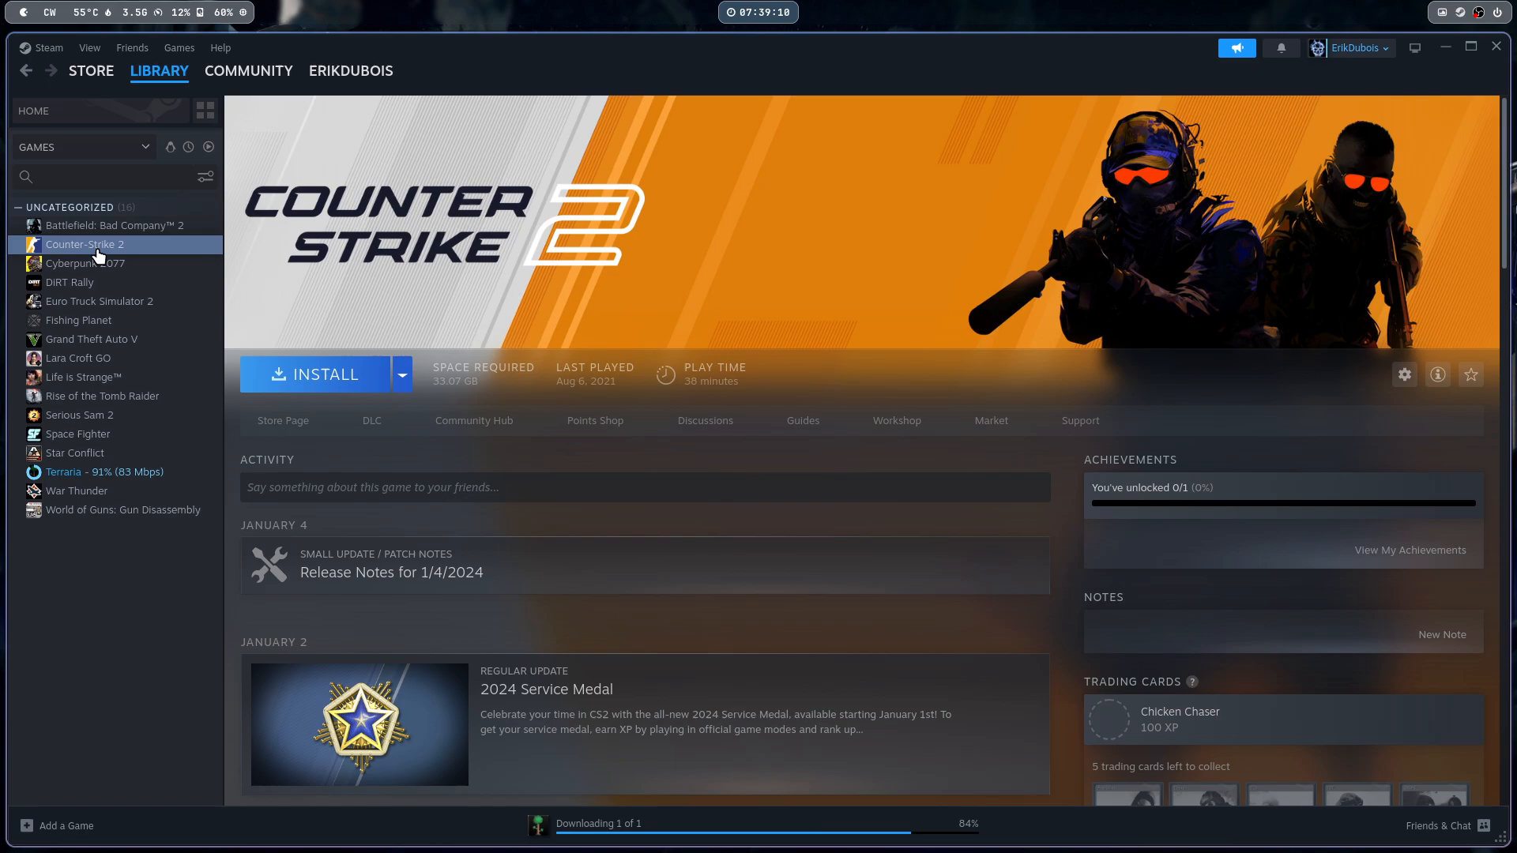
mouse_move(116, 237)
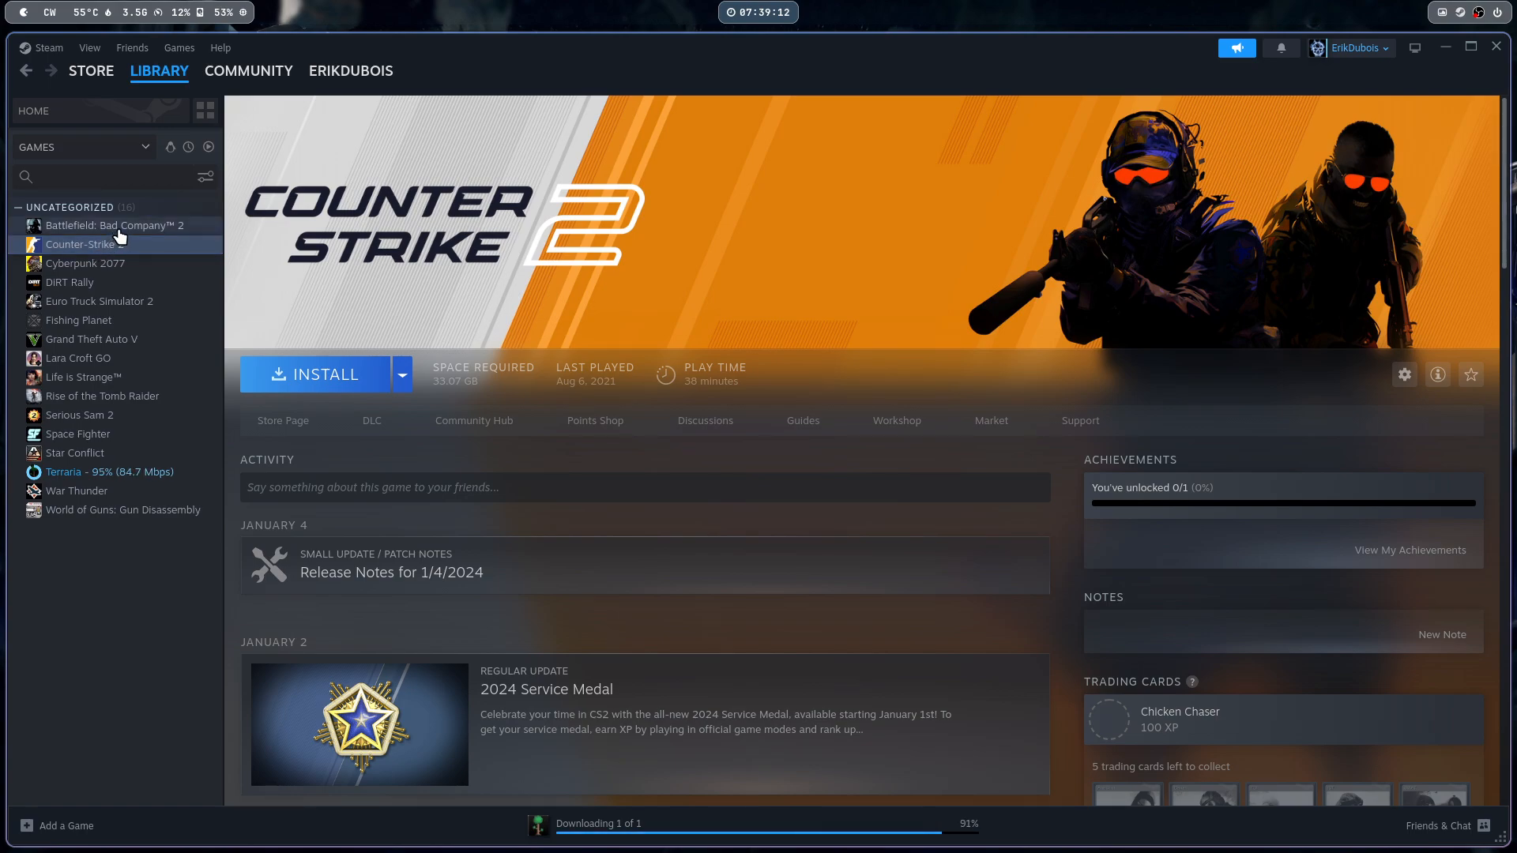
click(116, 224)
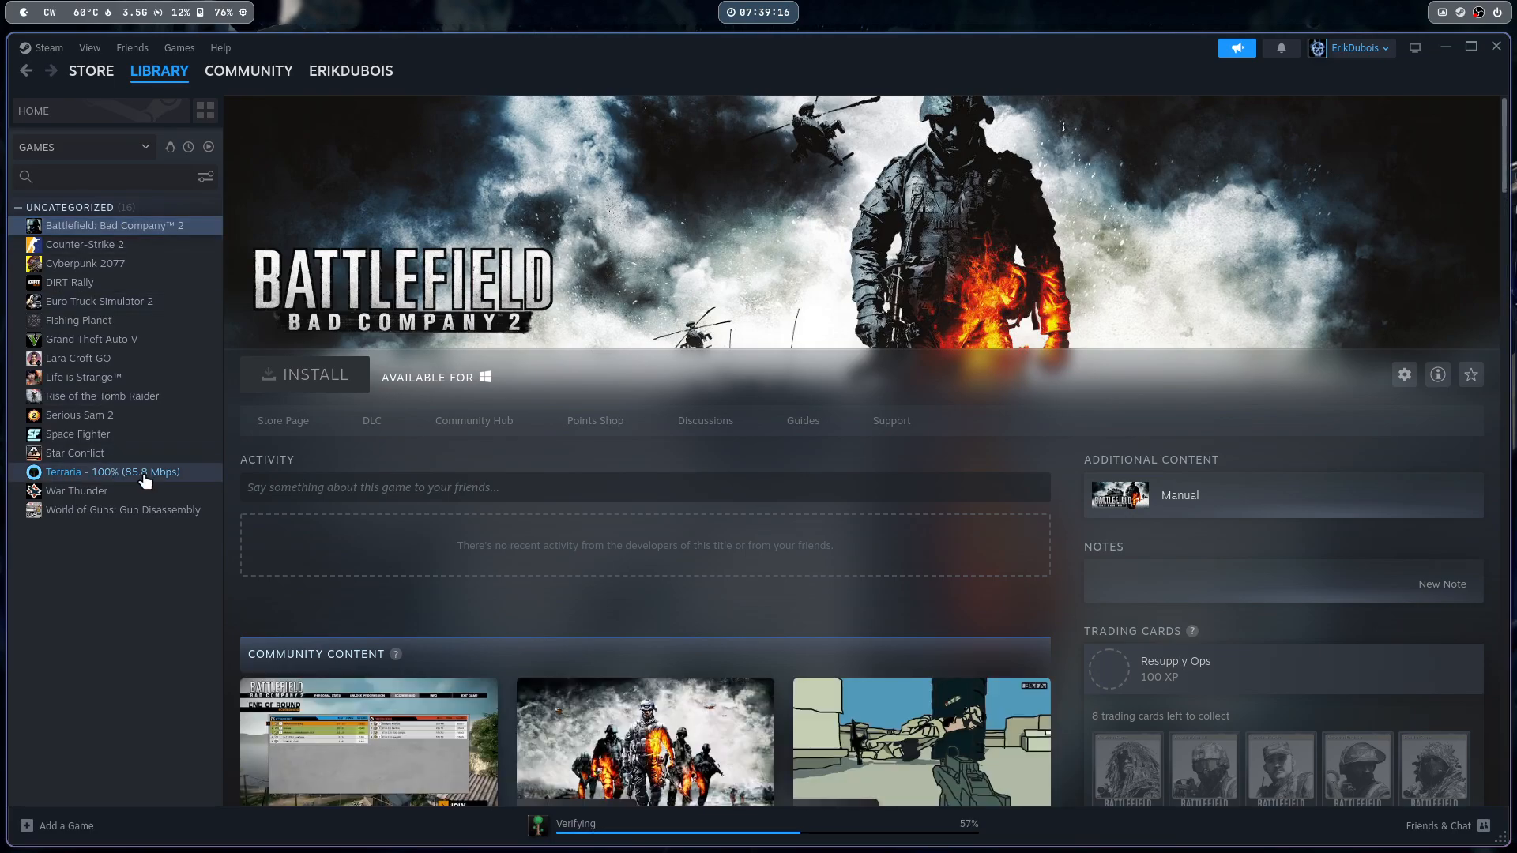
Return to Terraria's library page, briefly checking Space Fighter, while installation progresses
click(112, 473)
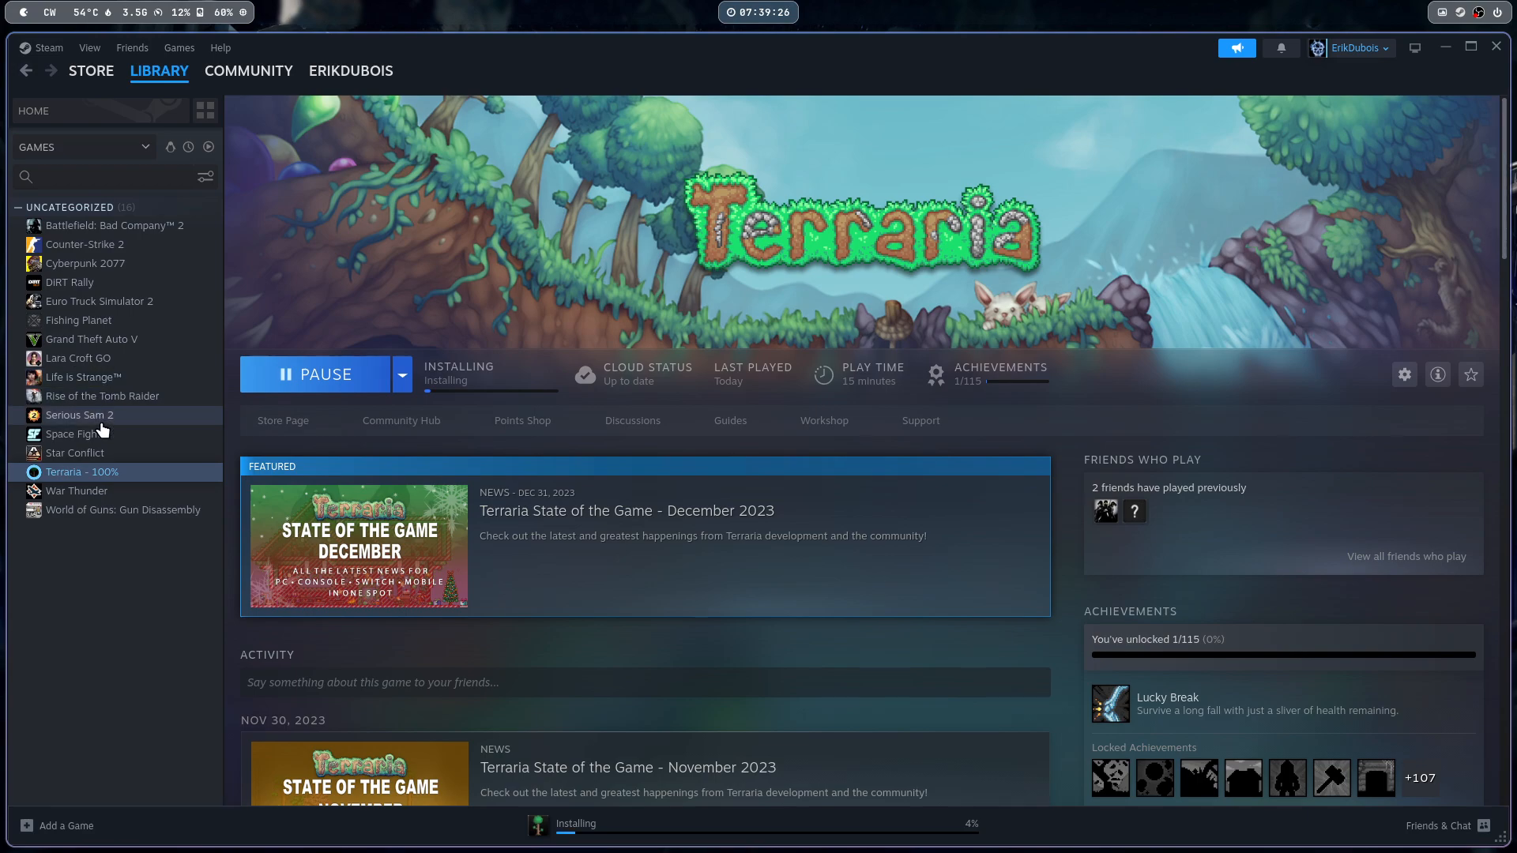
click(79, 434)
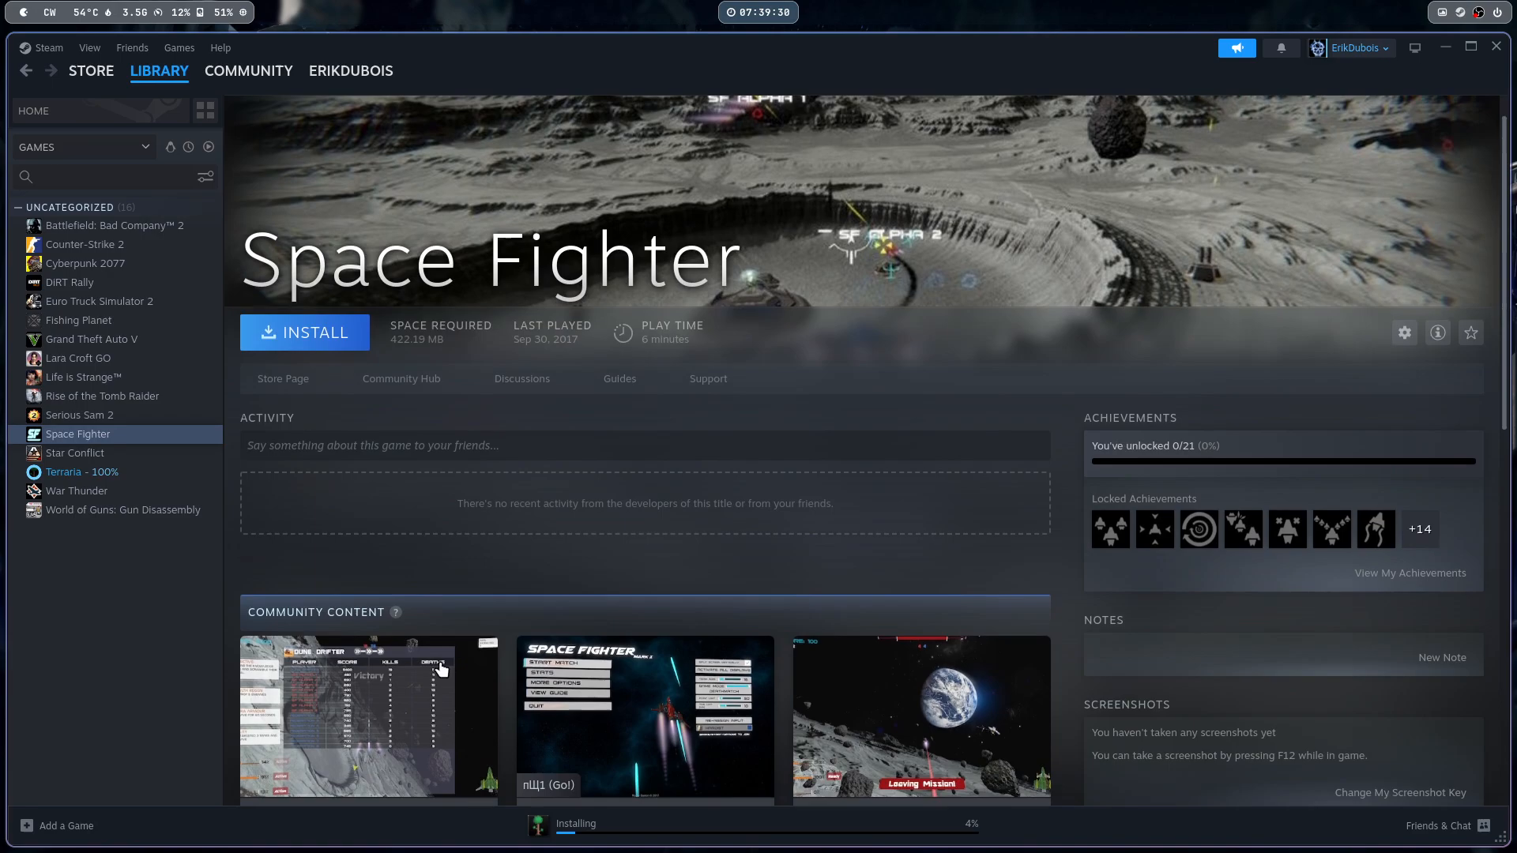
scroll(down, 3)
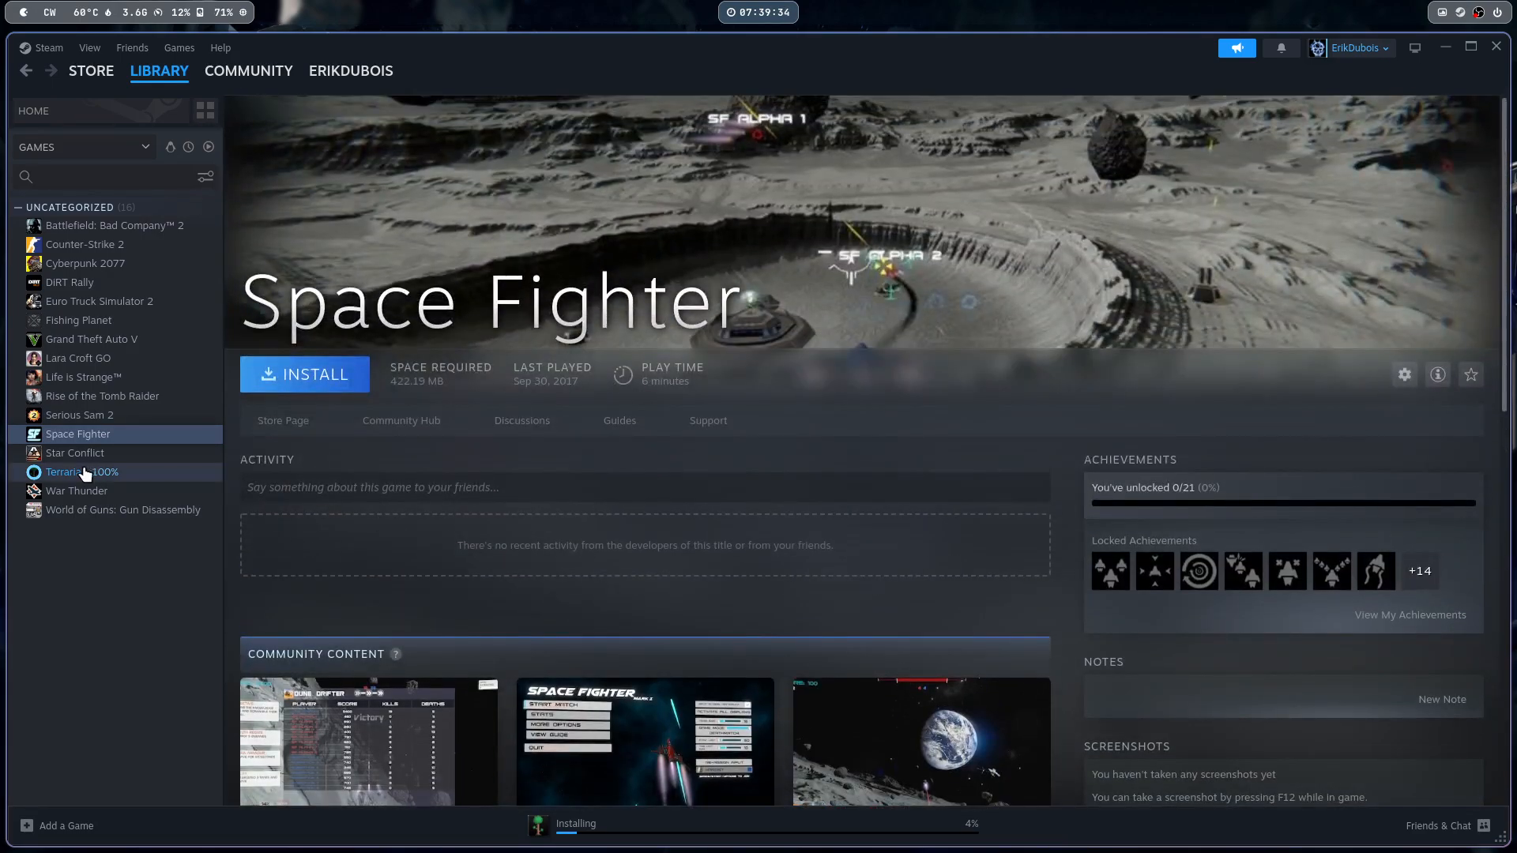
click(80, 472)
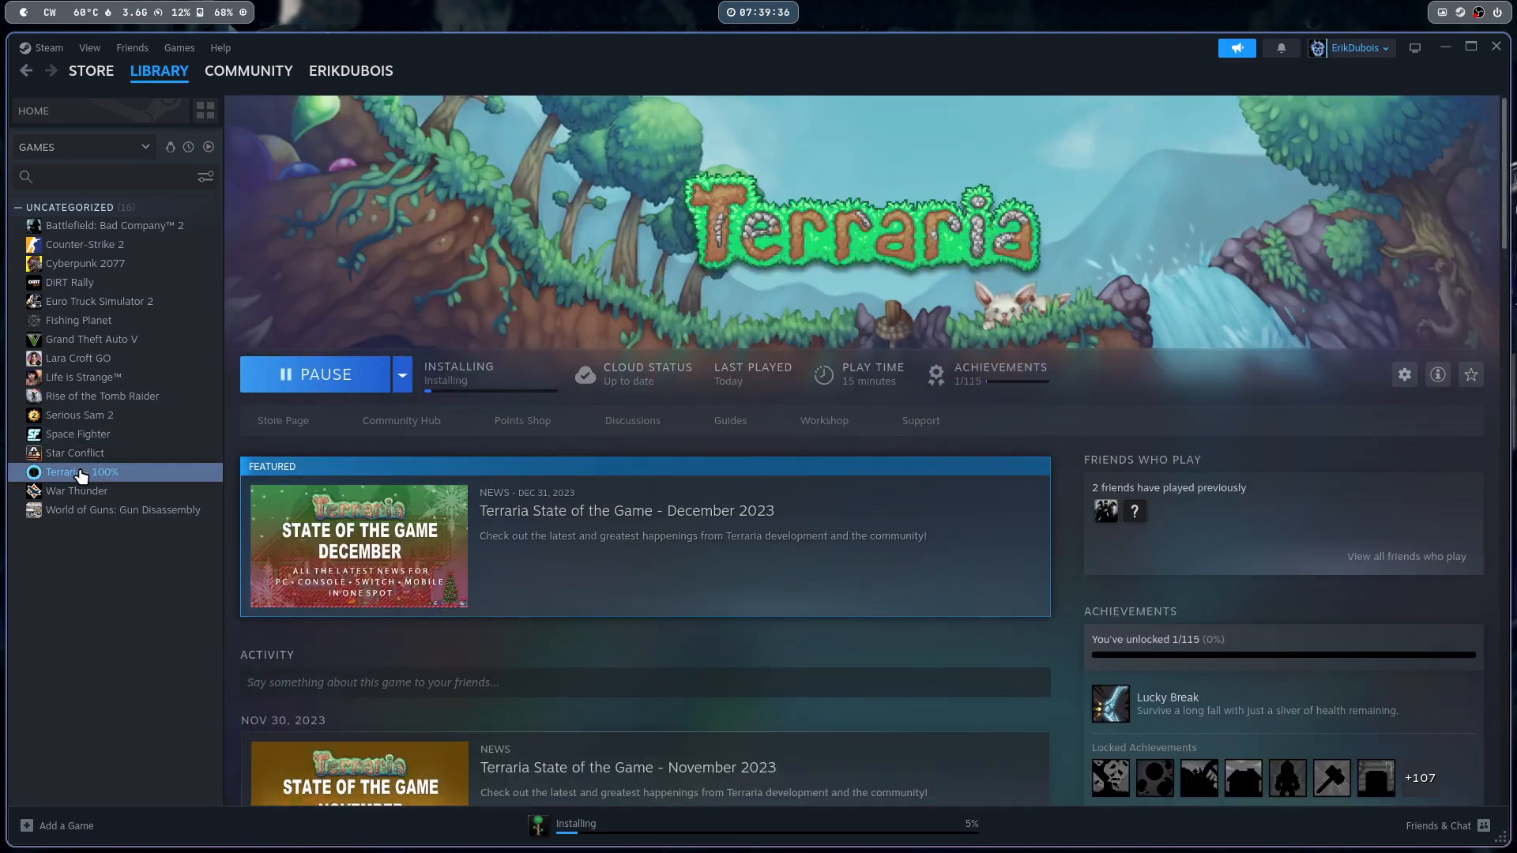
mouse_move(163, 455)
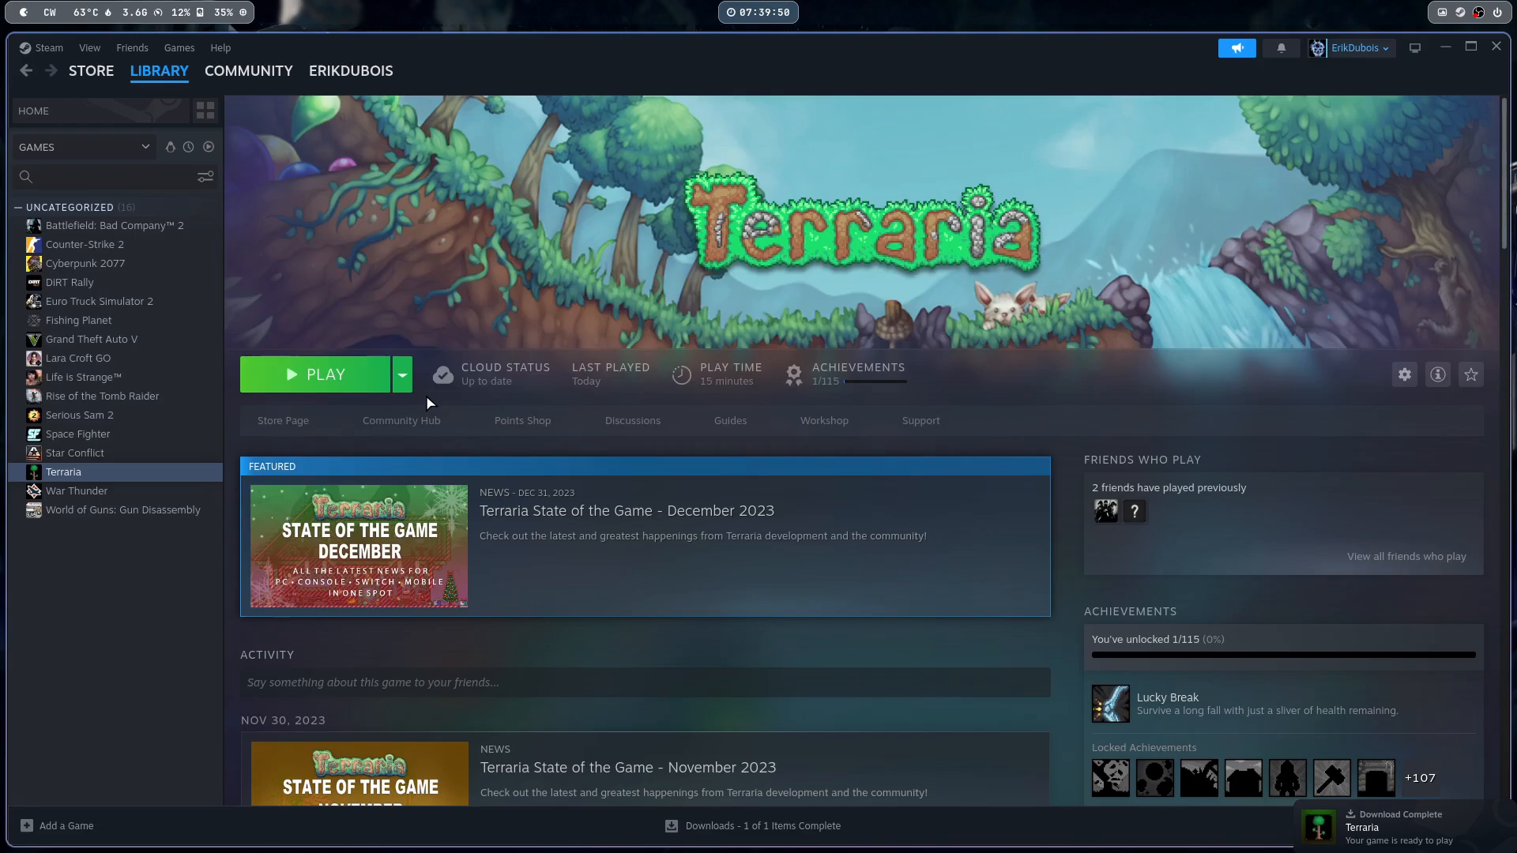
Launch Terraria, view the Italian Obiettivi achievements, go back, and quit with Esci
click(314, 375)
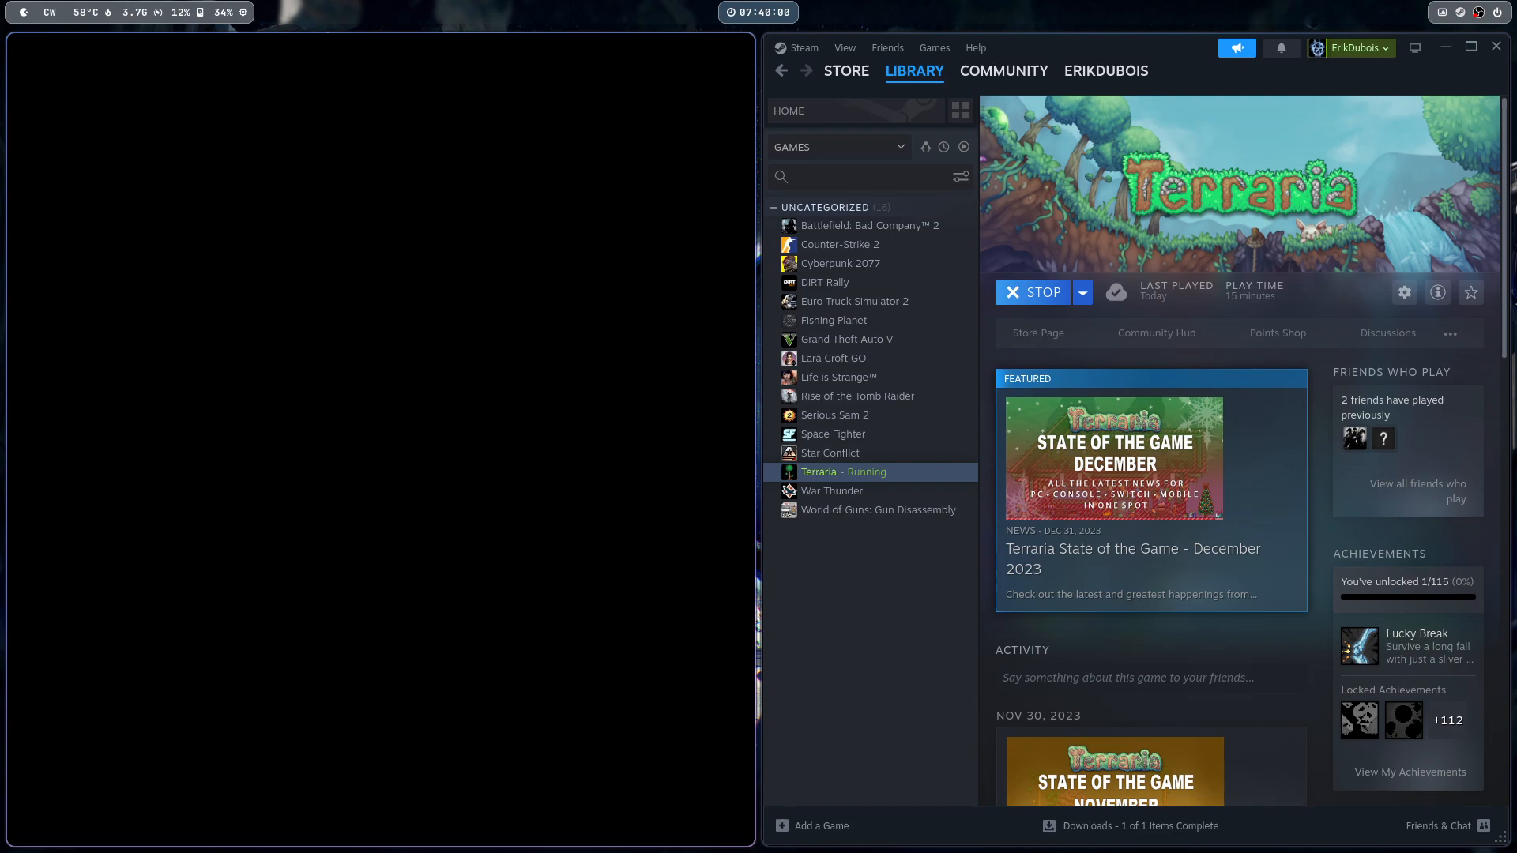
mouse_move(5, 464)
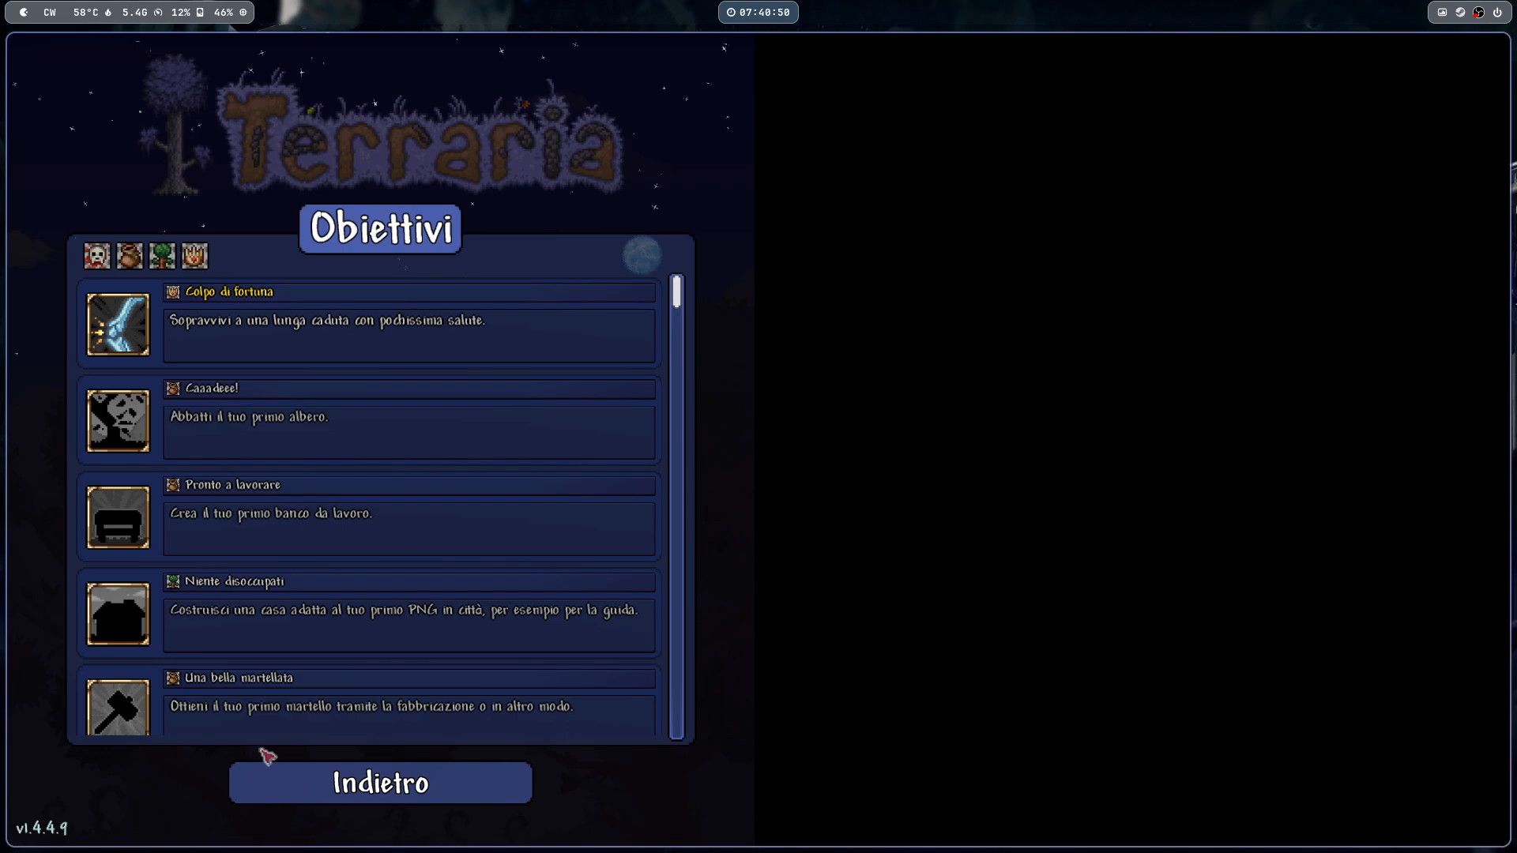
click(379, 783)
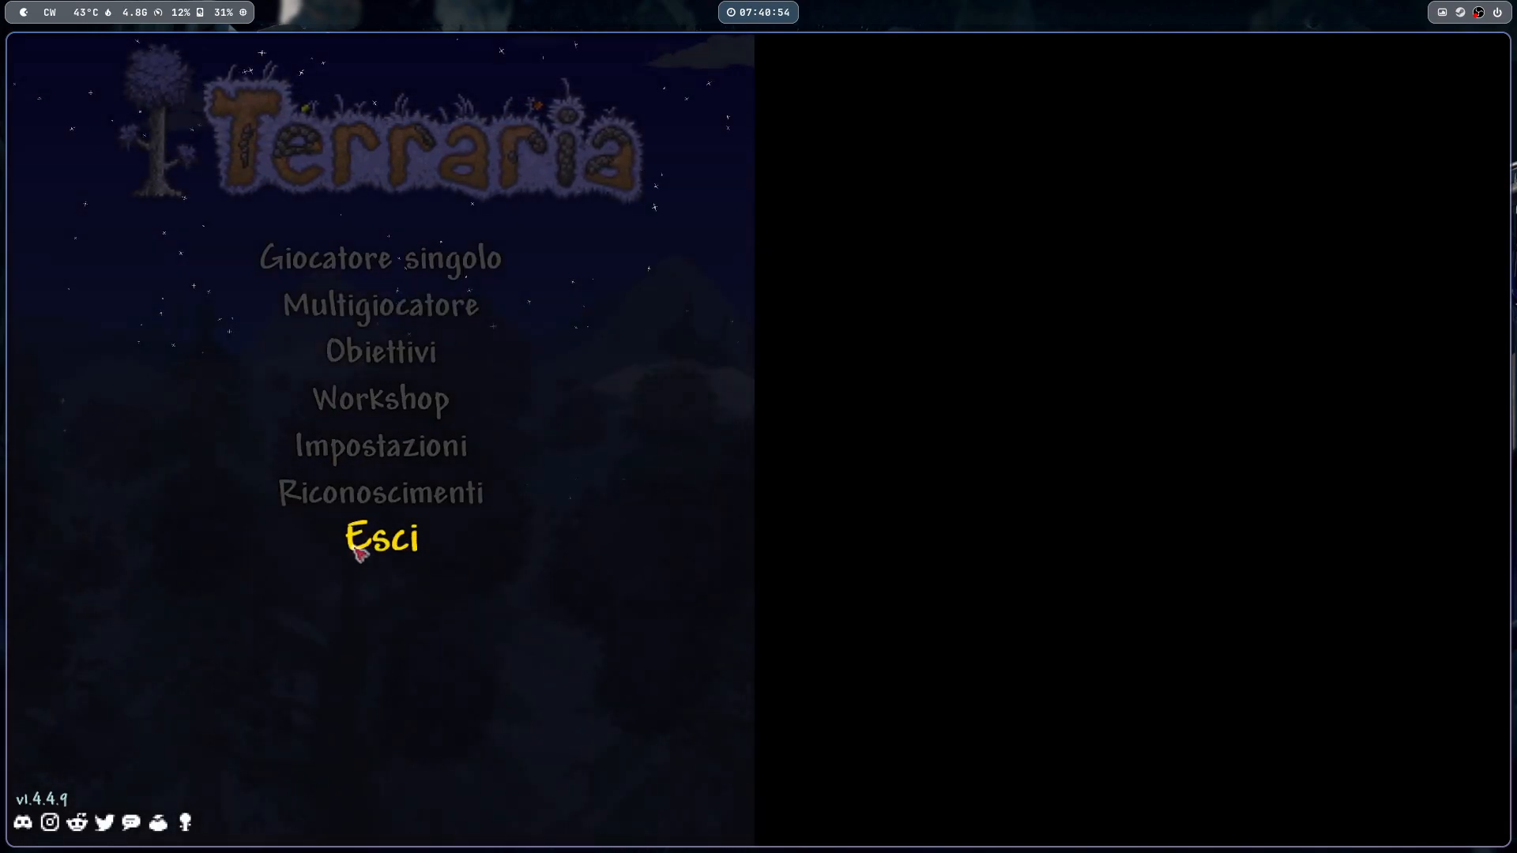
click(380, 538)
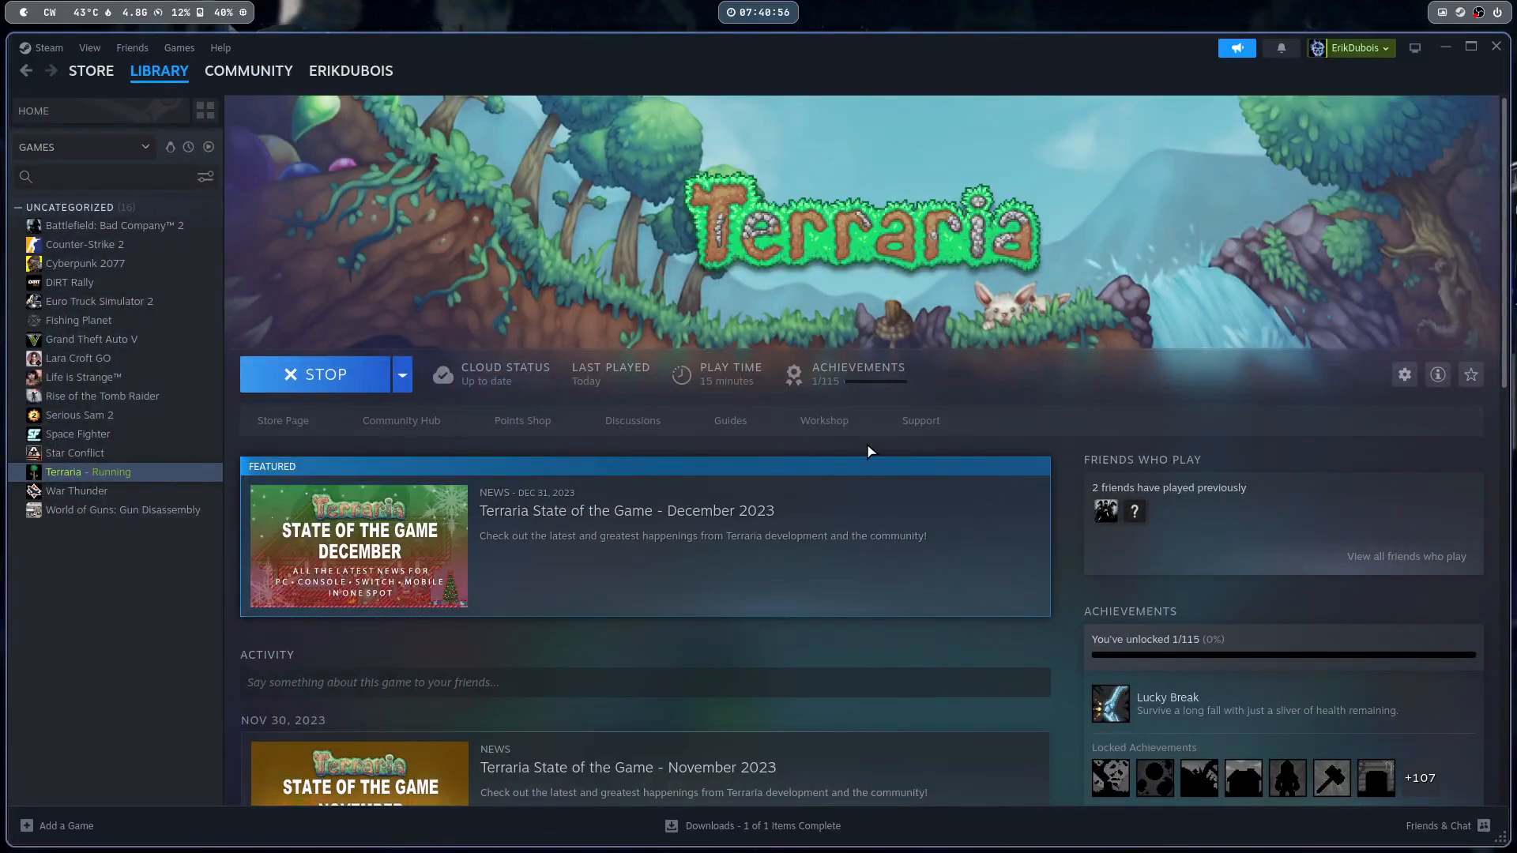
Browse from the filesystem root into /etc and back, then into /usr/bin
click(314, 375)
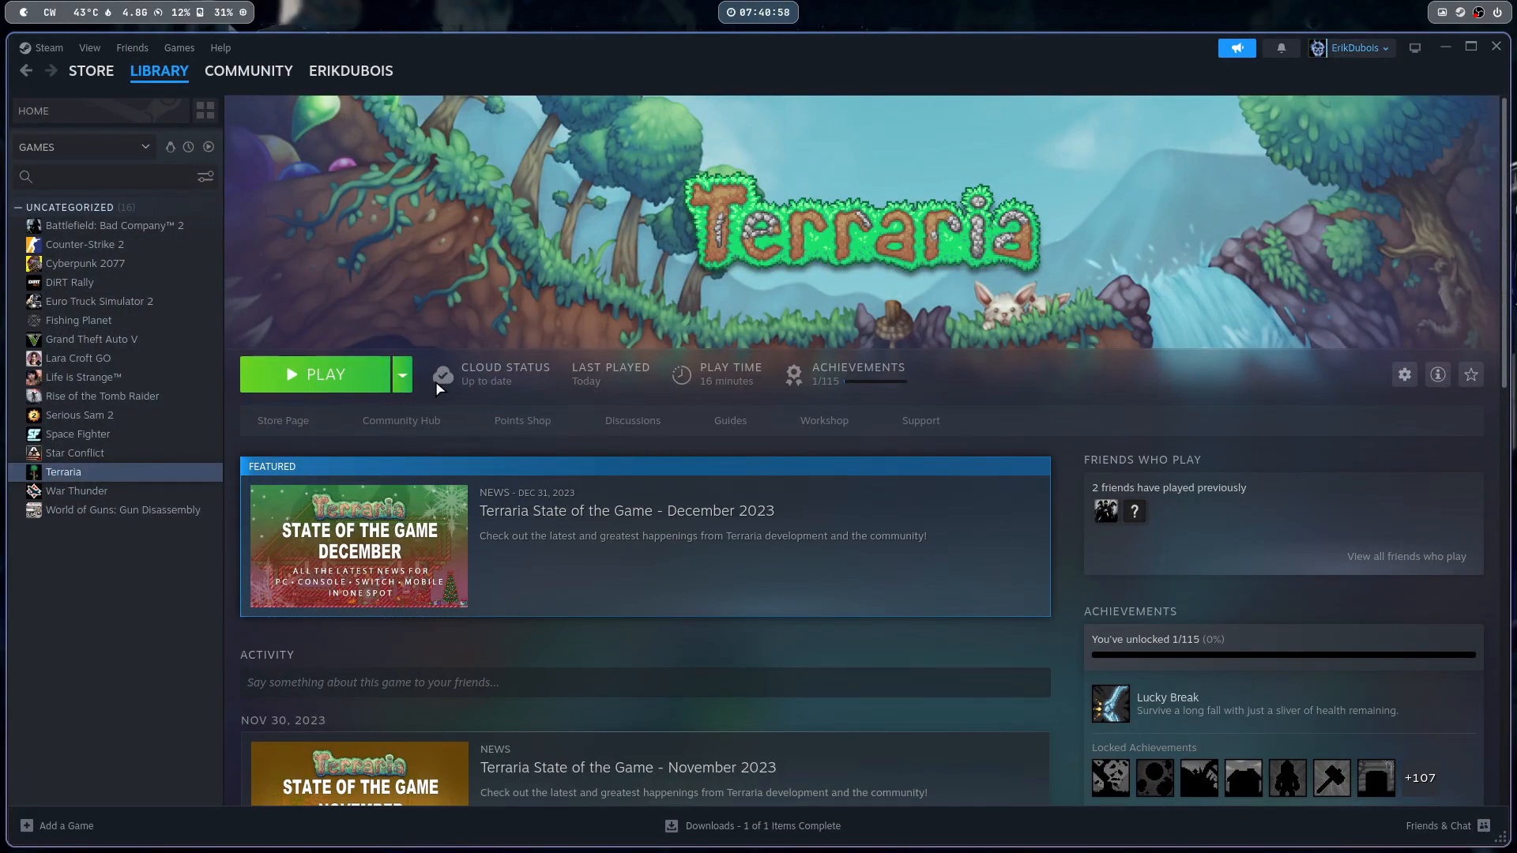
mouse_move(293, 135)
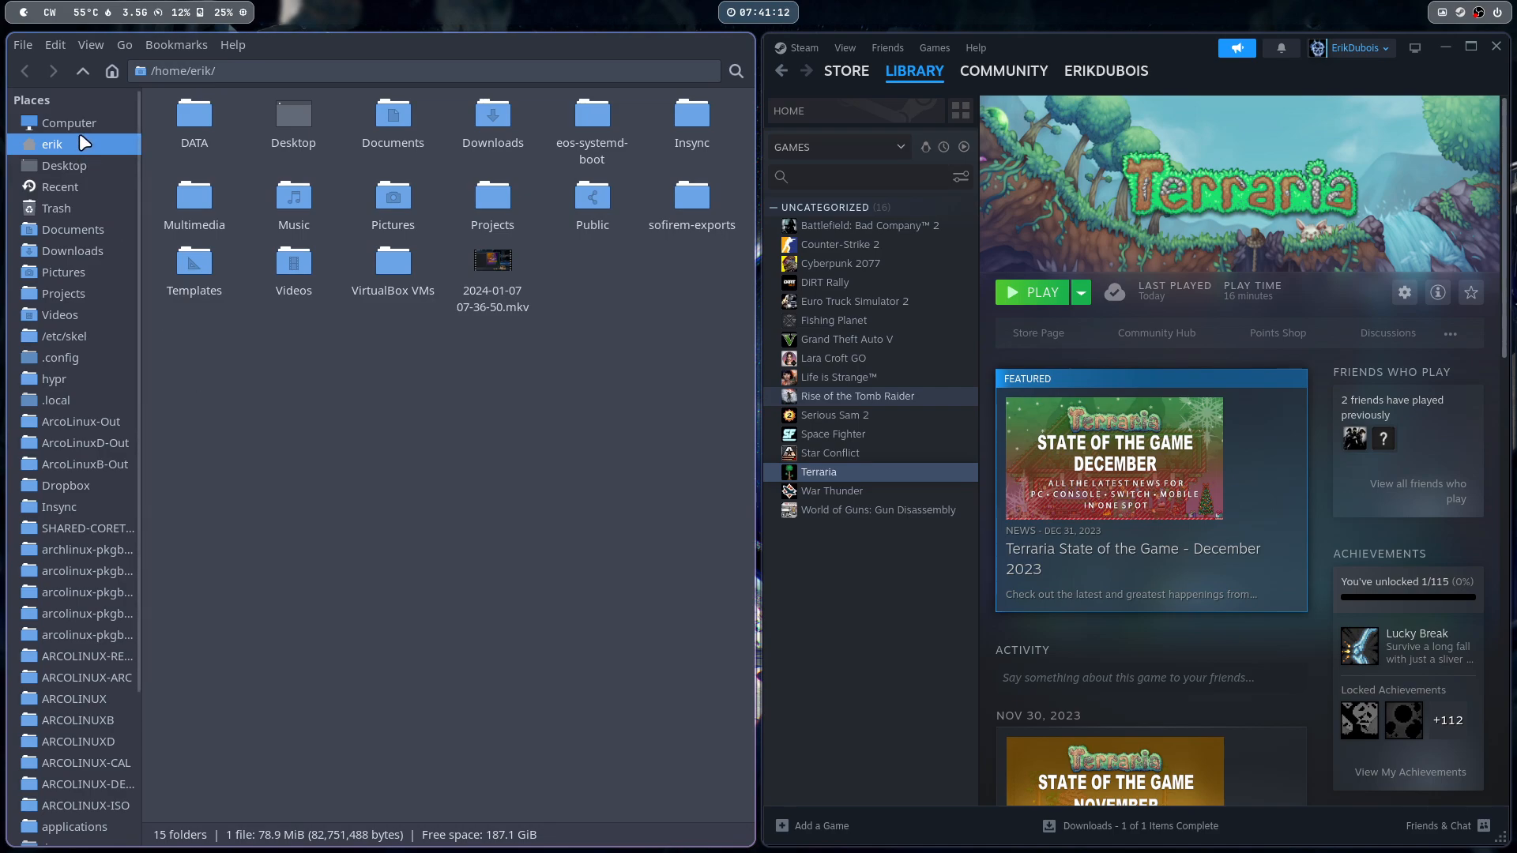
click(69, 123)
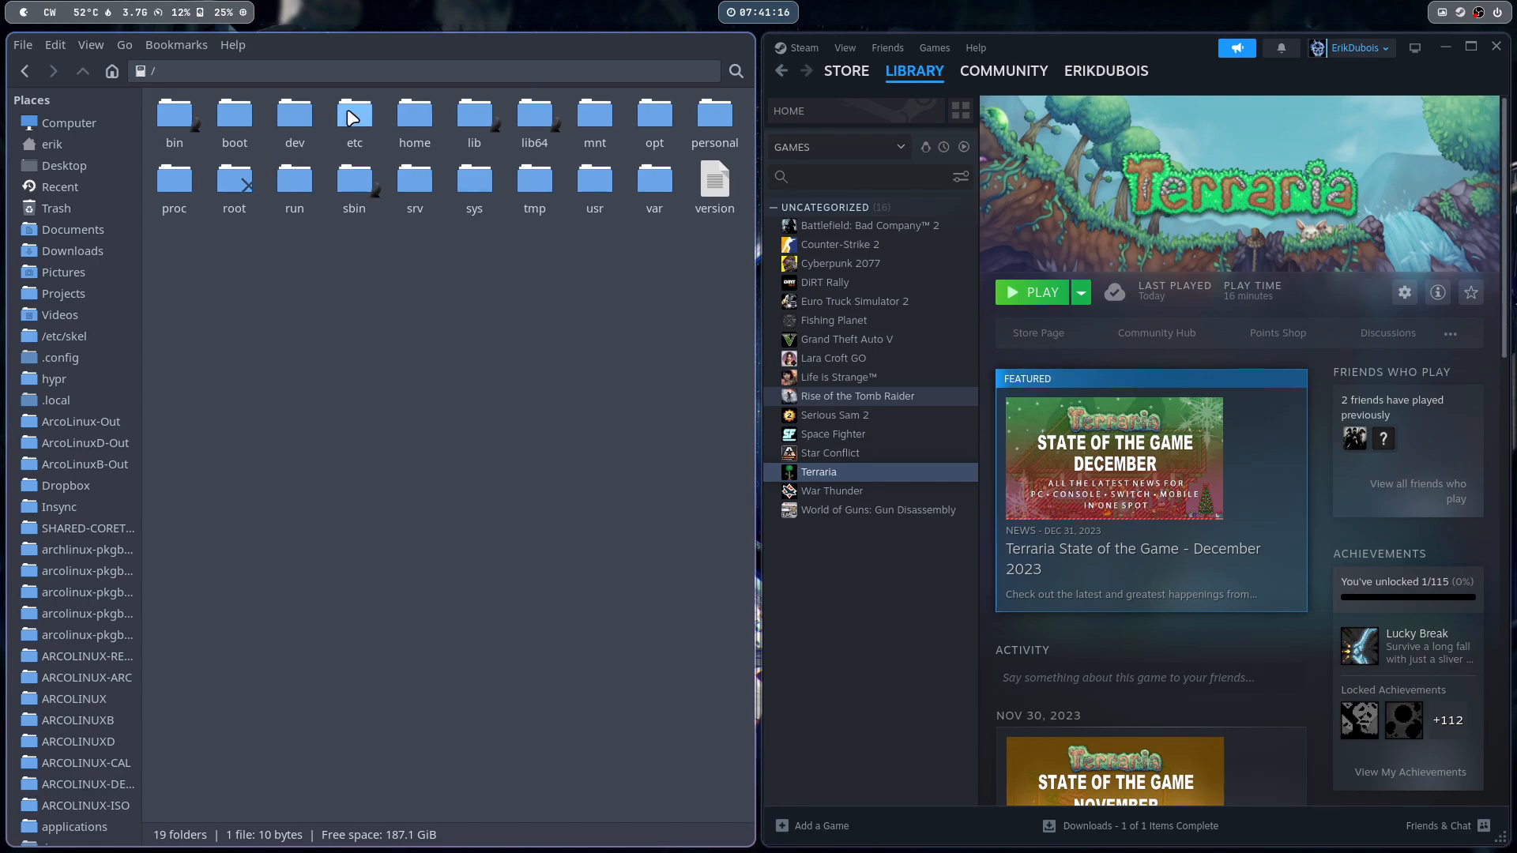
double_click(354, 109)
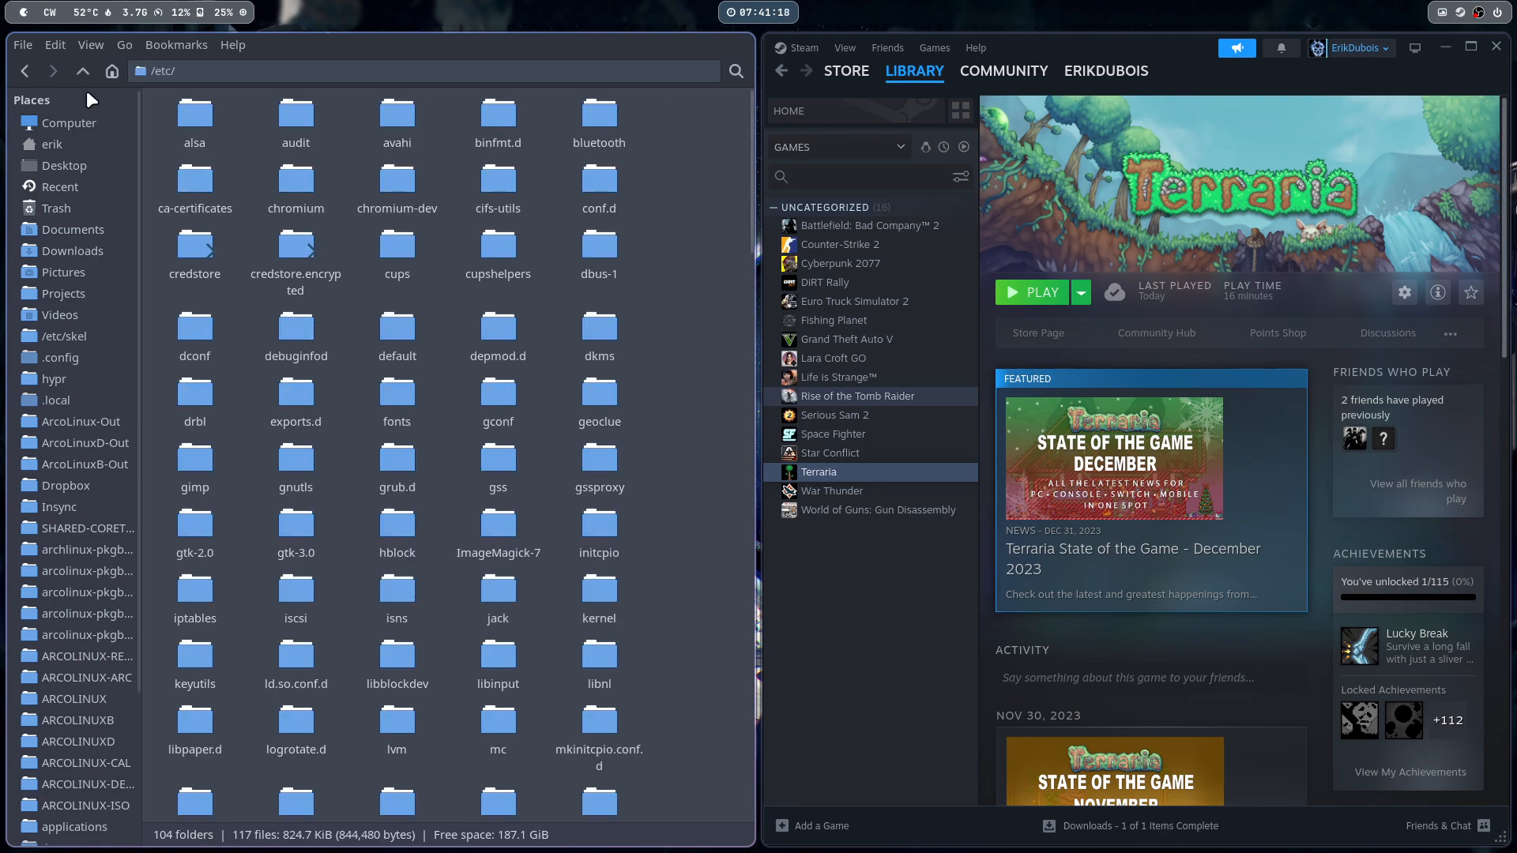
click(82, 71)
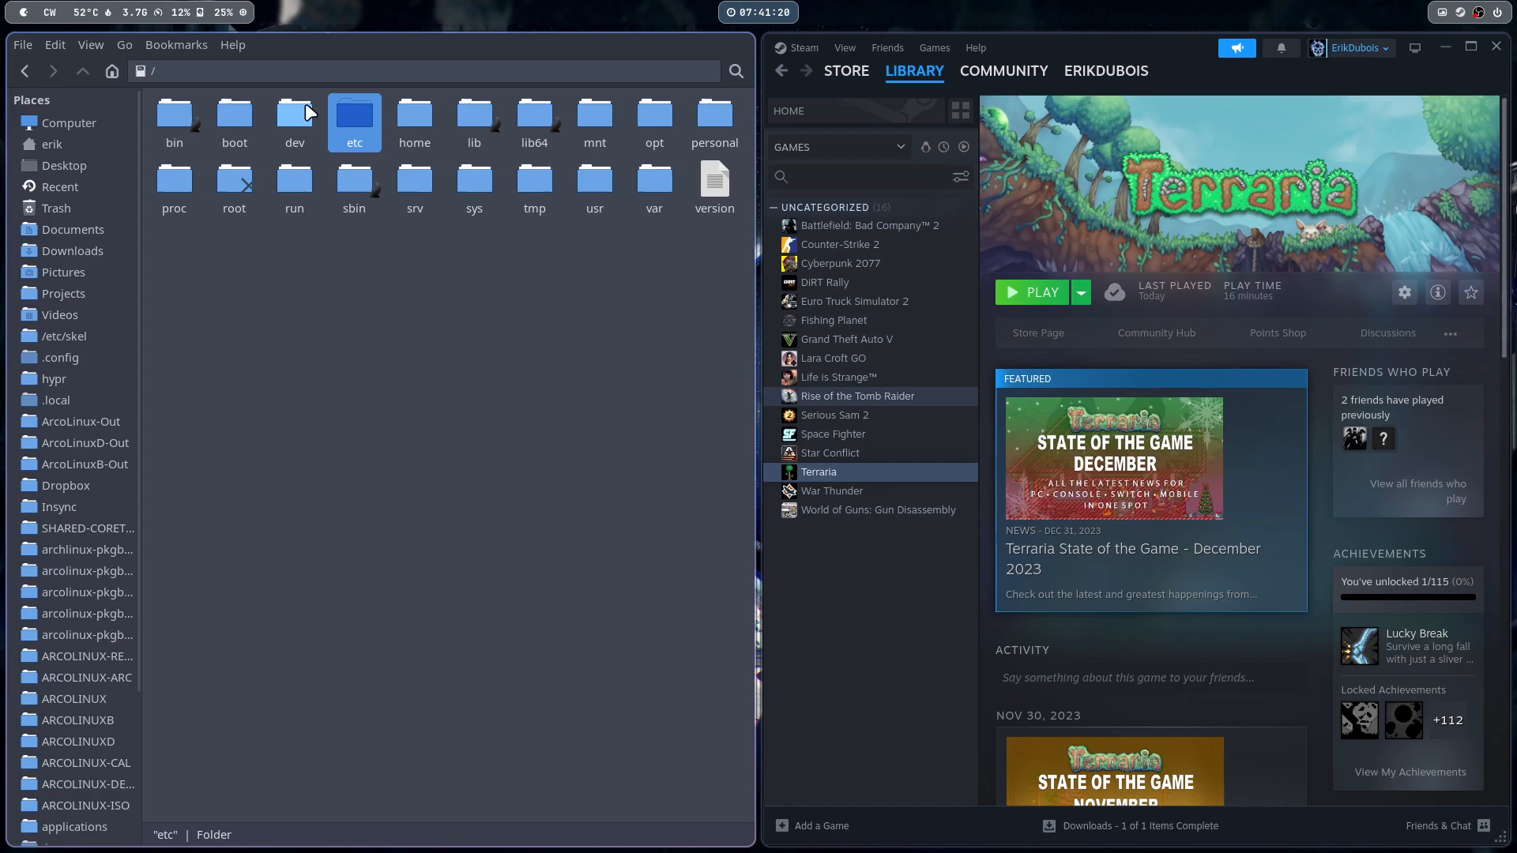
double_click(353, 112)
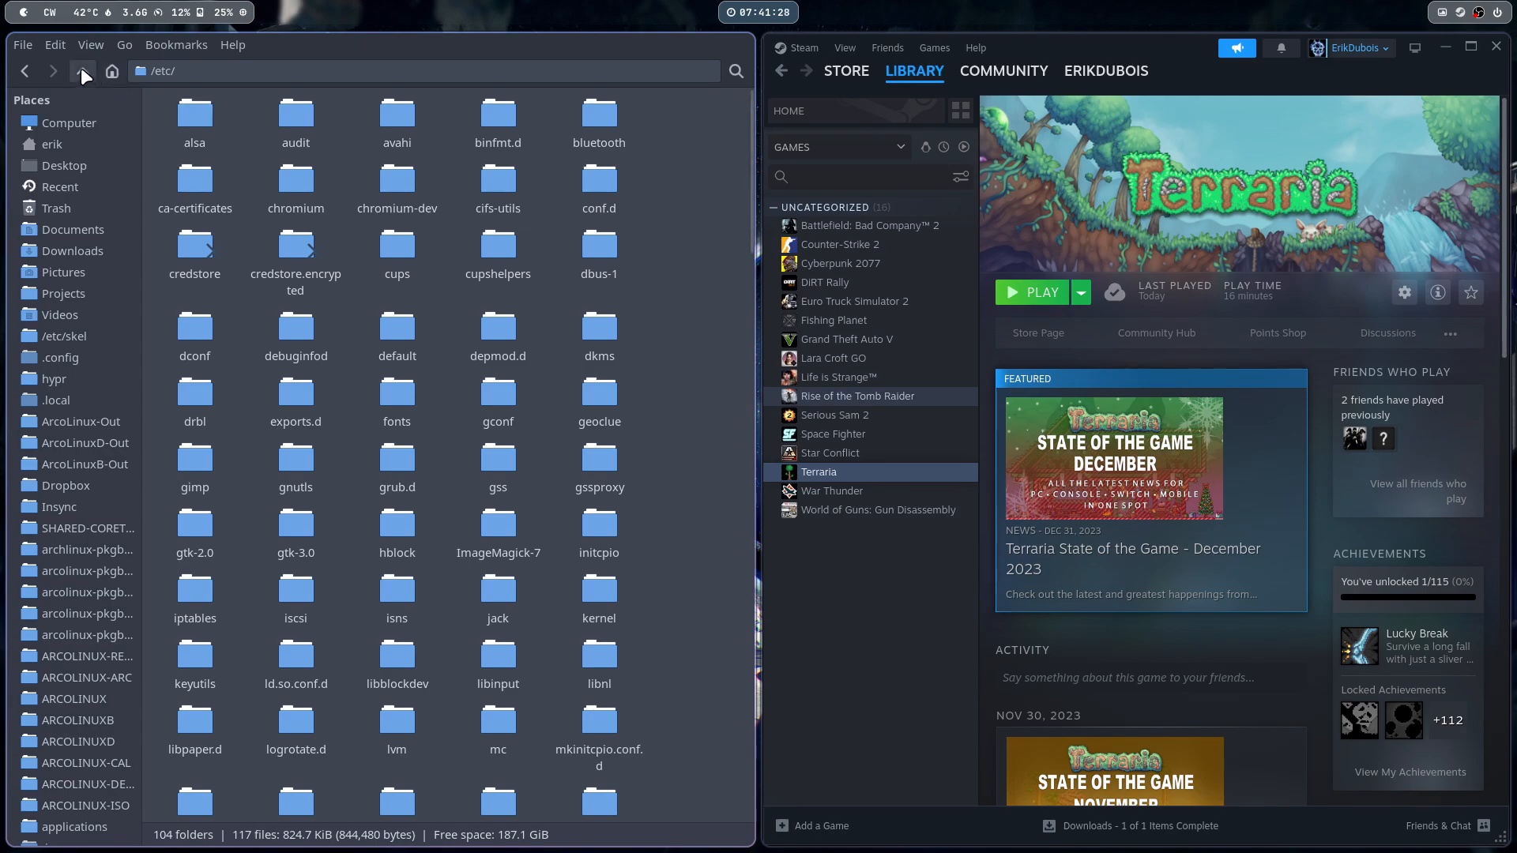
click(82, 71)
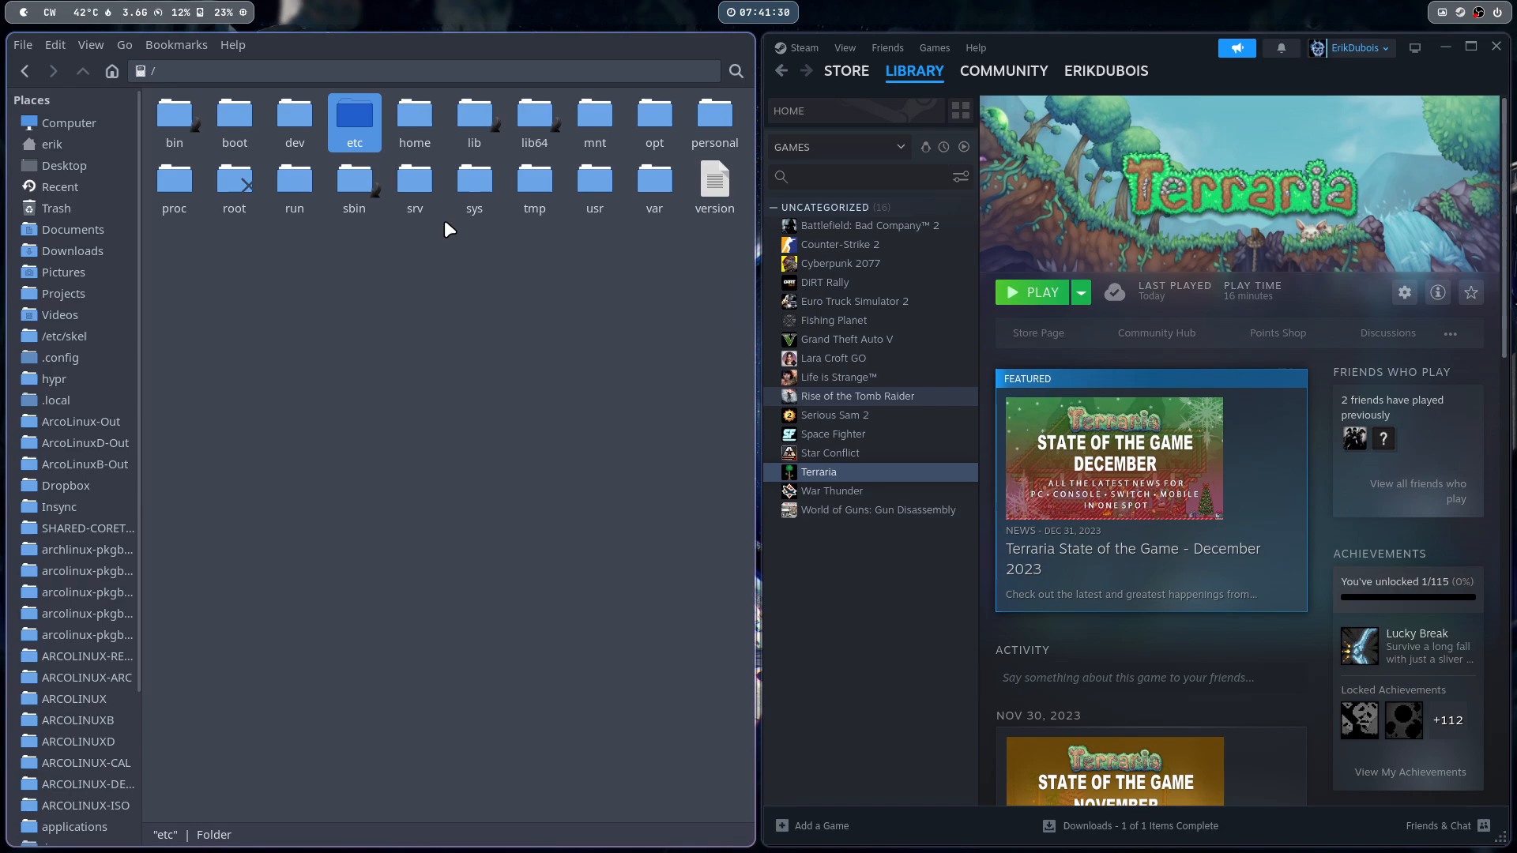
double_click(593, 182)
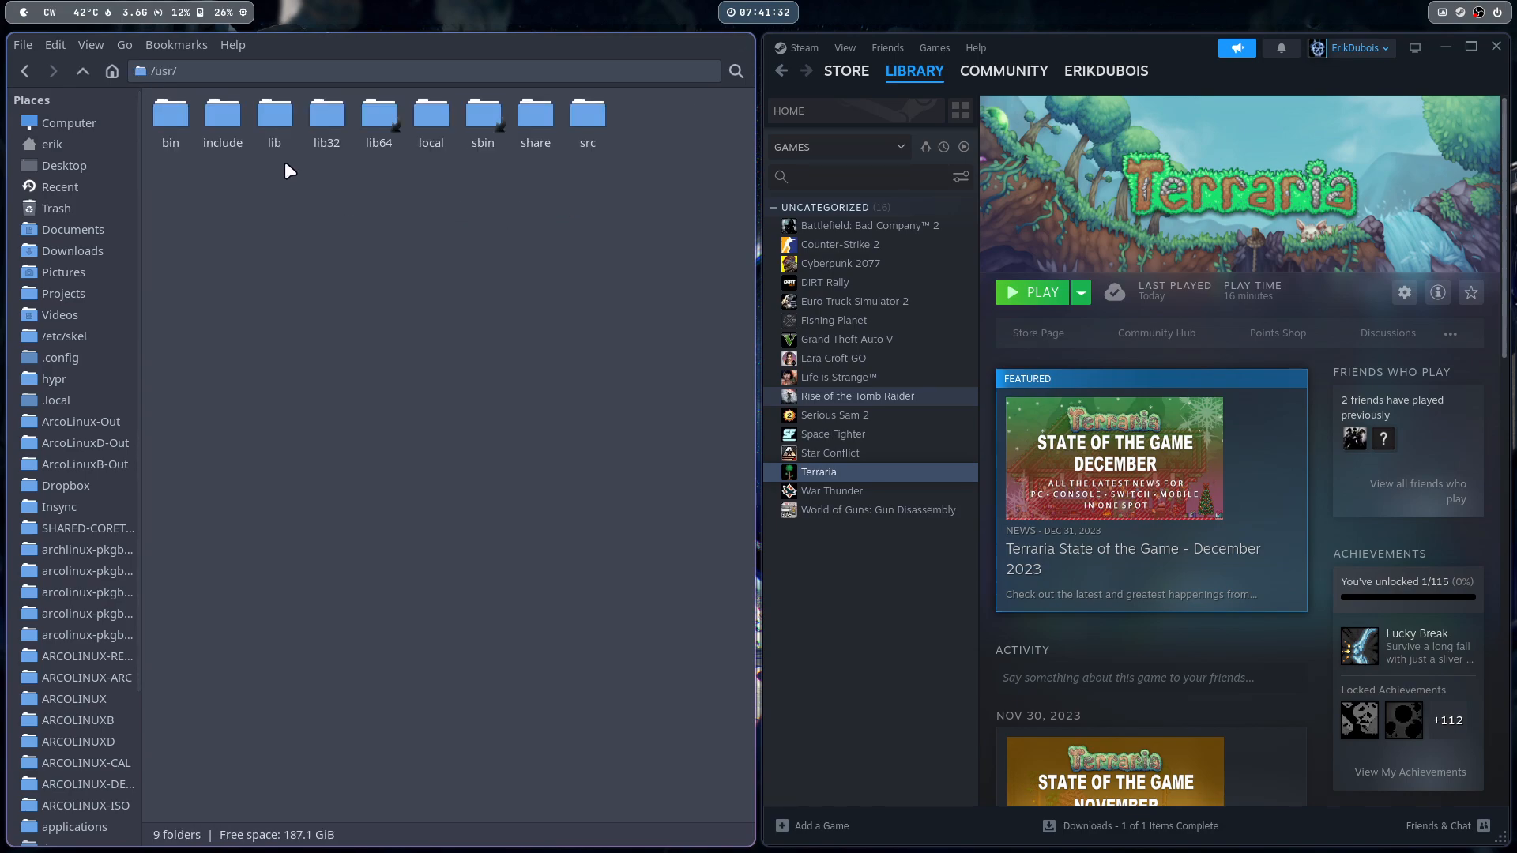
double_click(170, 109)
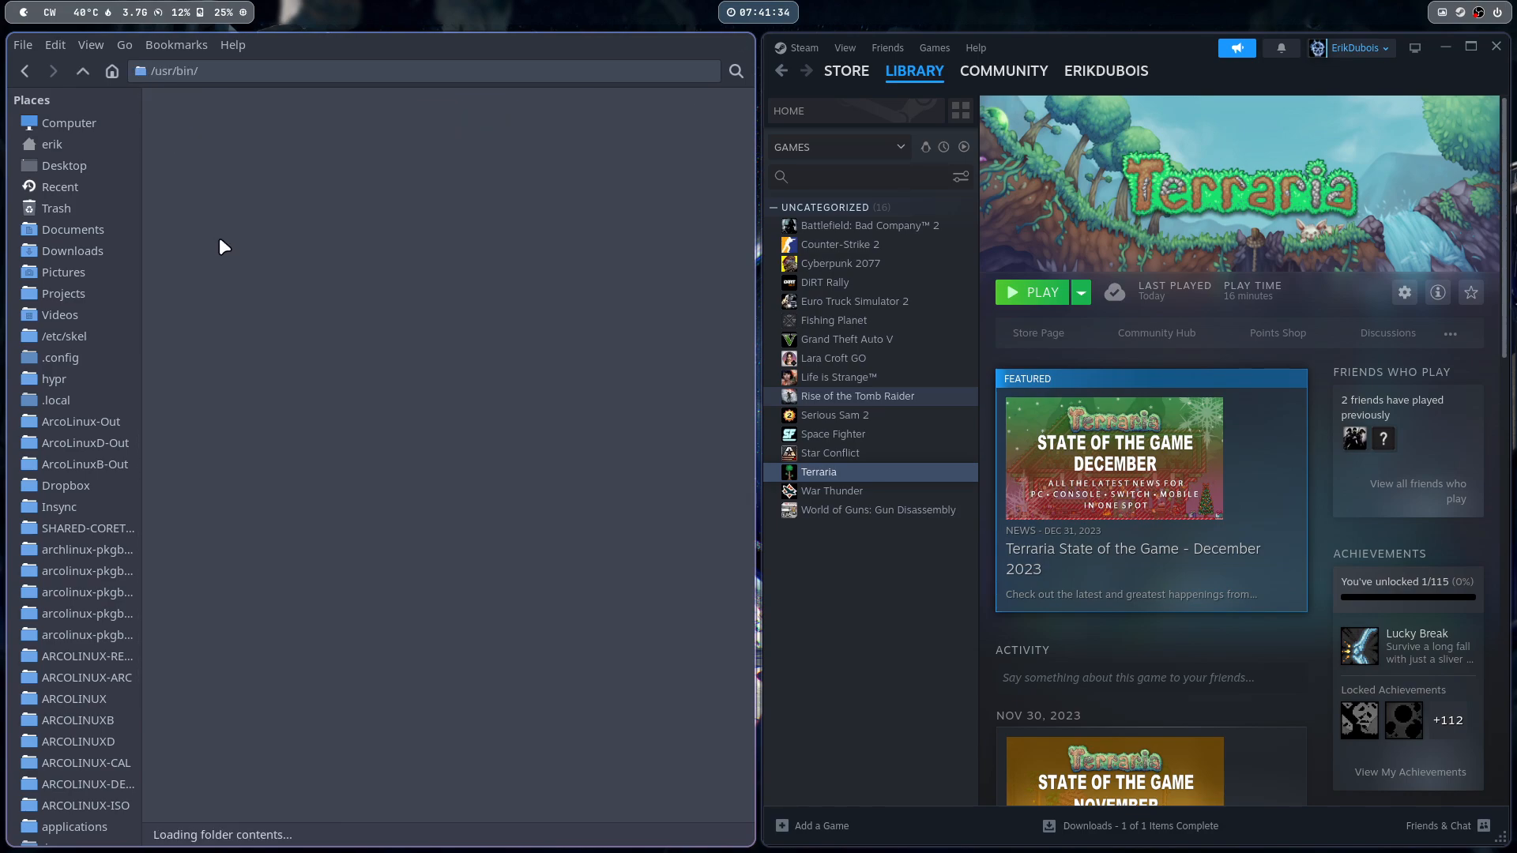
Jump to run-hyprland in /usr/bin by typing 'run' and open it in Sublime Text
text(run)
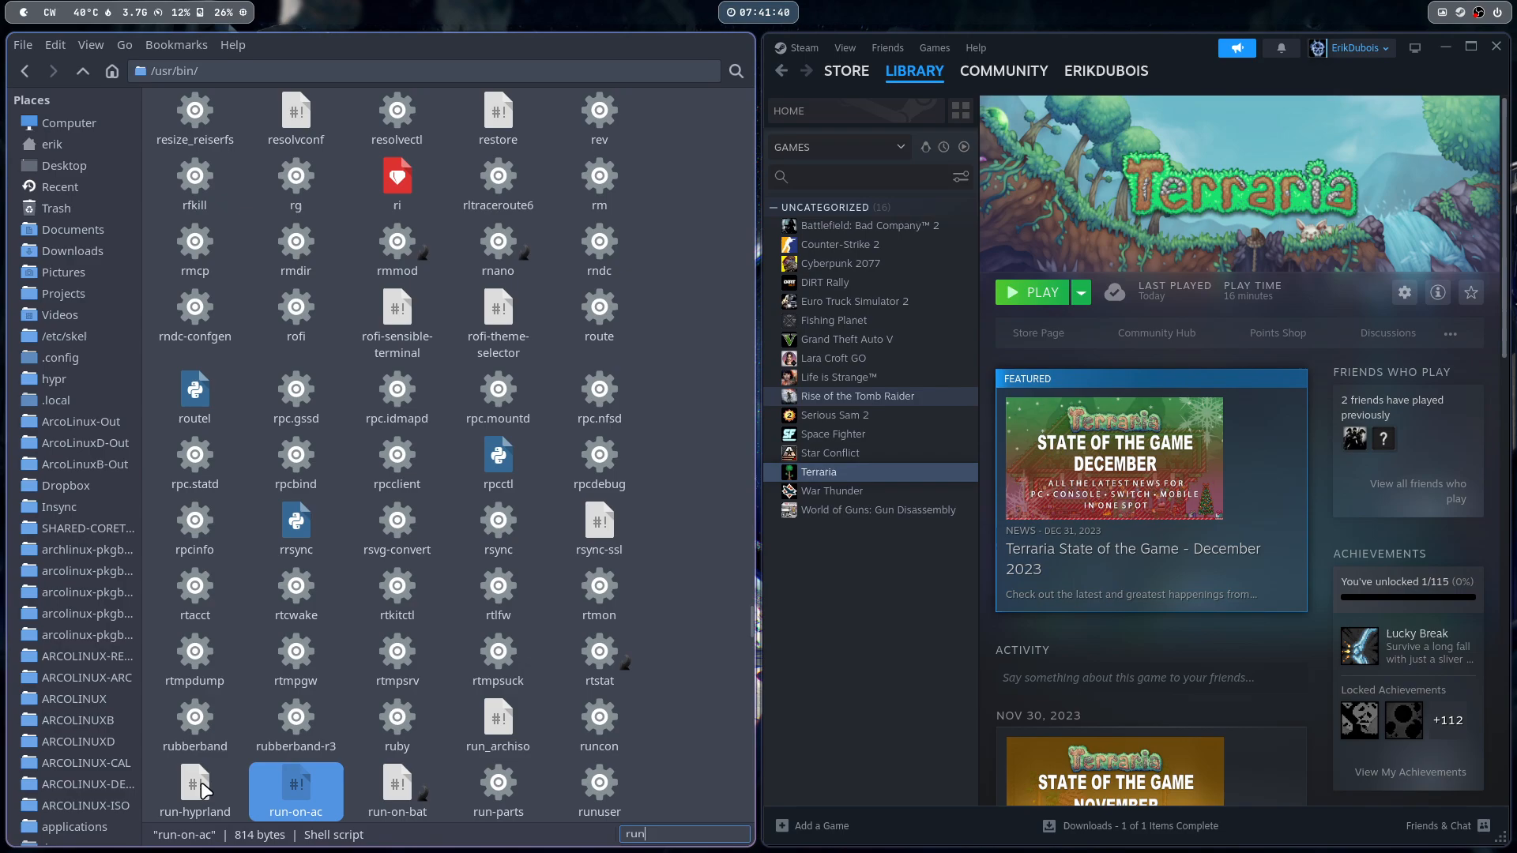
click(194, 787)
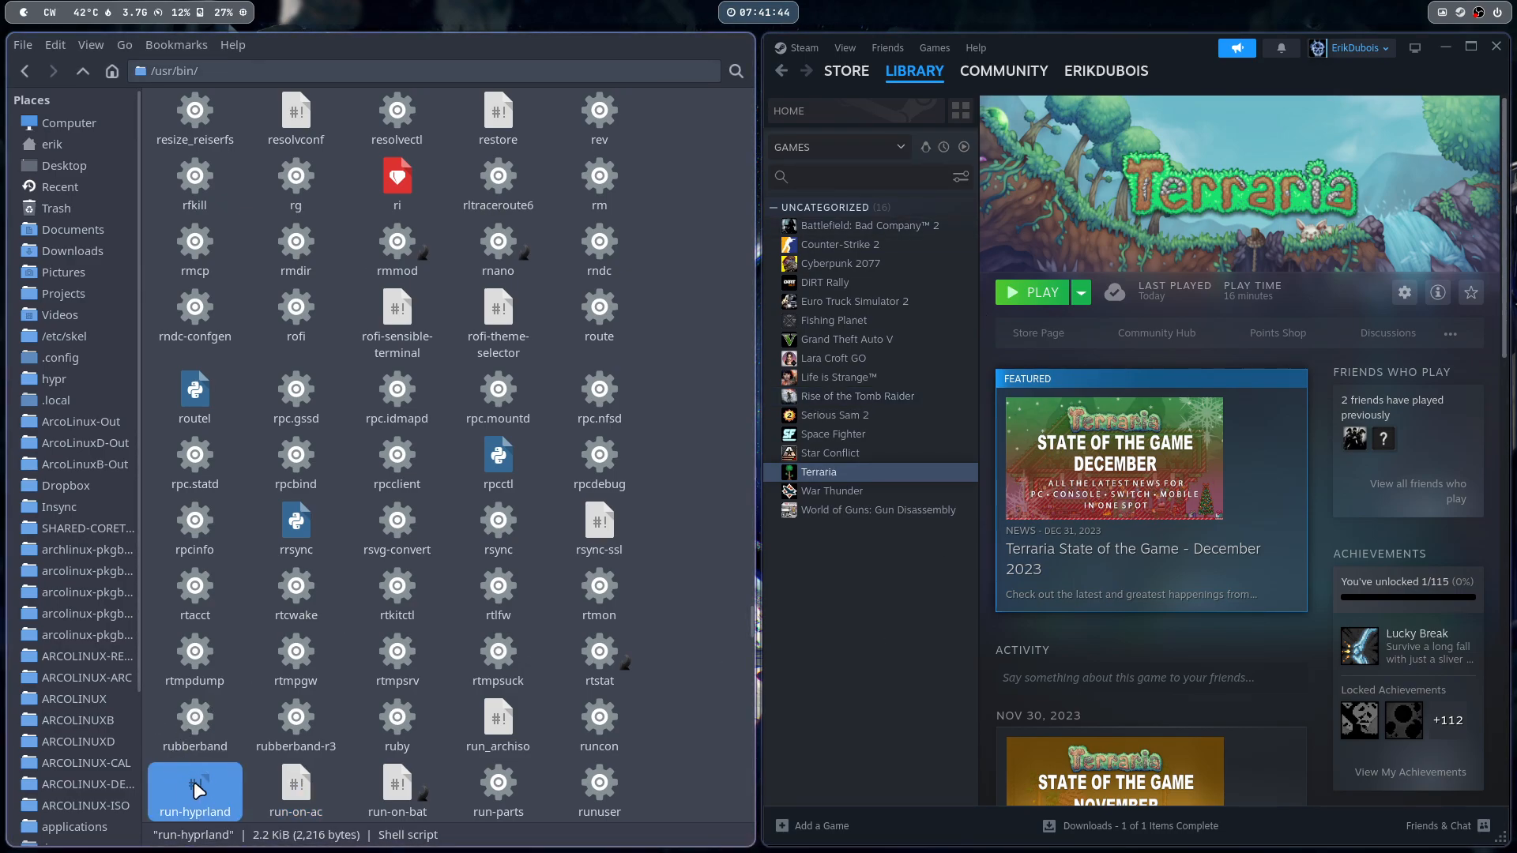
double_click(193, 784)
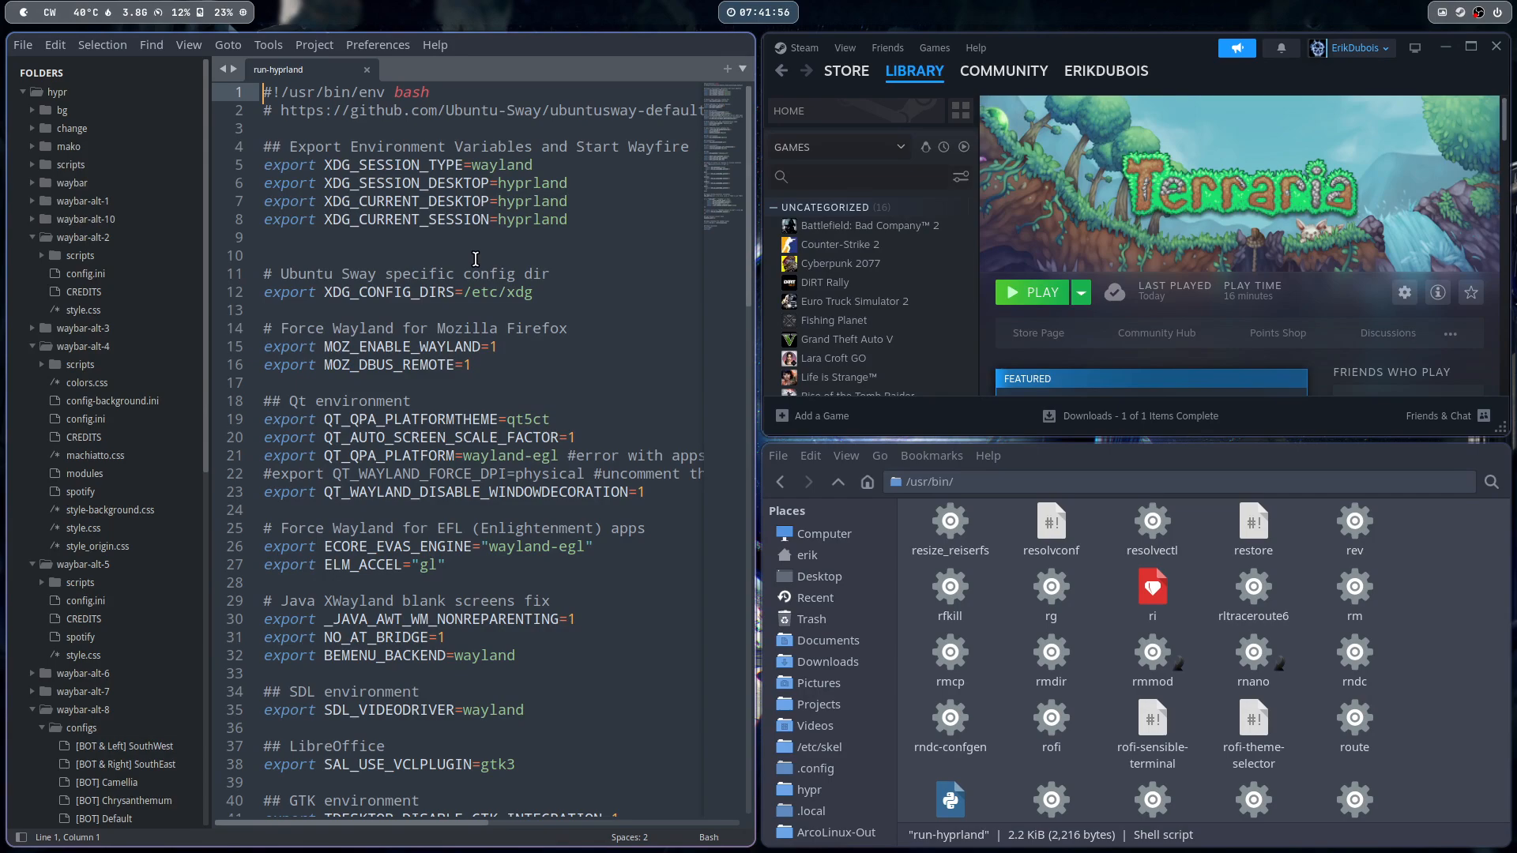
scroll(down, 3)
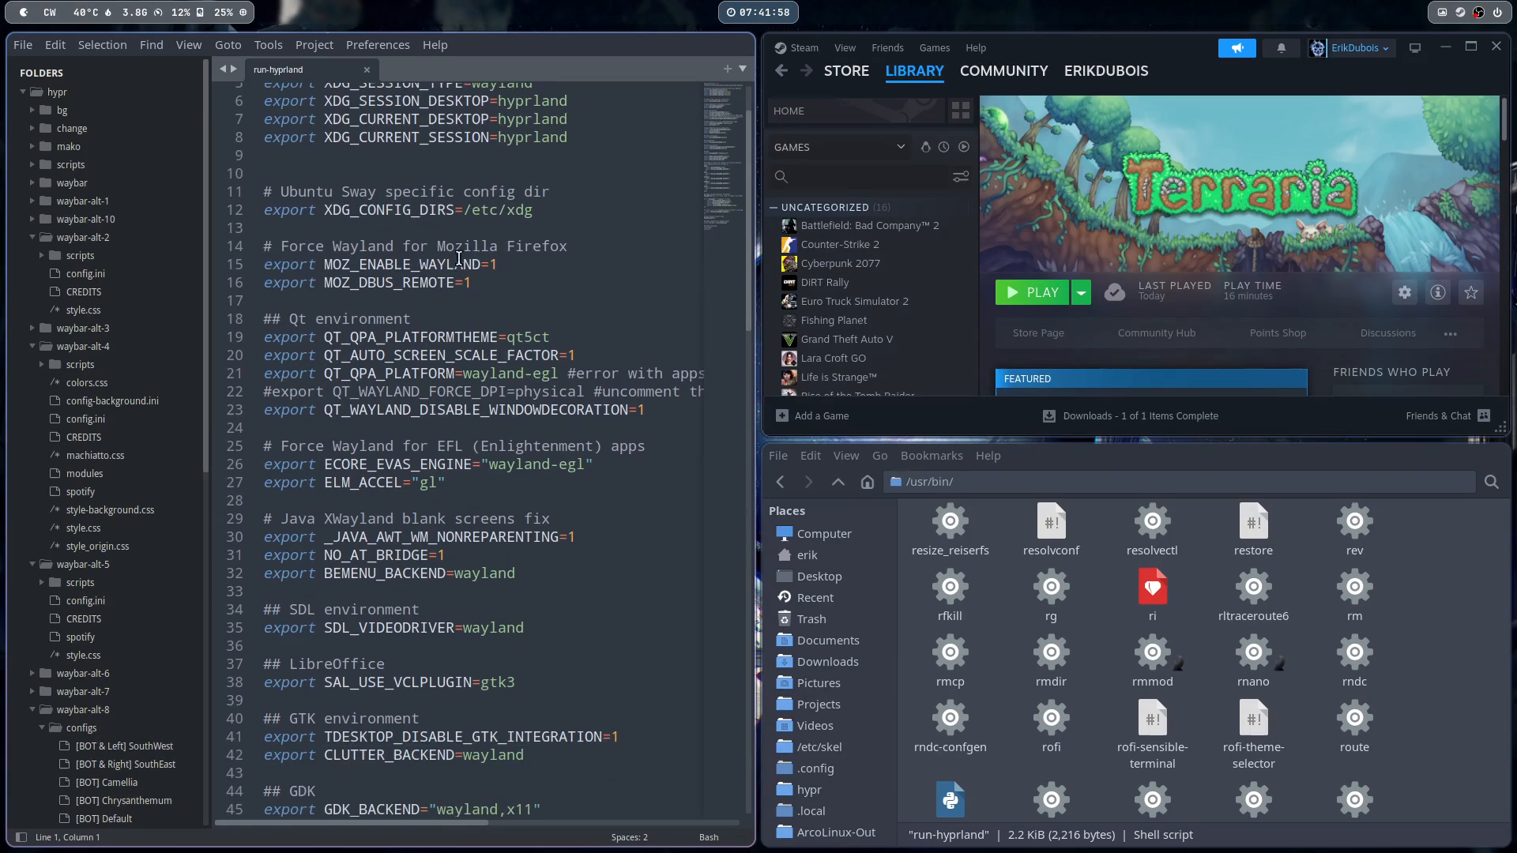
scroll(down, 3)
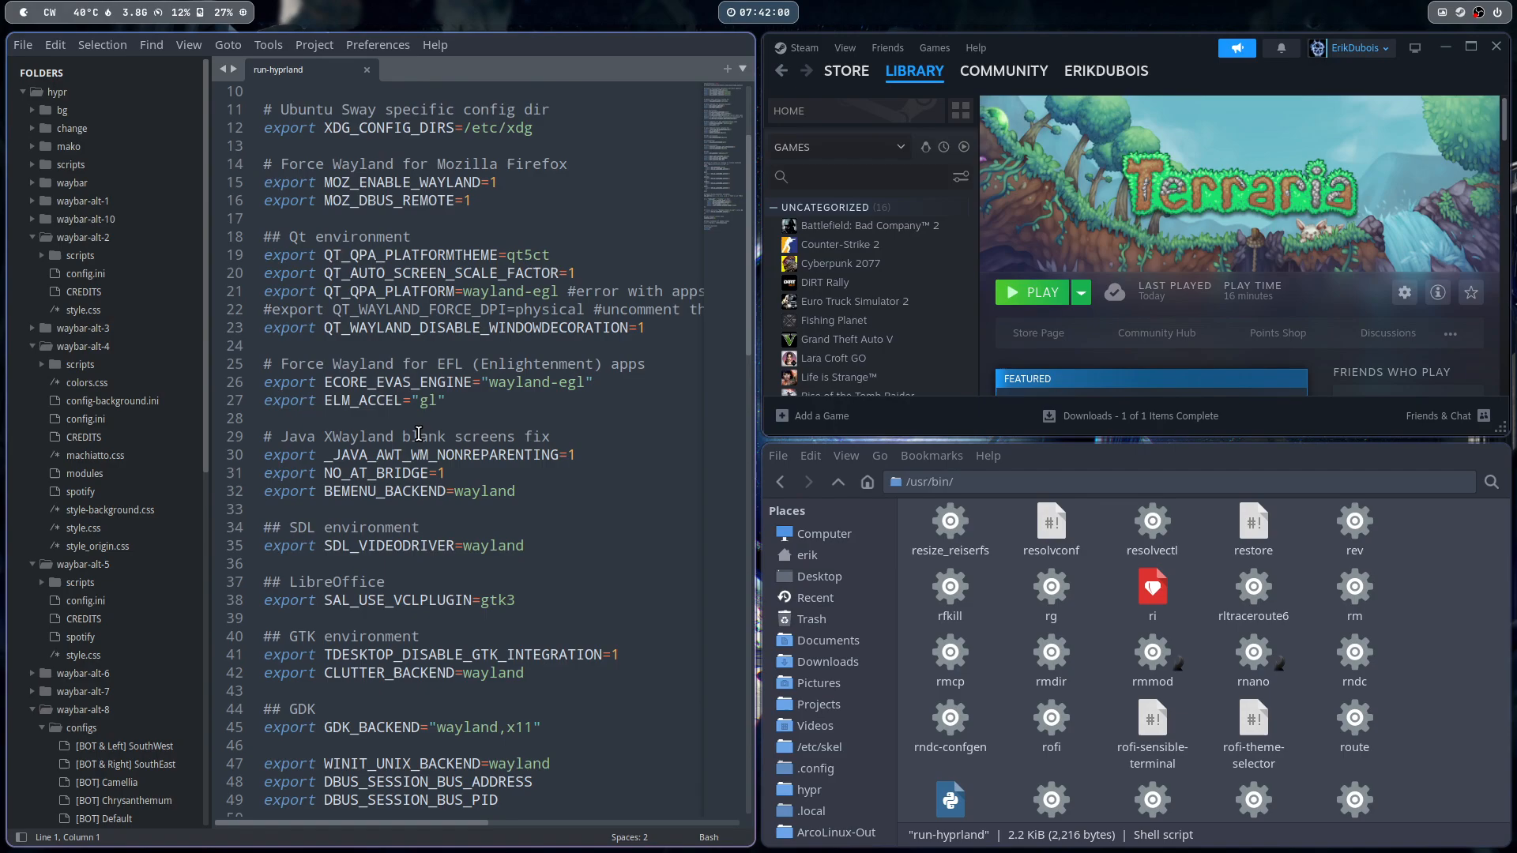
scroll(down, 3)
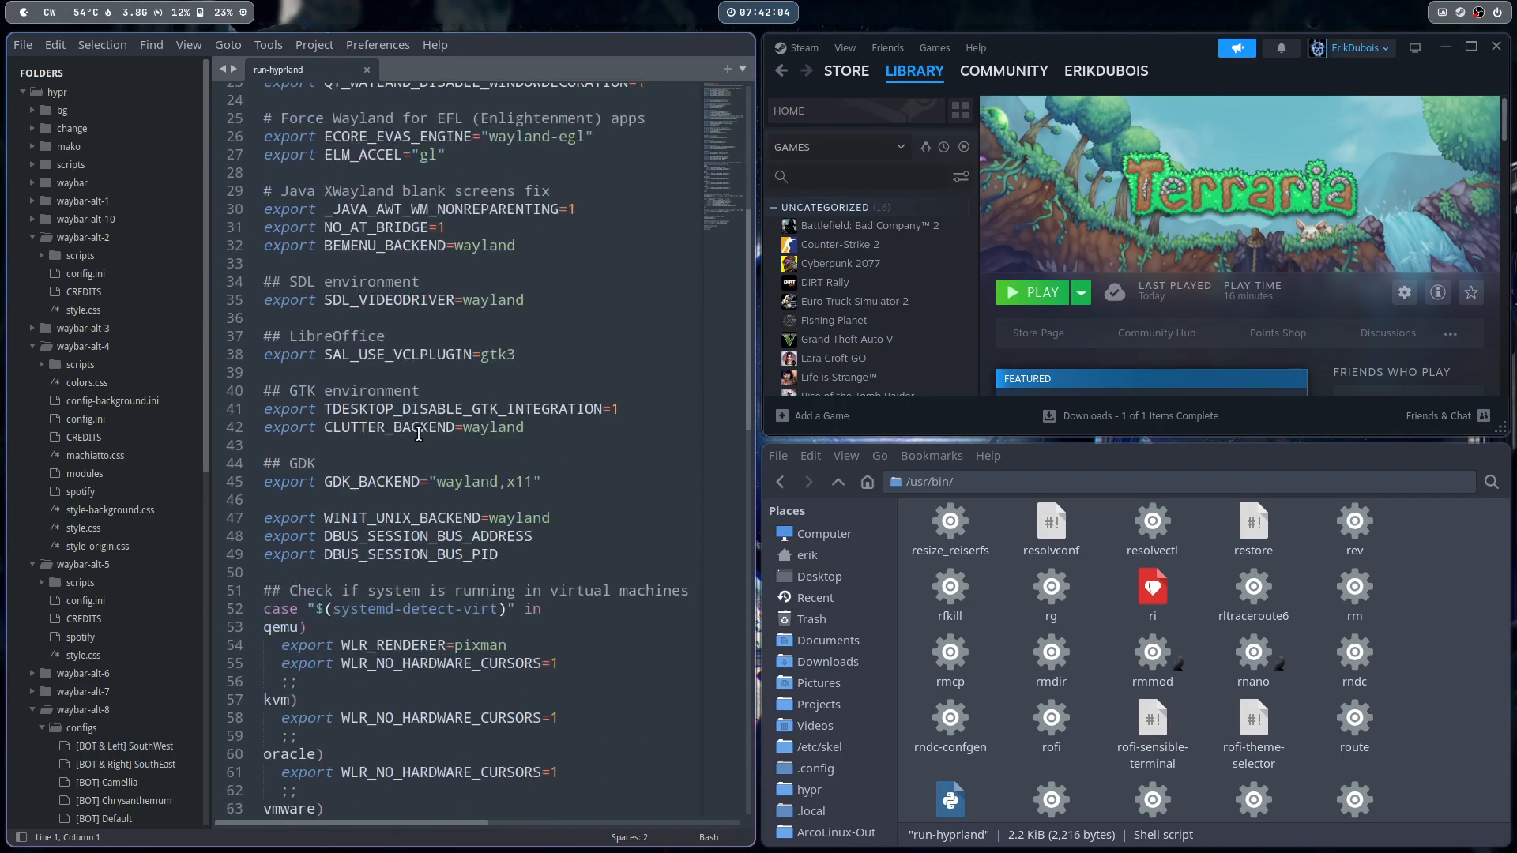
scroll(down, 3)
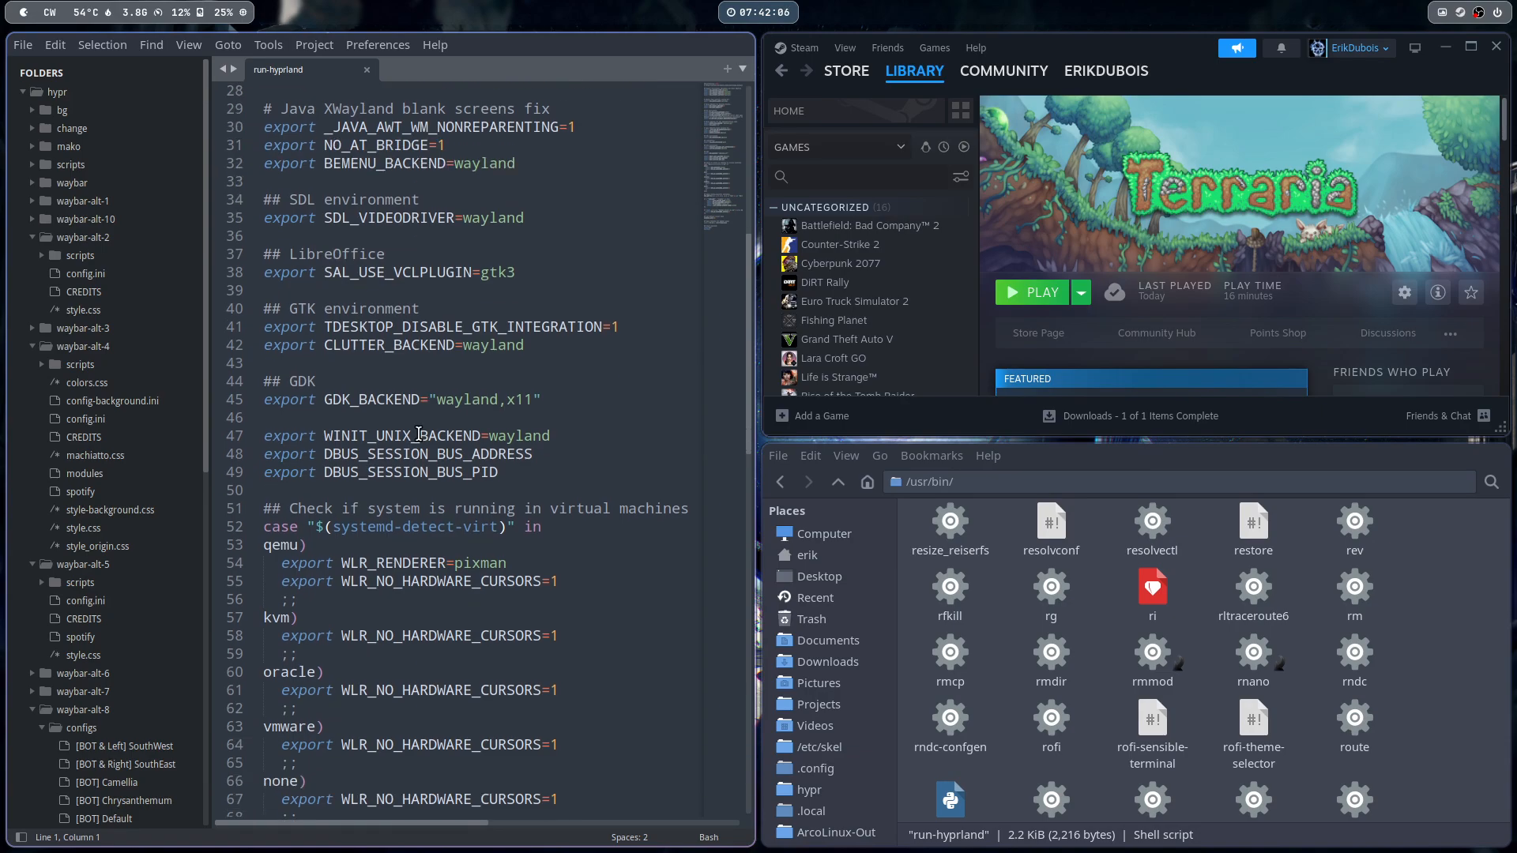
scroll(down, 3)
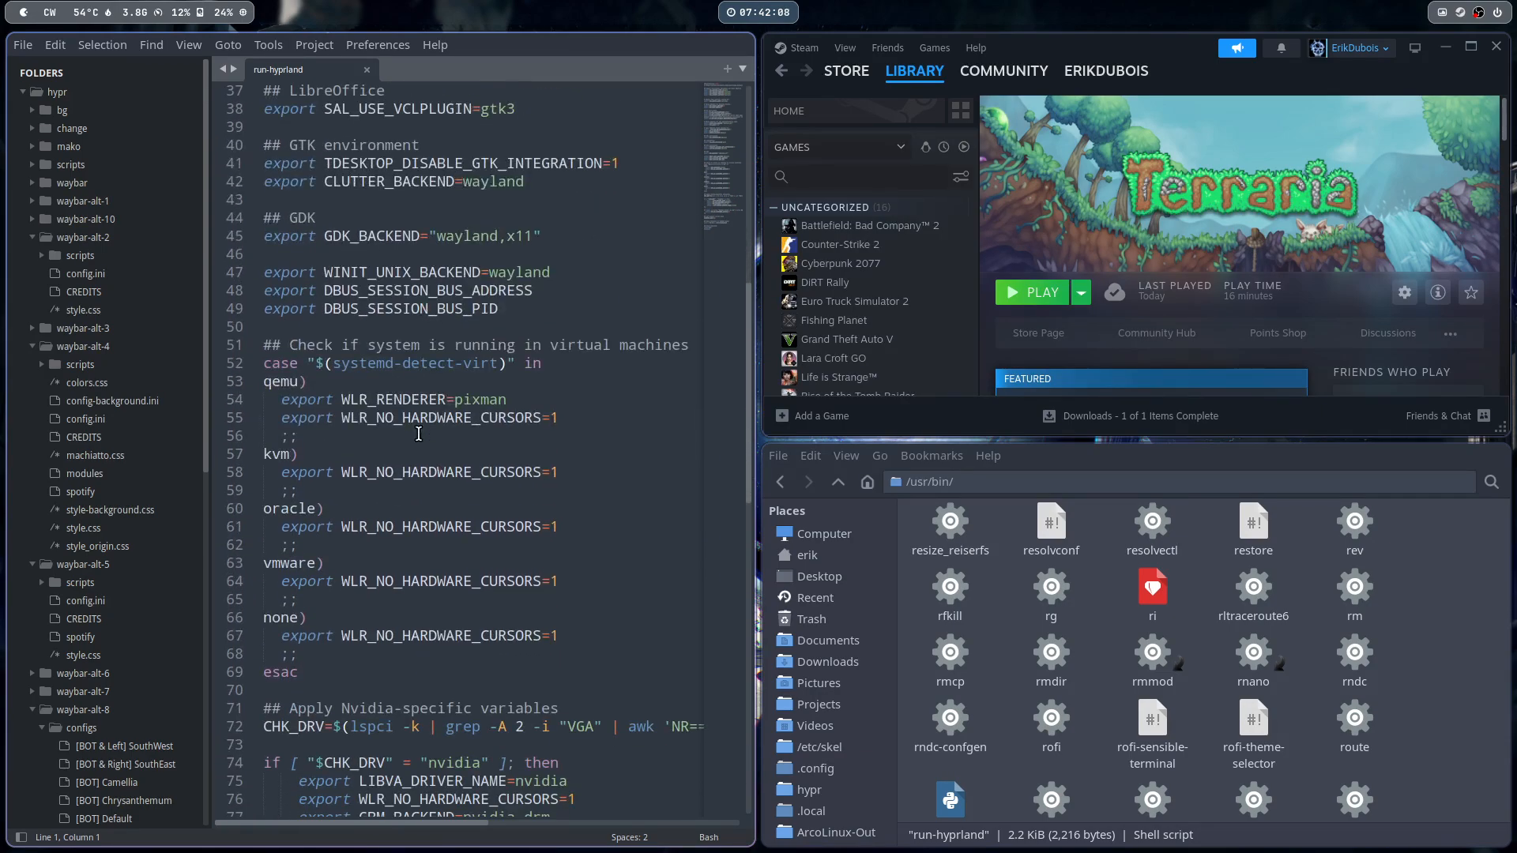
scroll(down, 3)
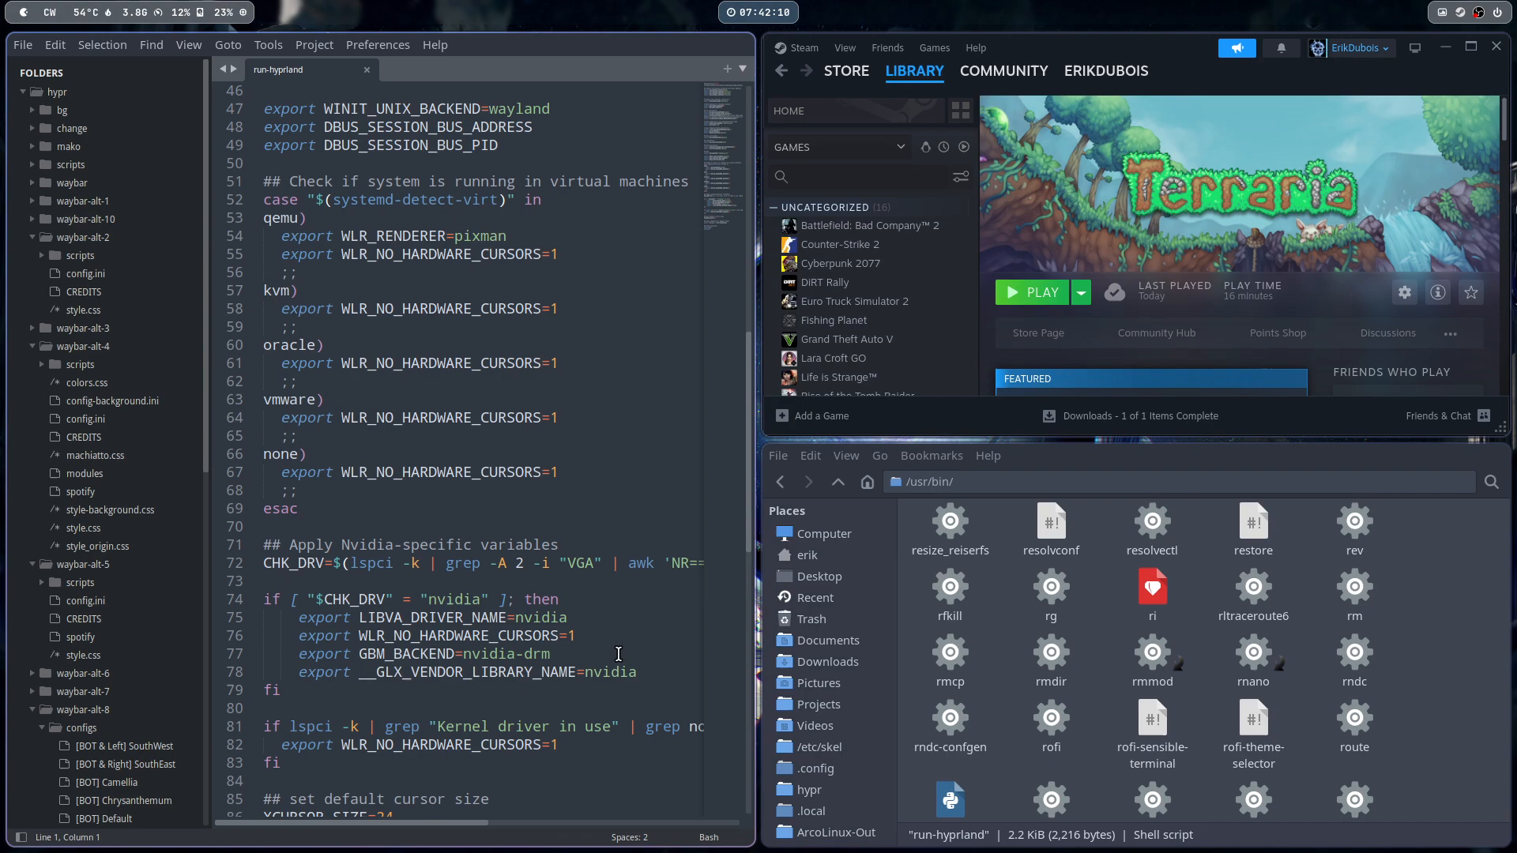
triple_click(465, 672)
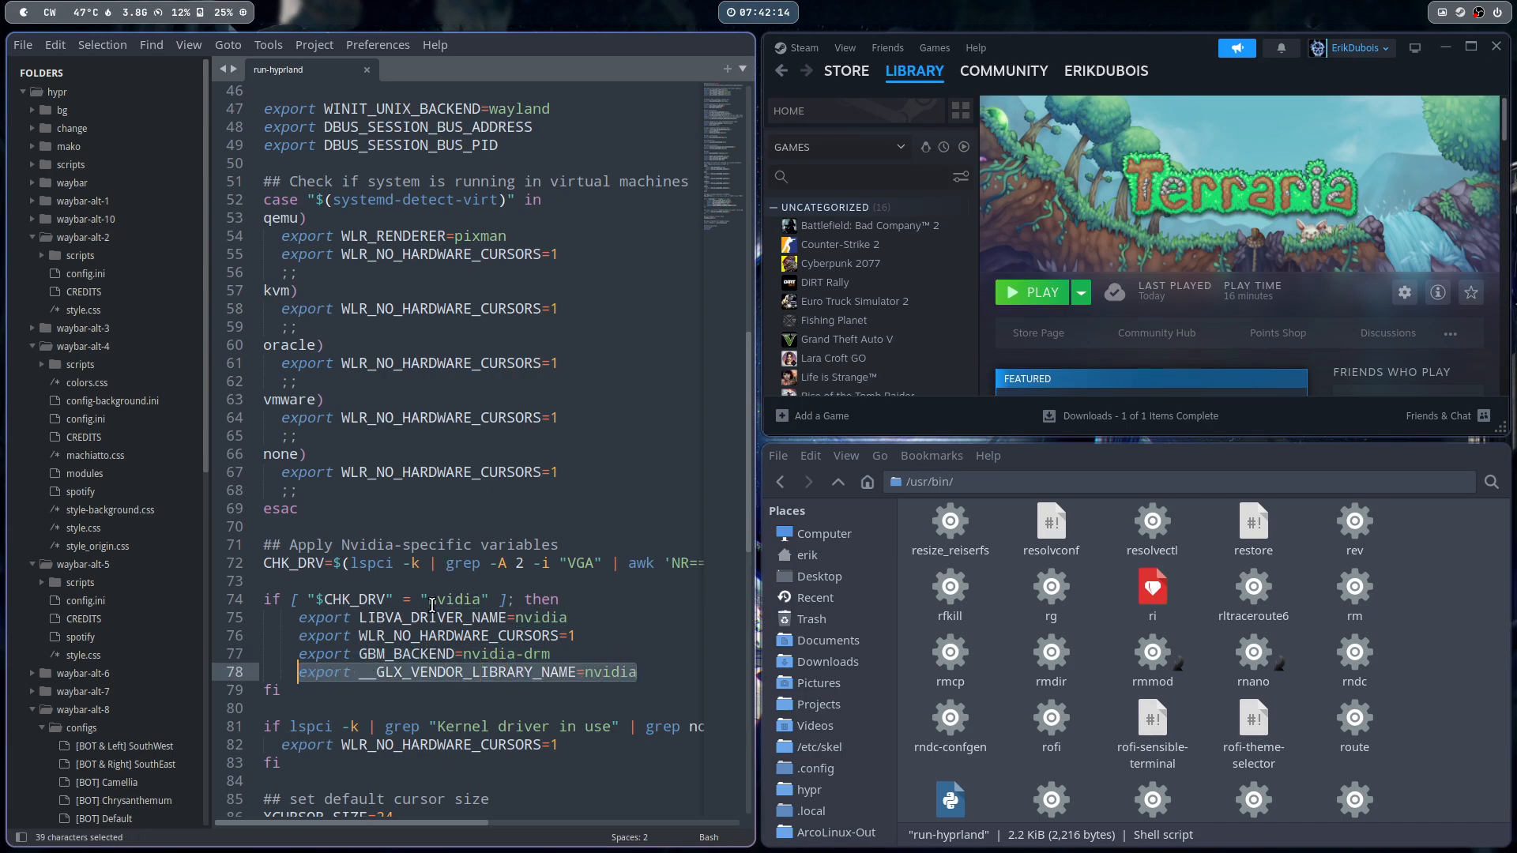
double_click(456, 599)
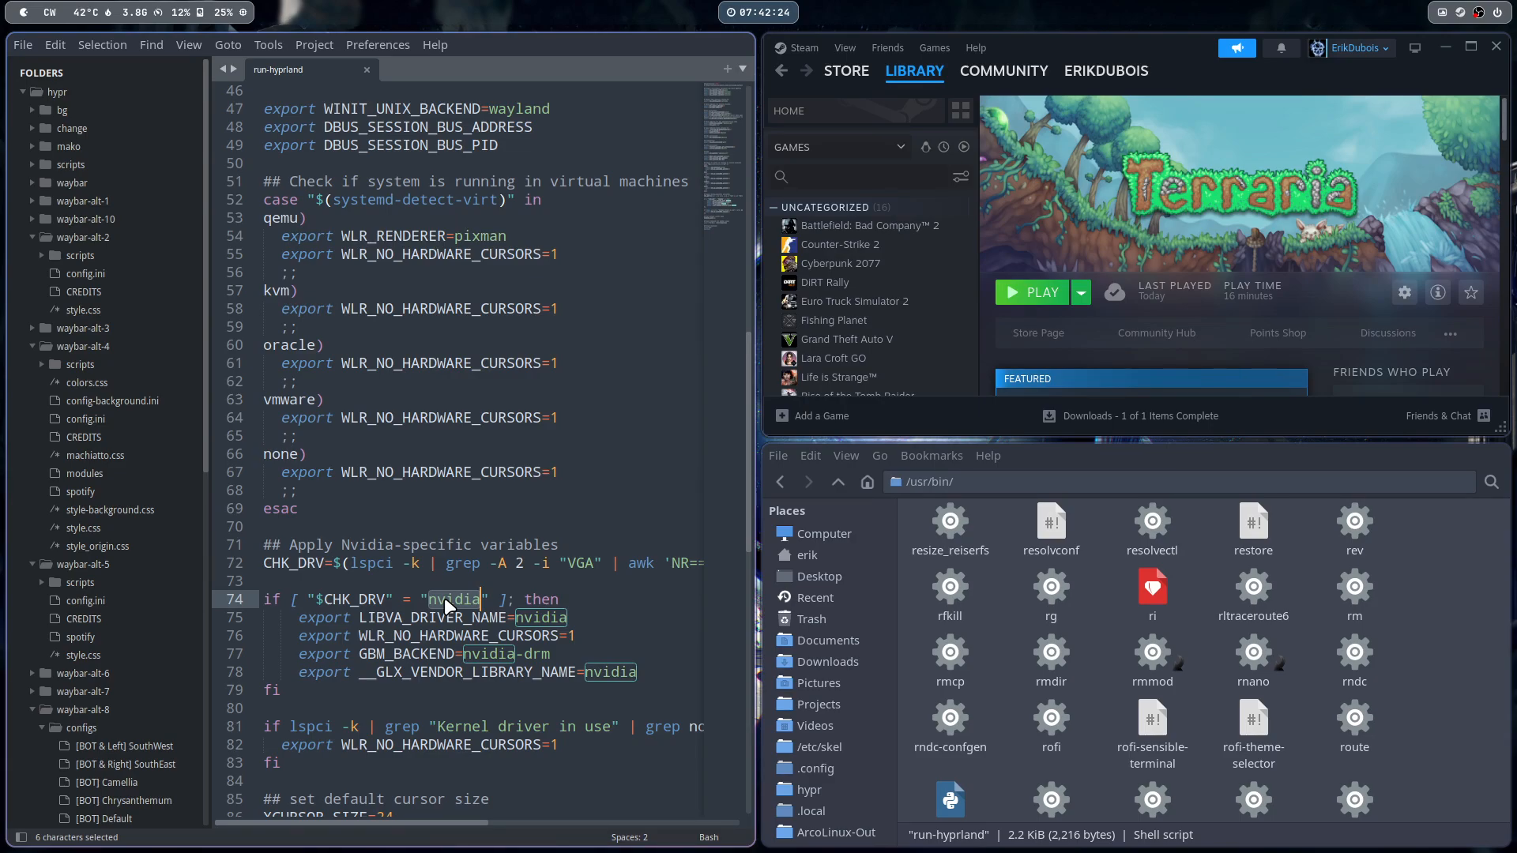
mouse_move(515, 491)
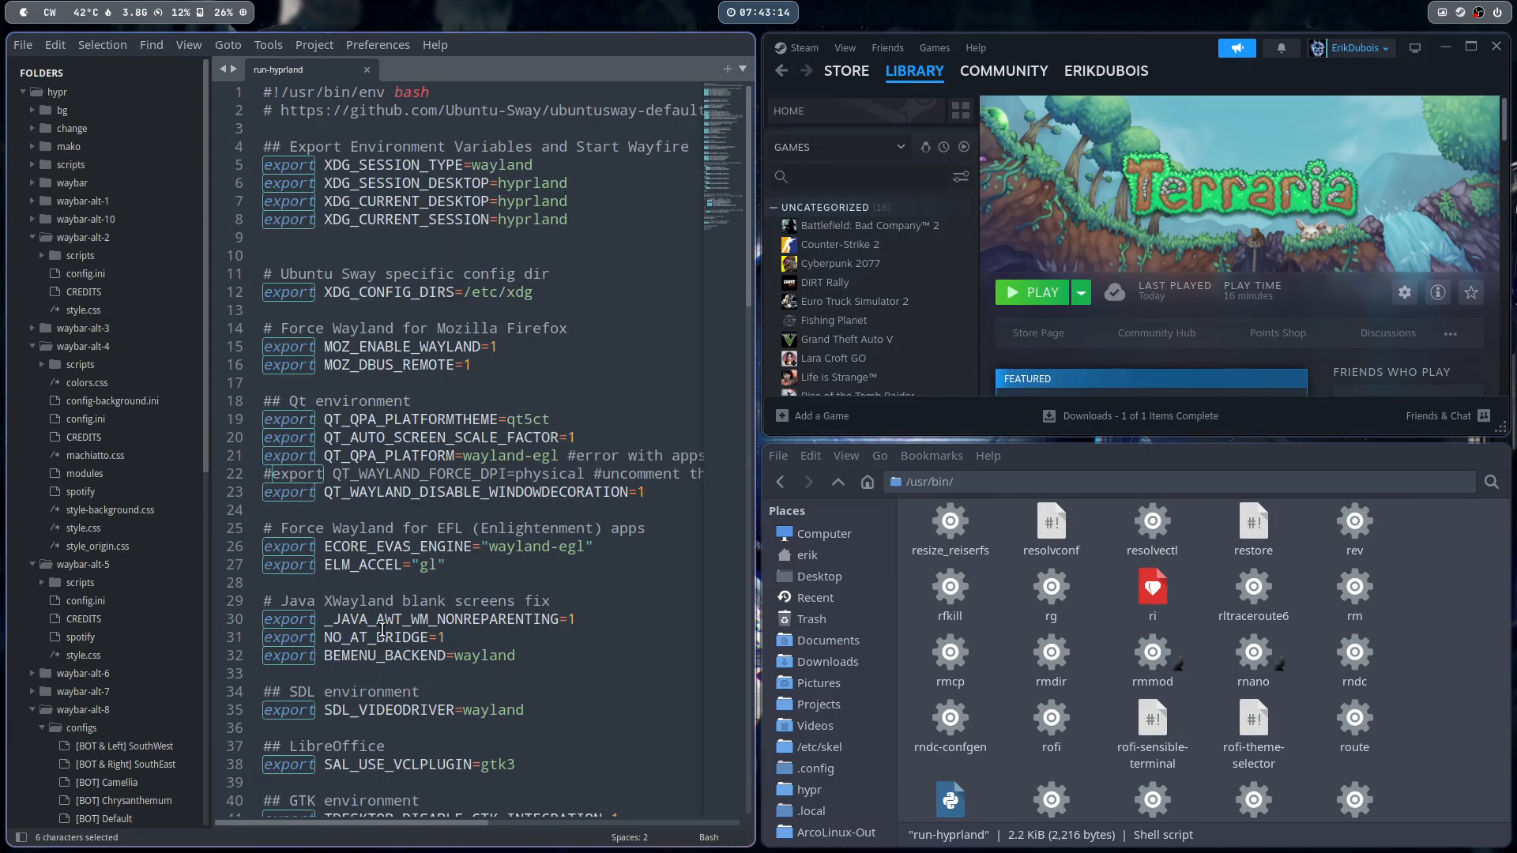
click(387, 619)
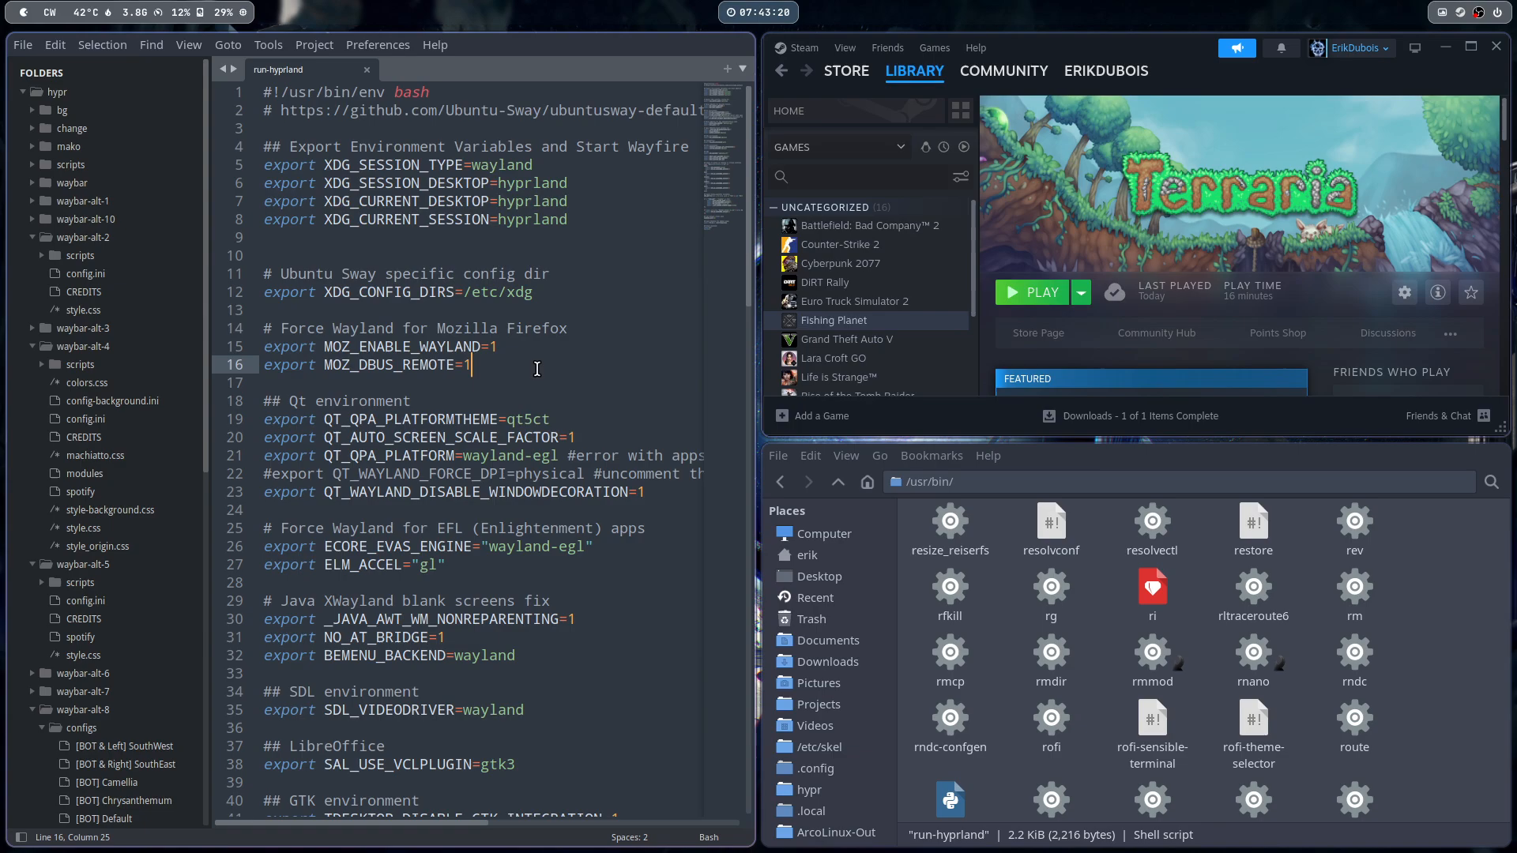
click(444, 474)
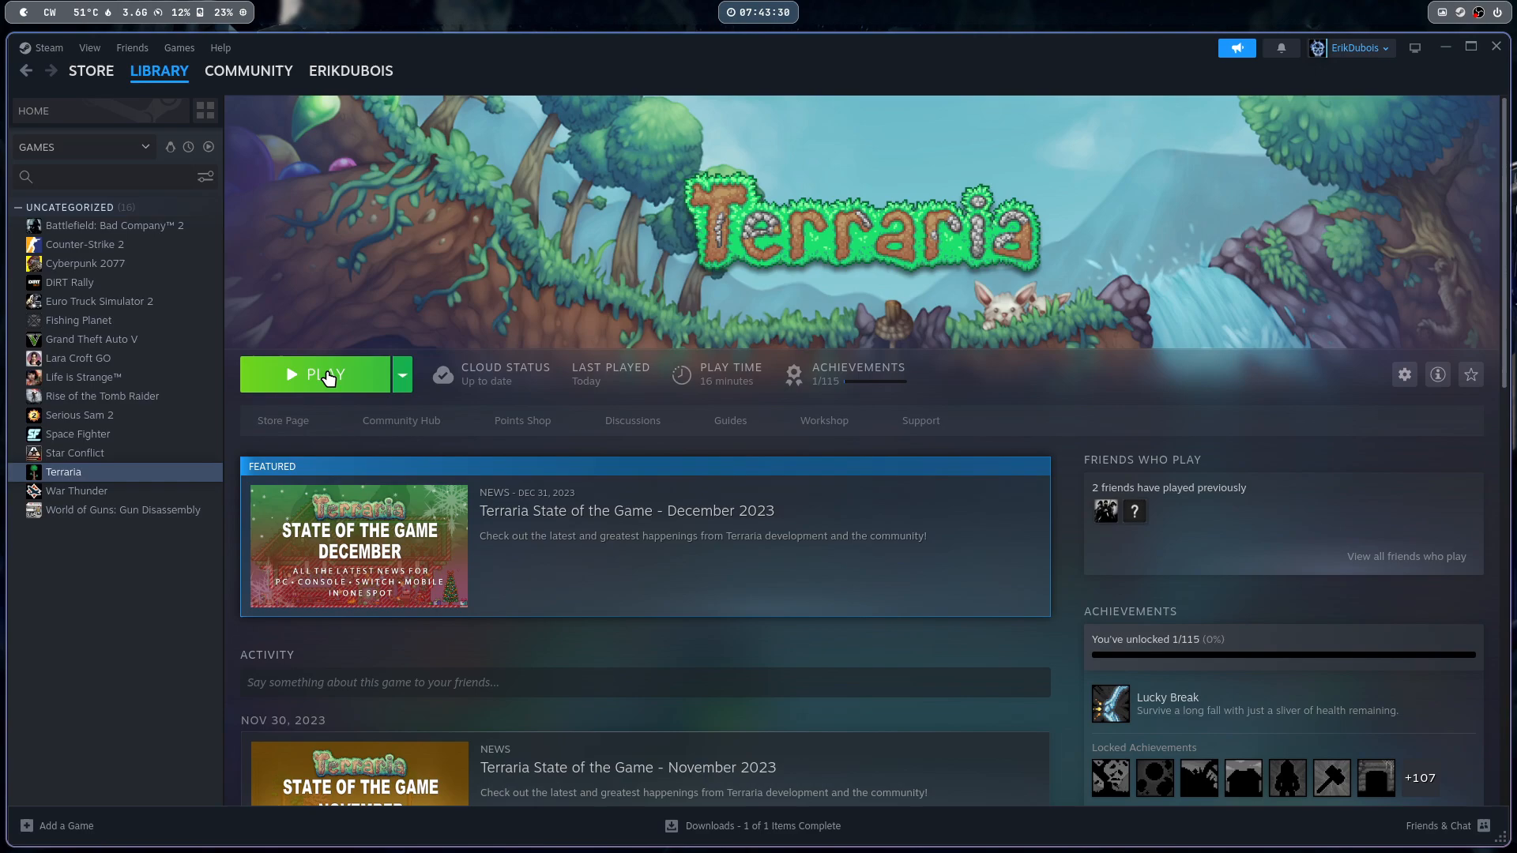
Relaunch Terraria, glance at achievements, then set Impostazioni language to English and return
click(314, 374)
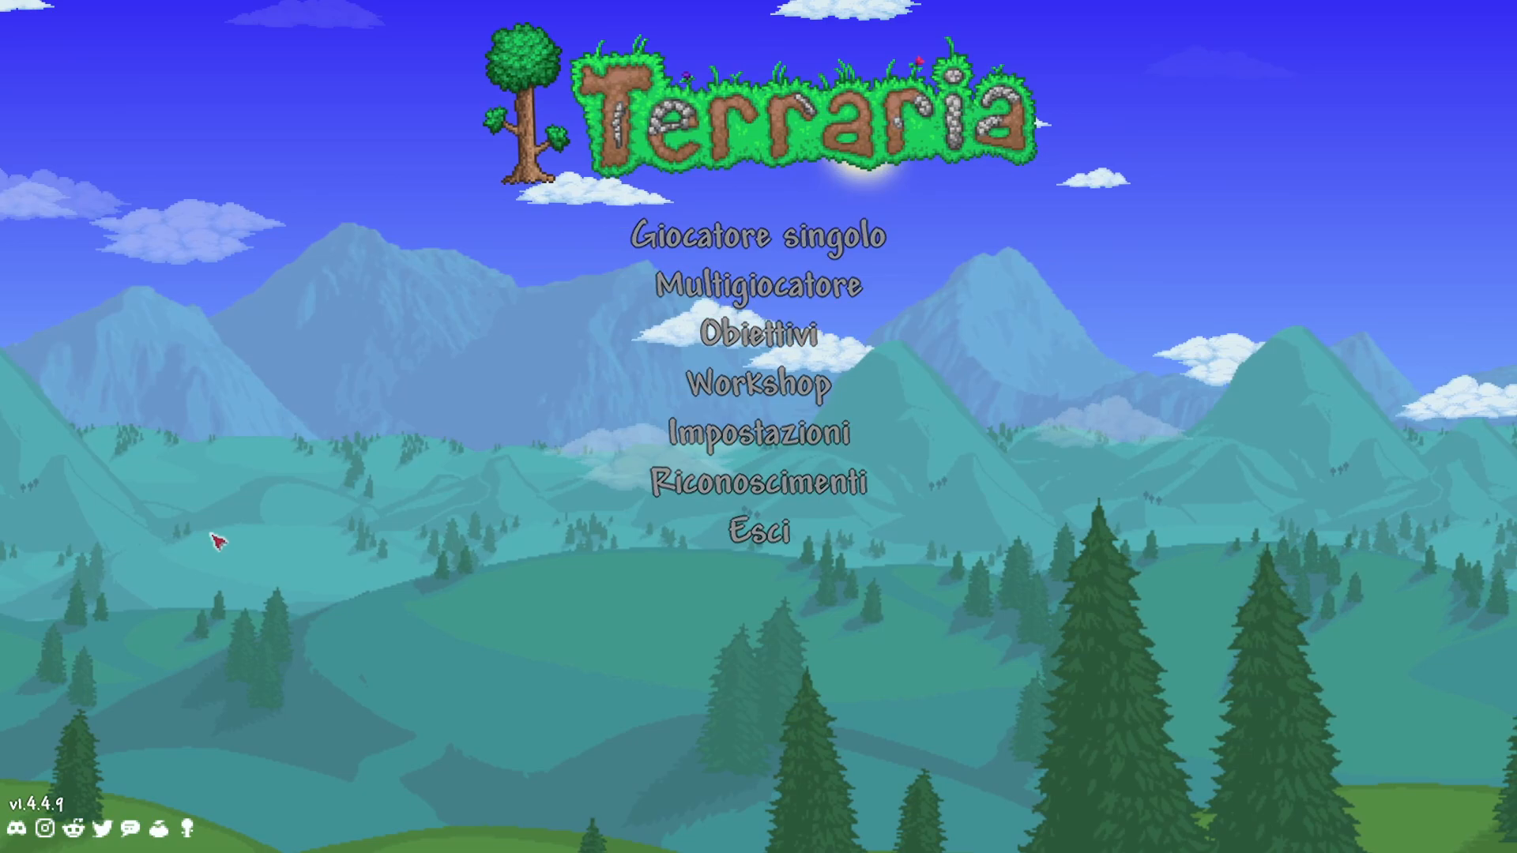
mouse_move(760, 235)
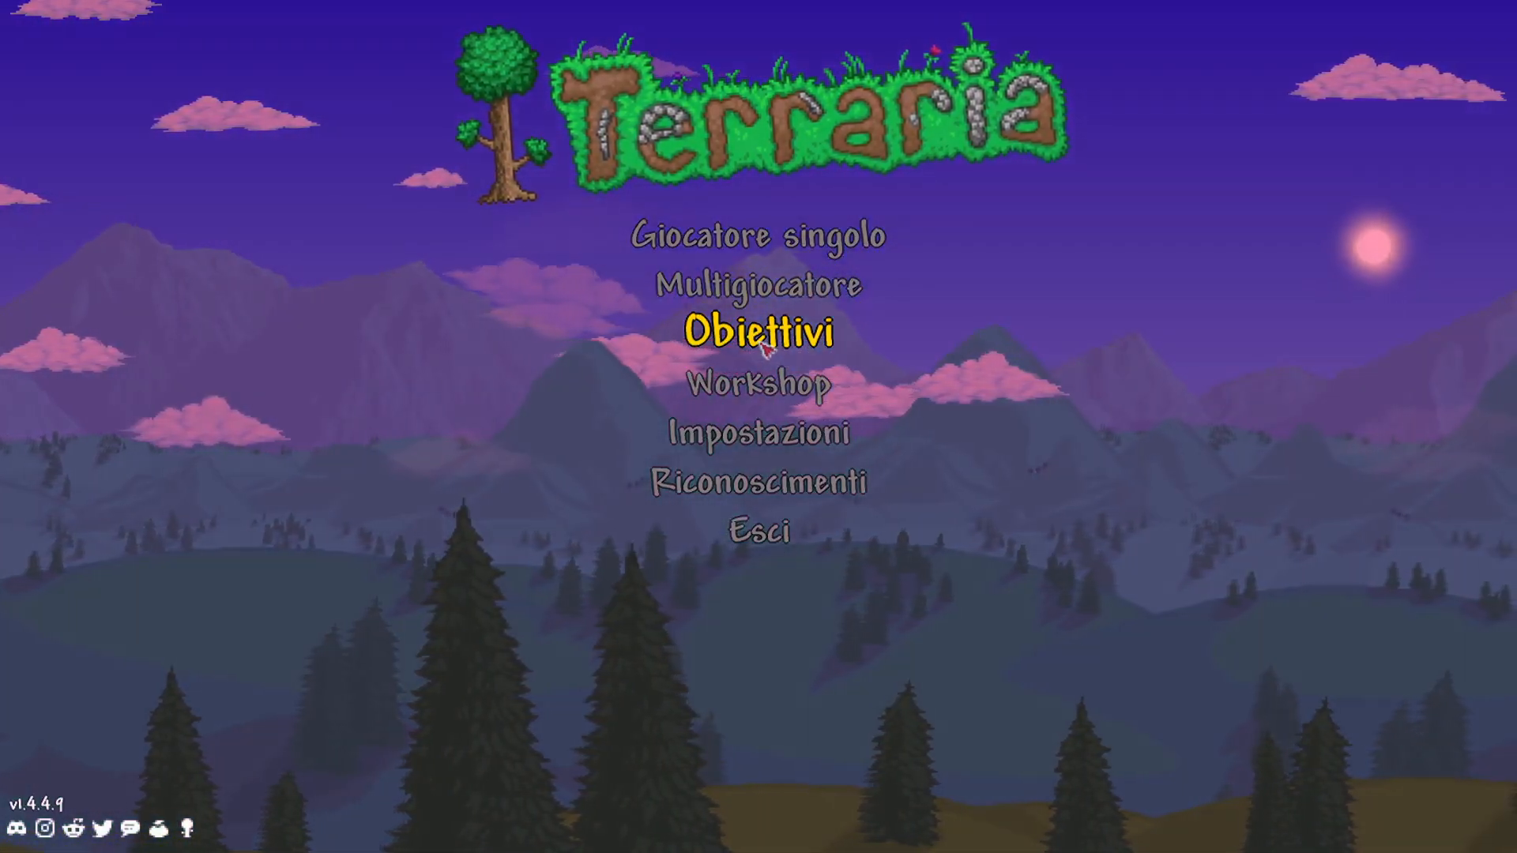
mouse_move(763, 383)
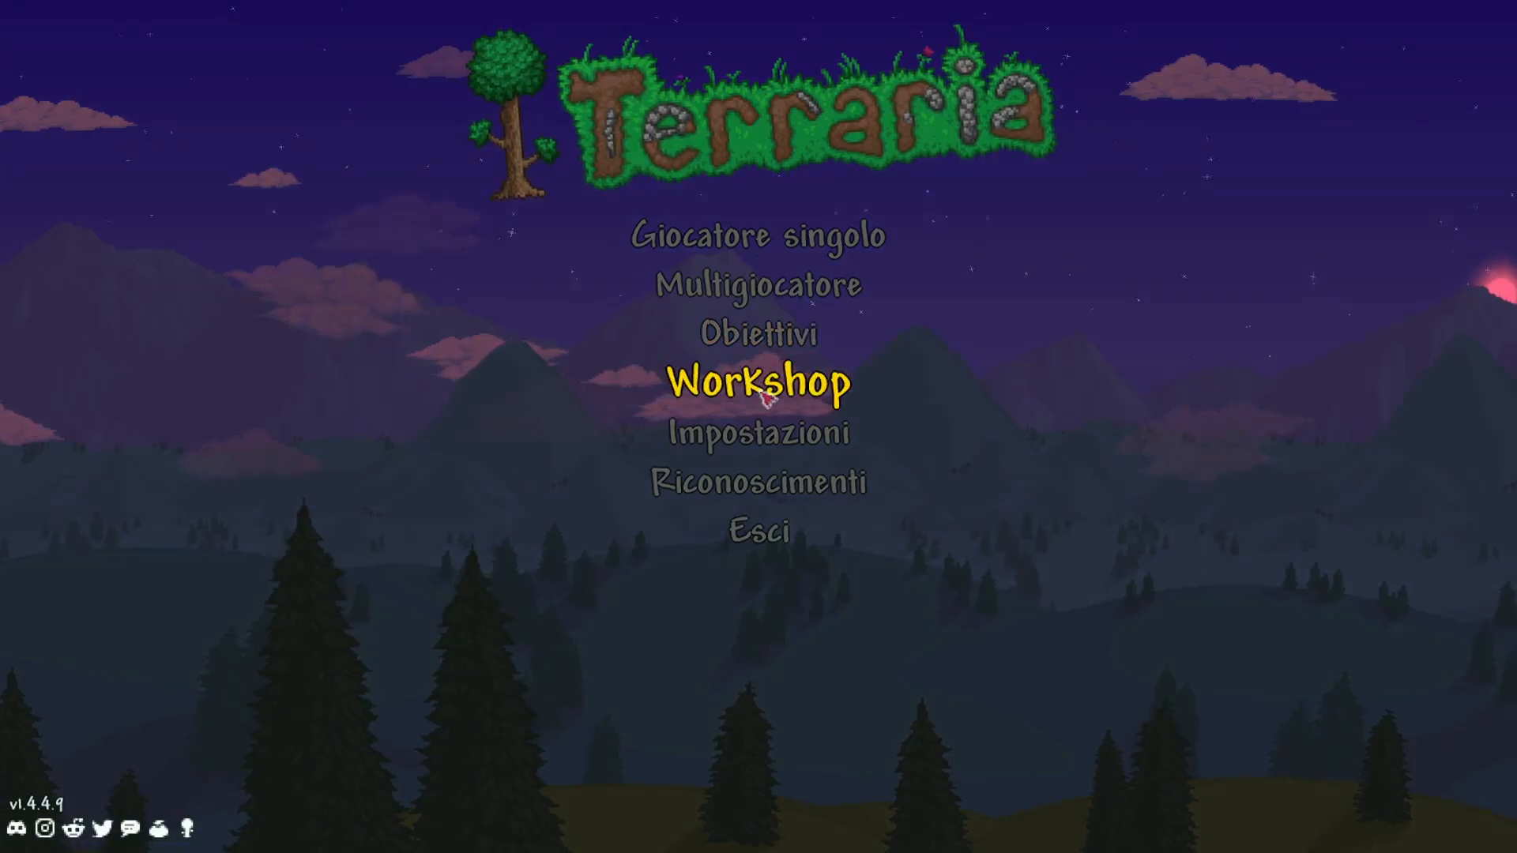
mouse_move(270, 531)
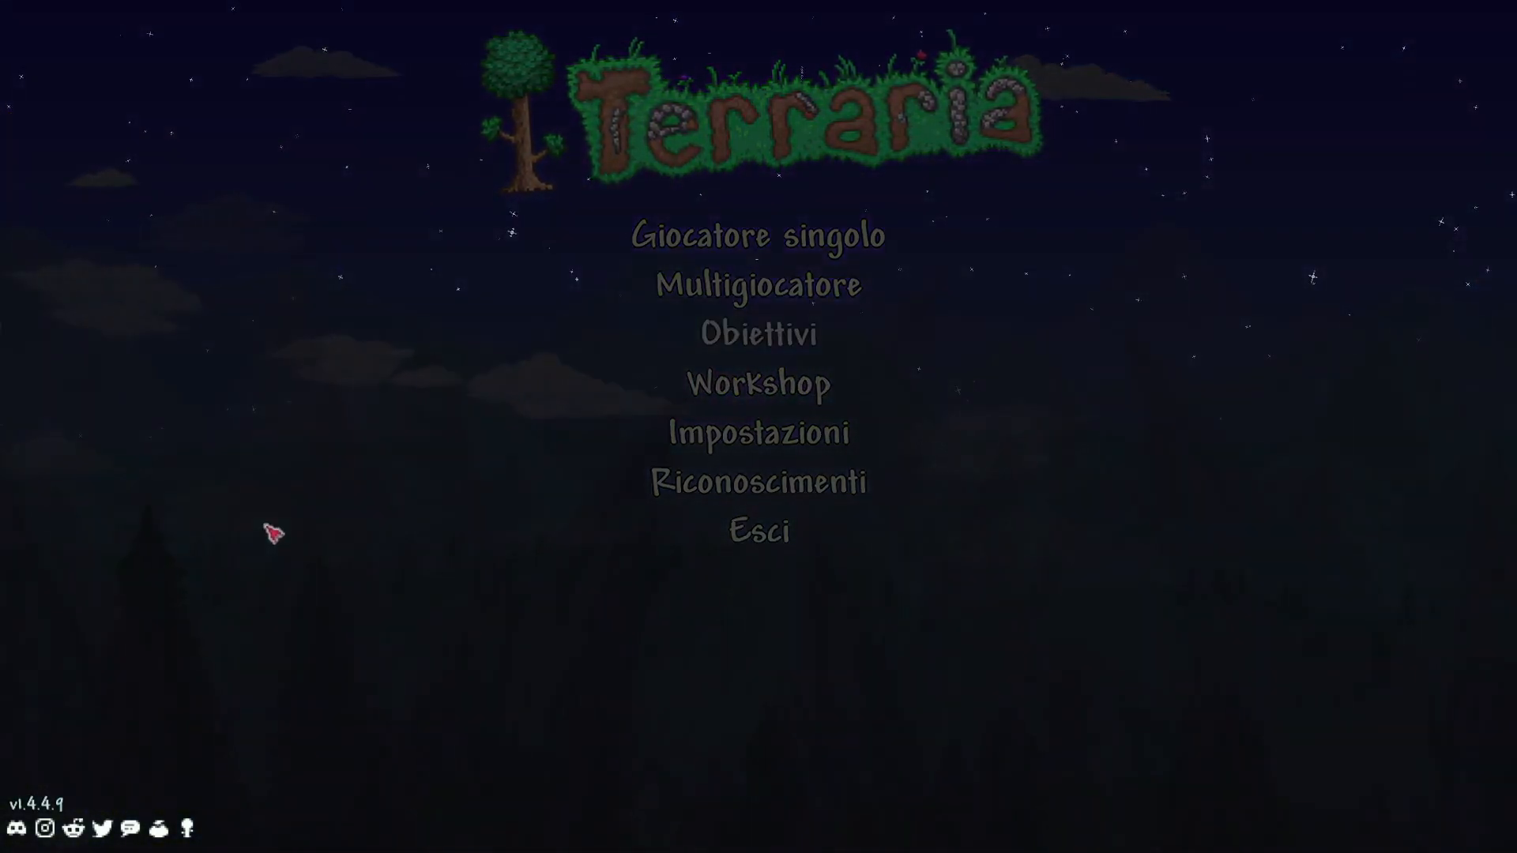
click(758, 333)
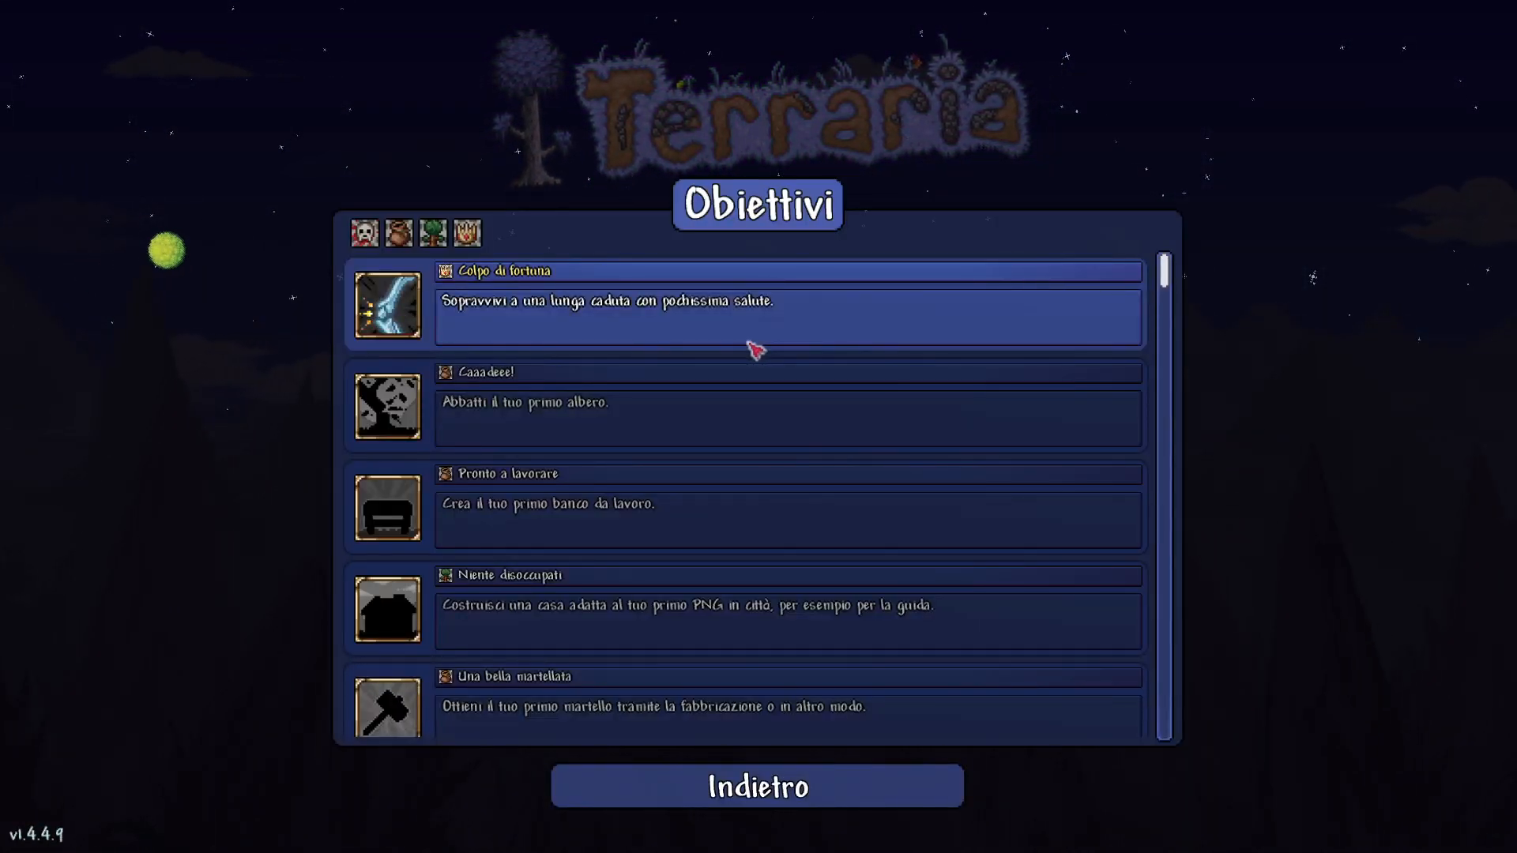
click(757, 785)
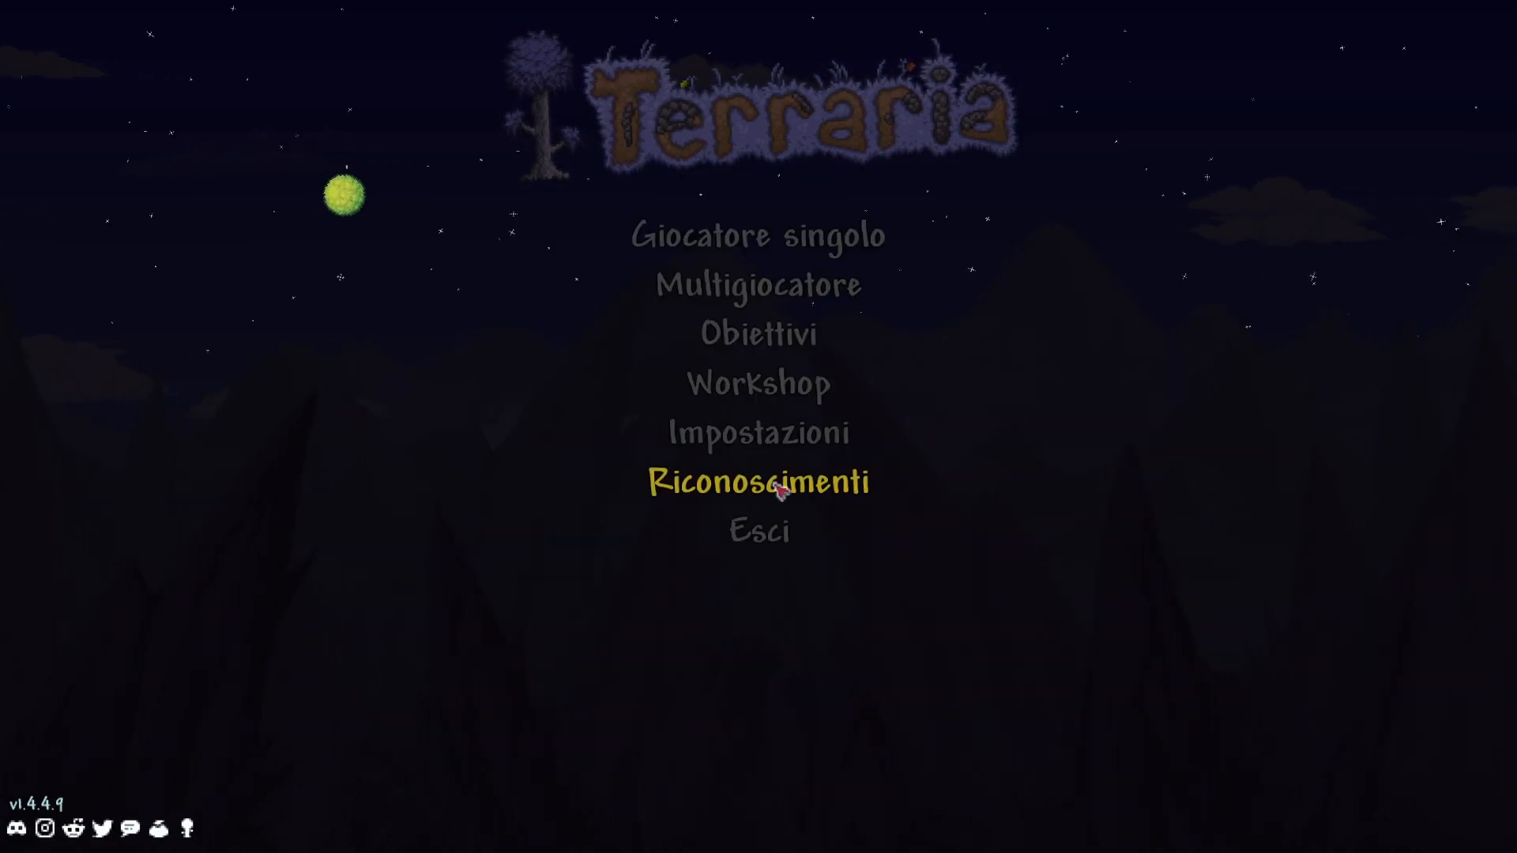
mouse_move(760, 430)
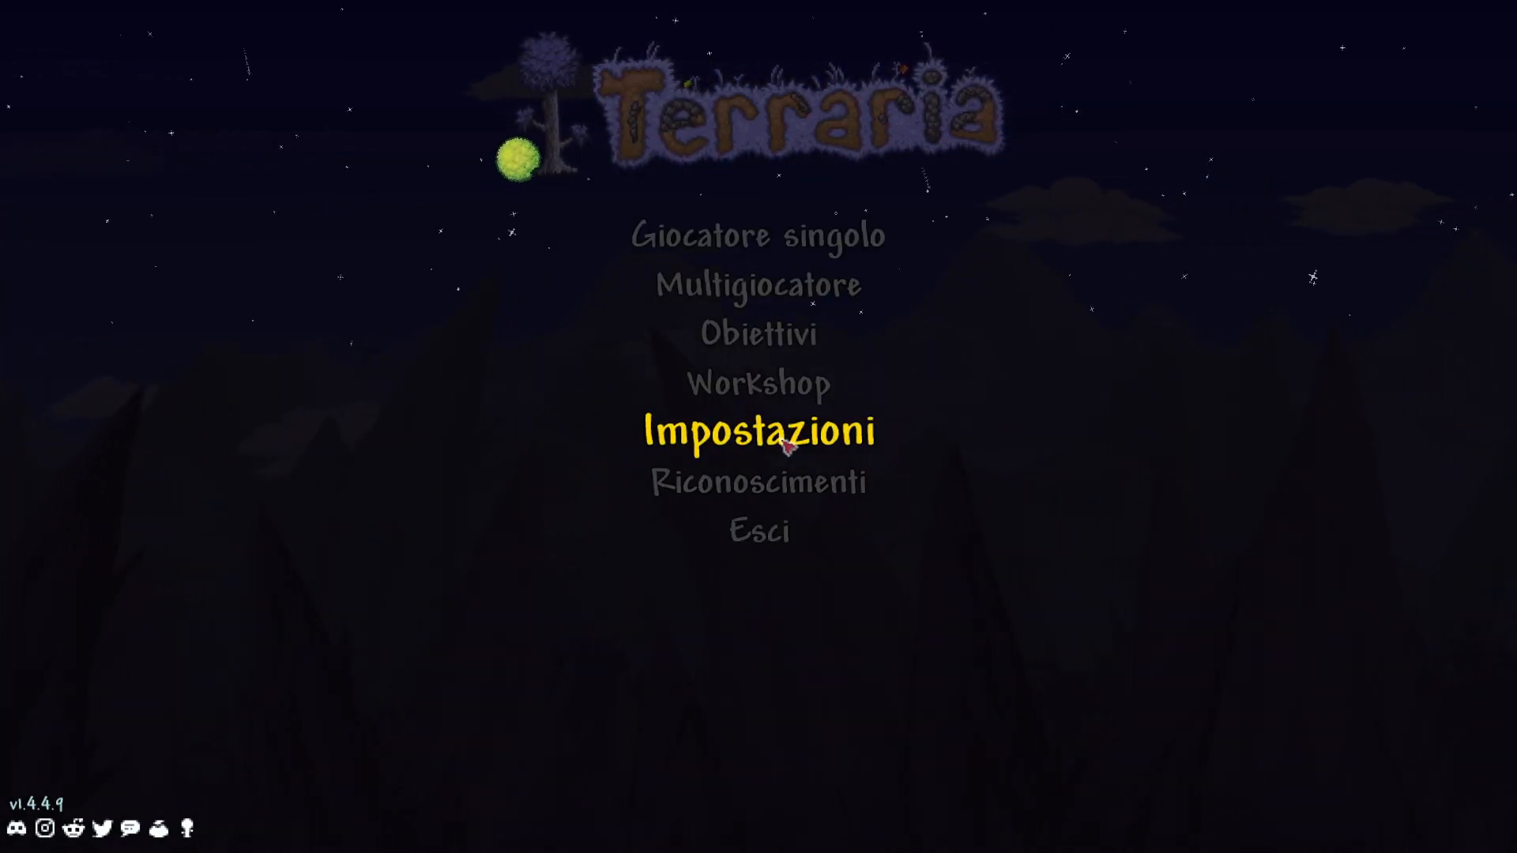
click(760, 431)
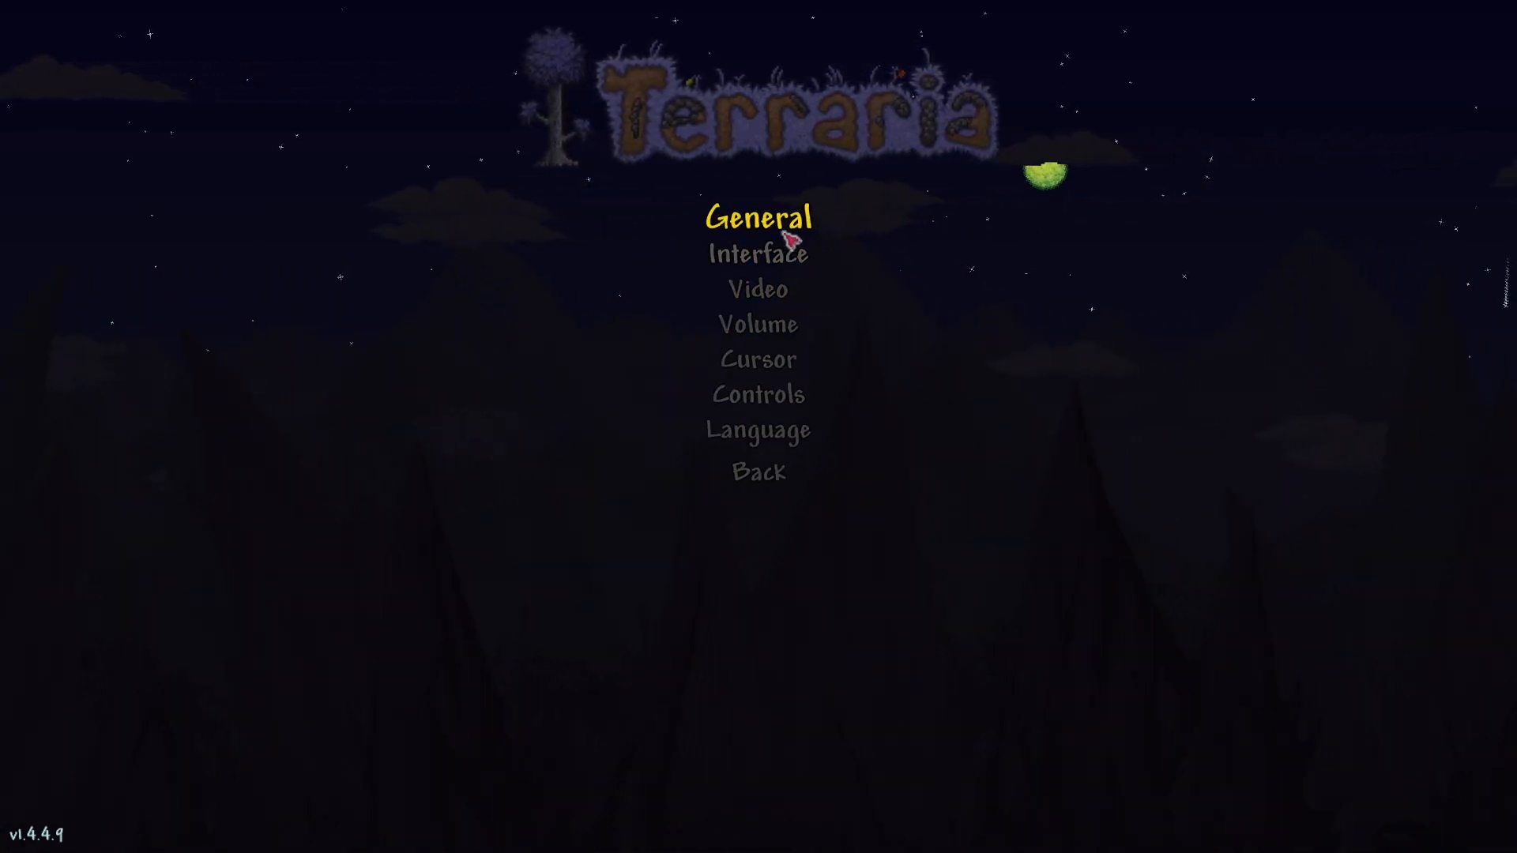
click(758, 473)
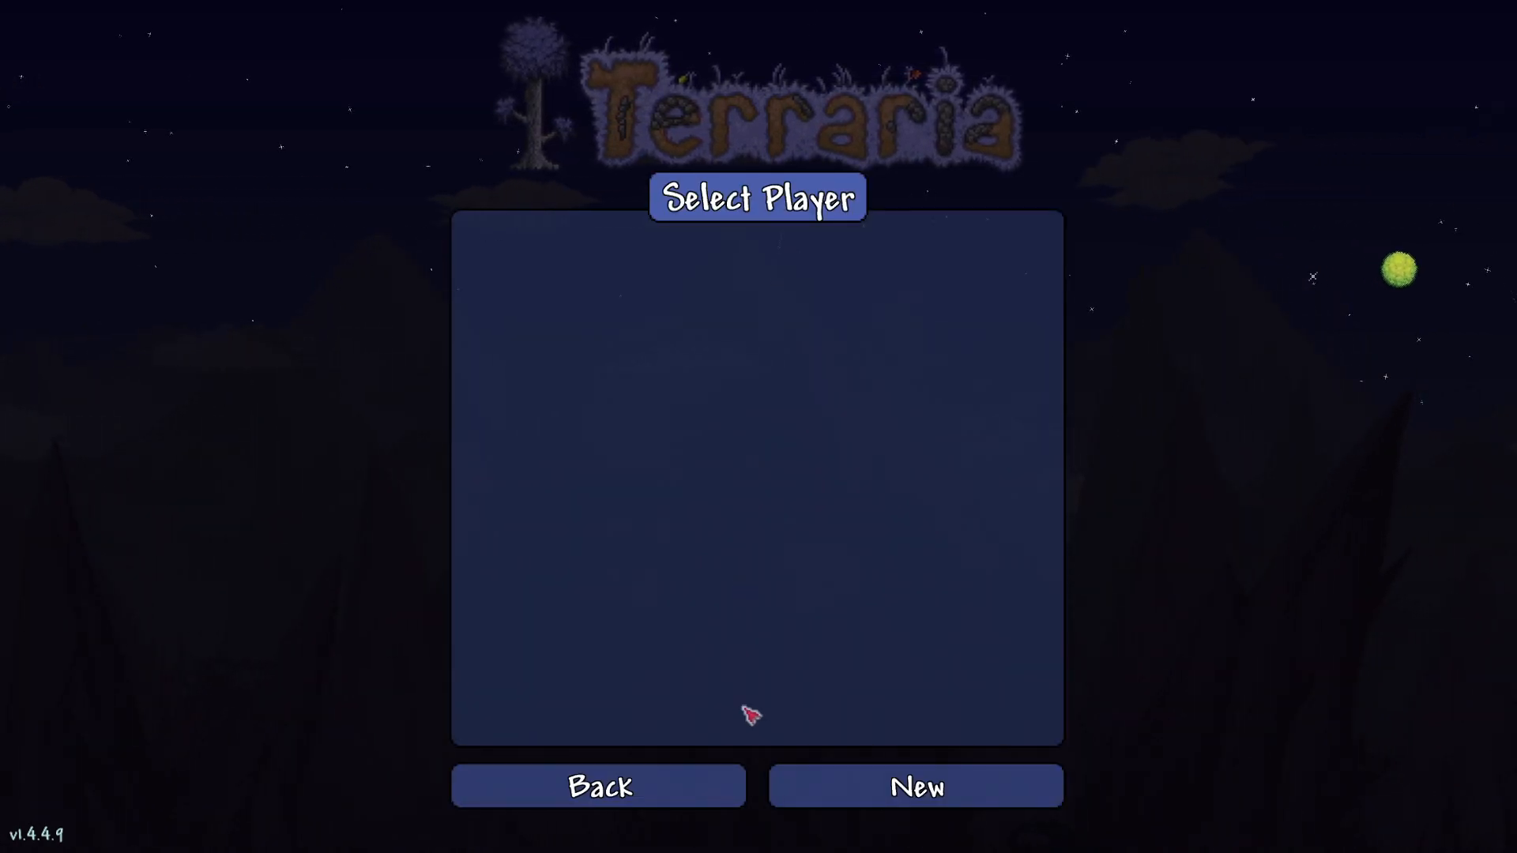
Create two characters named erik, one in Classic mode and one in Journey mode
click(913, 785)
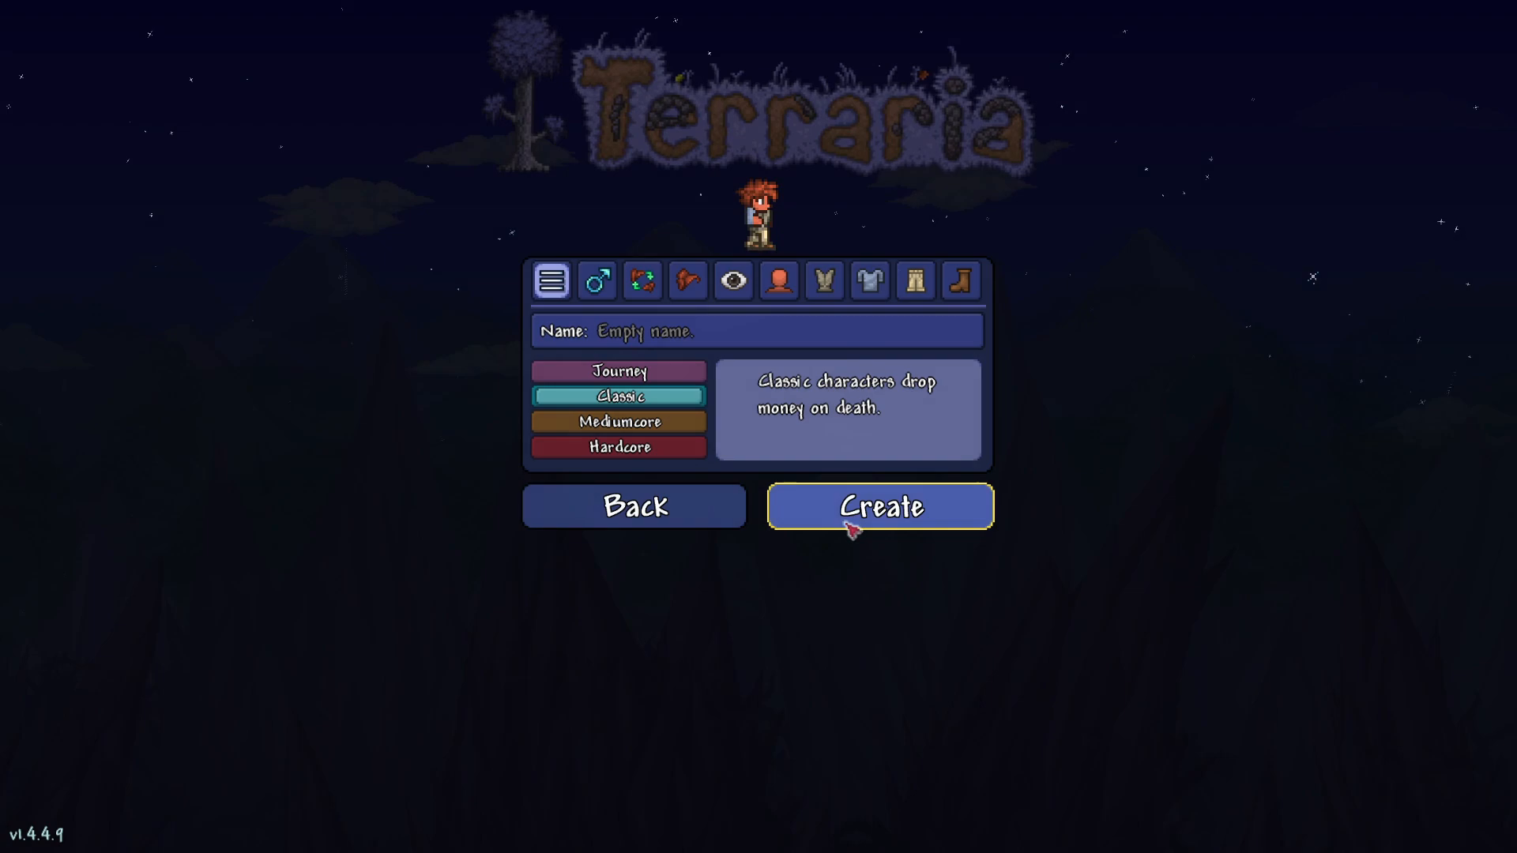
click(878, 506)
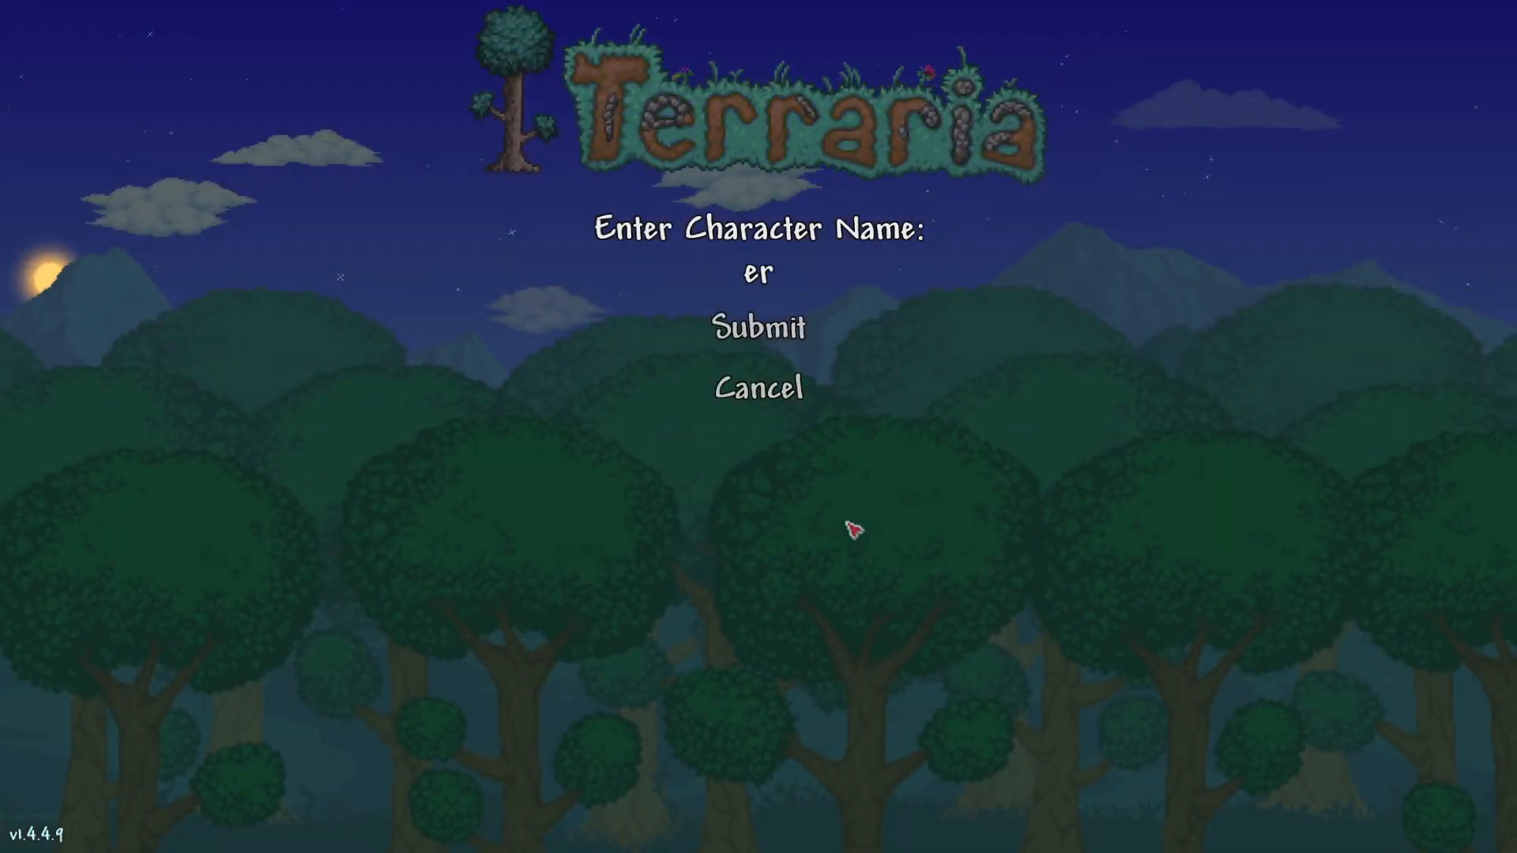
click(758, 327)
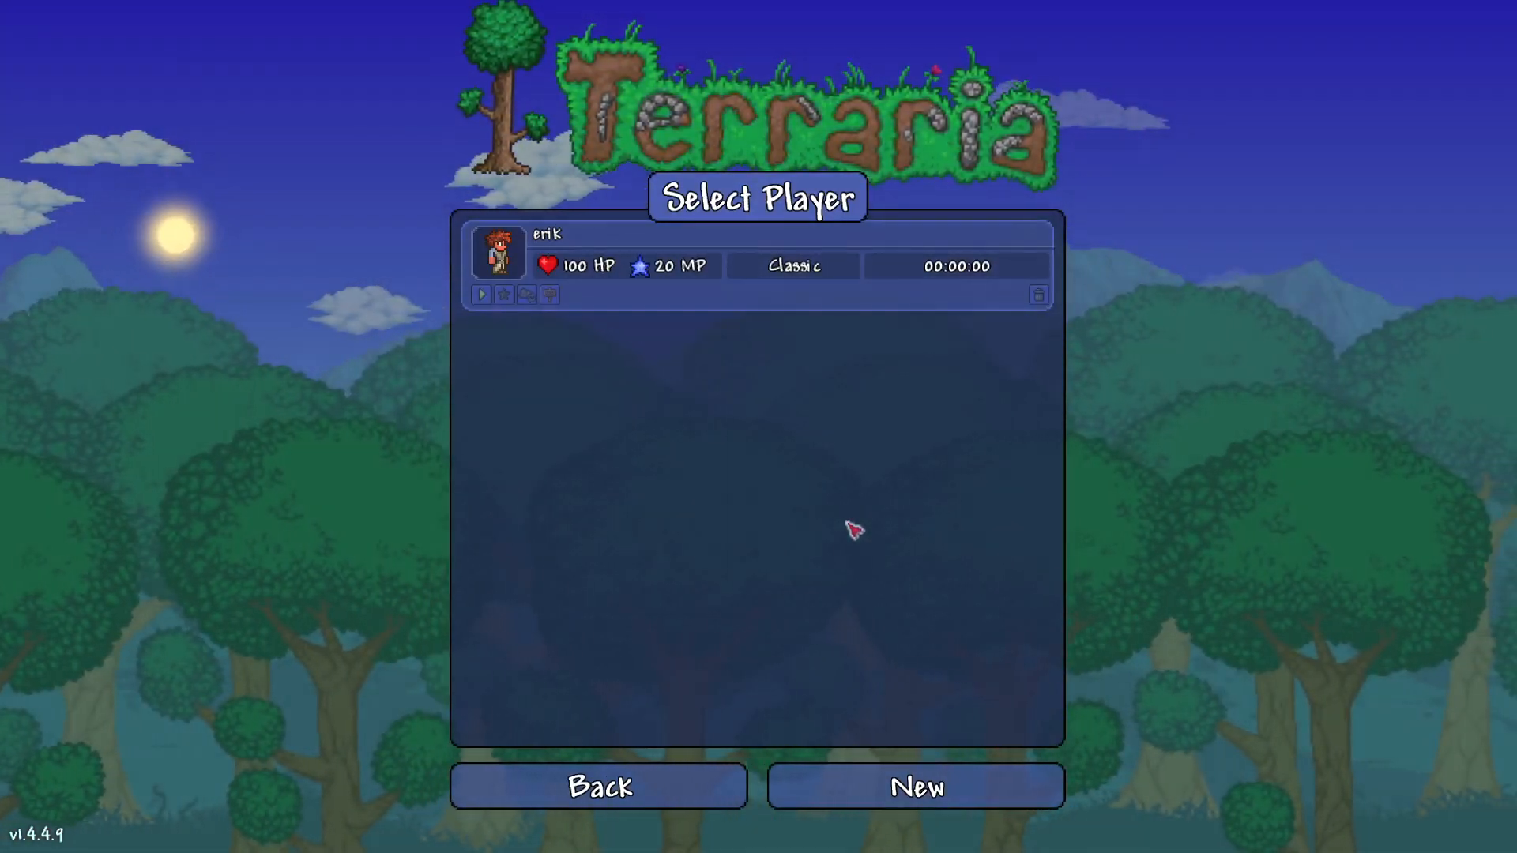
click(913, 785)
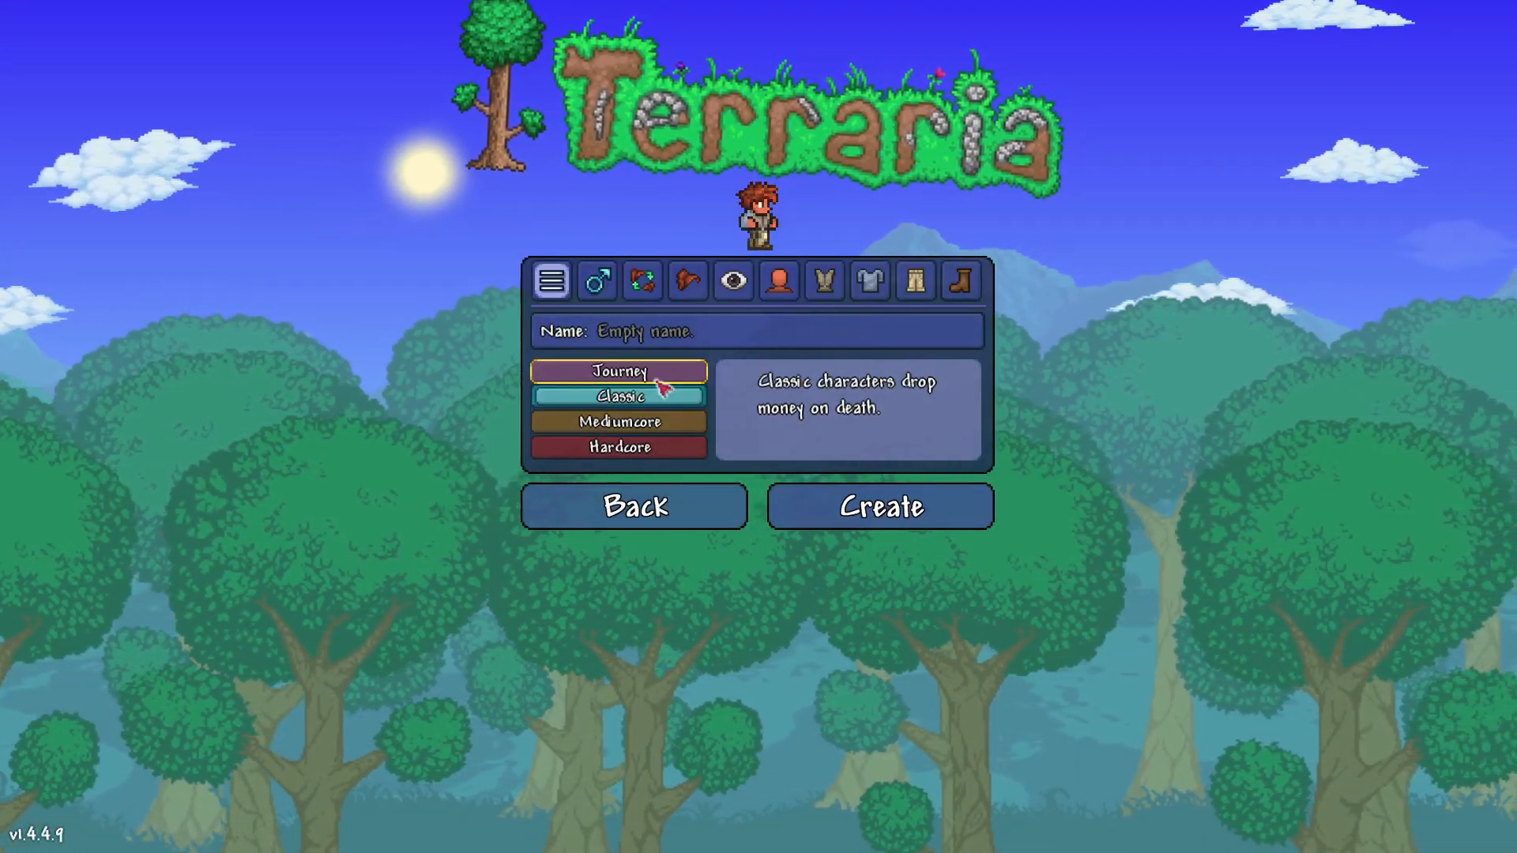
click(757, 331)
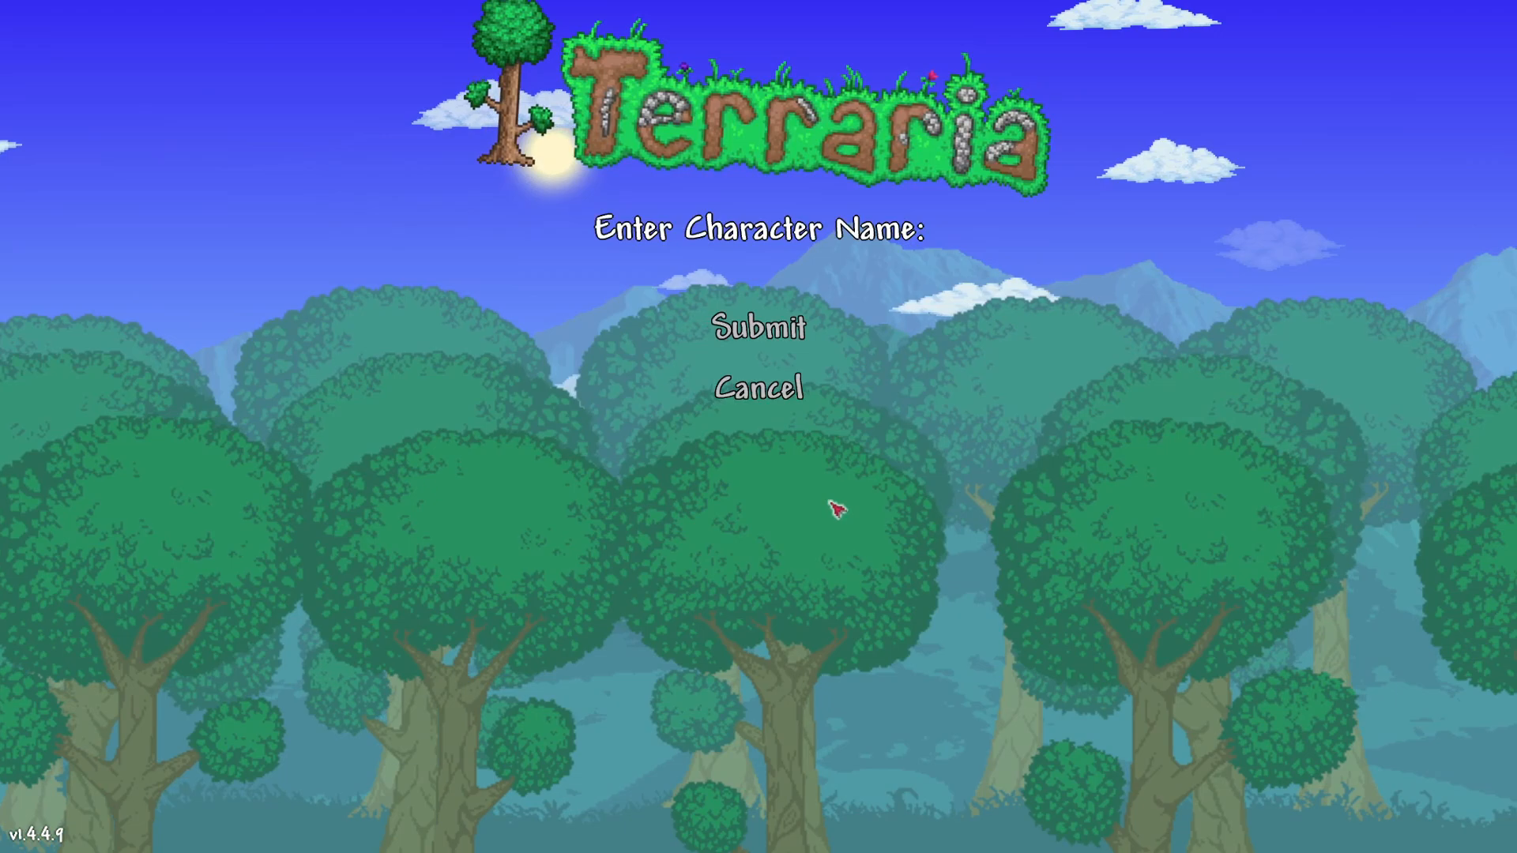
text(erik)
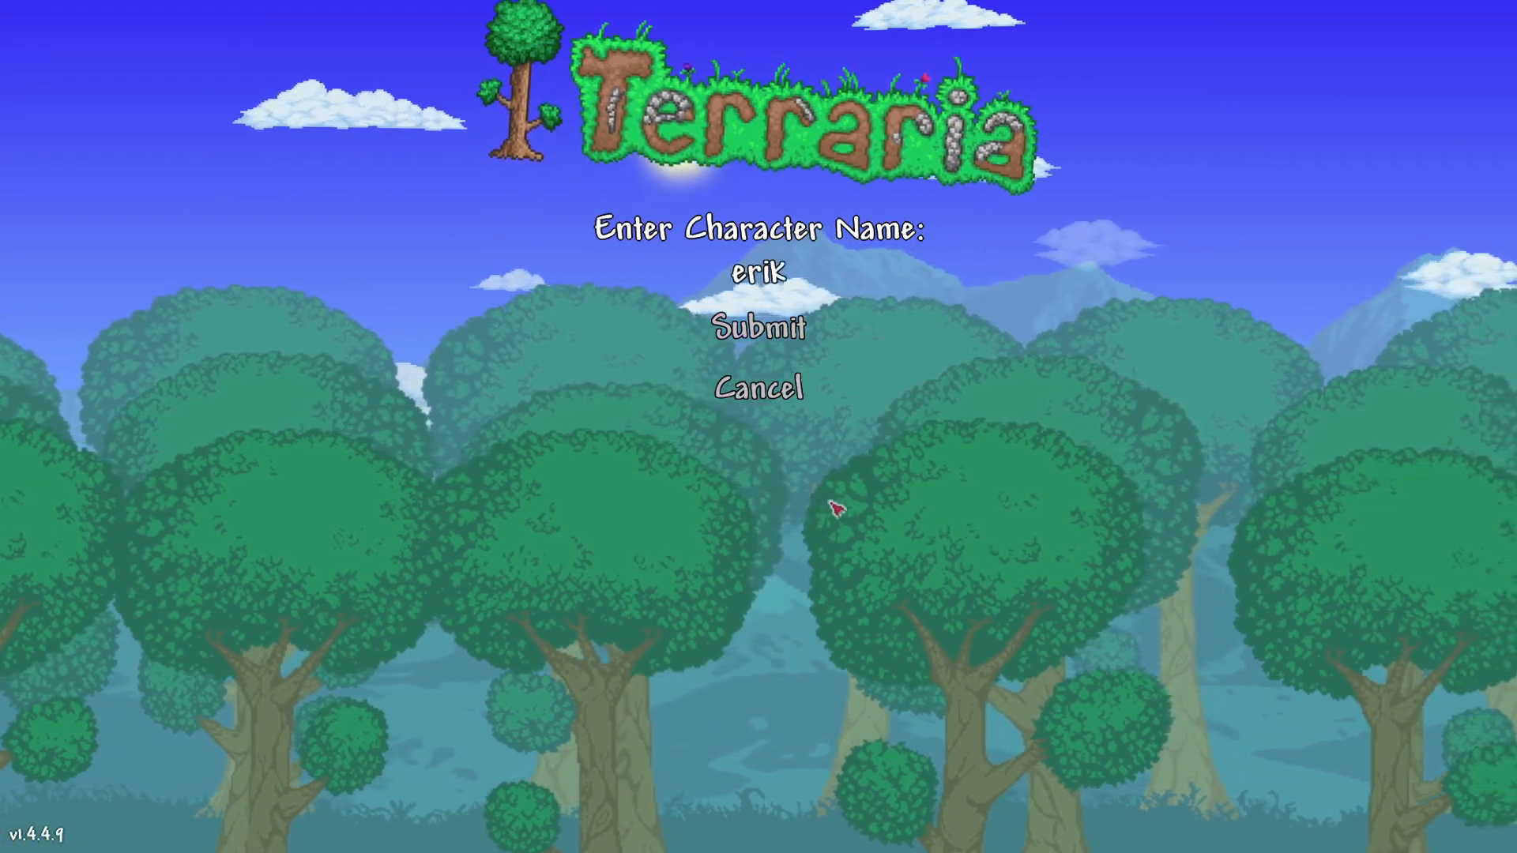
click(758, 328)
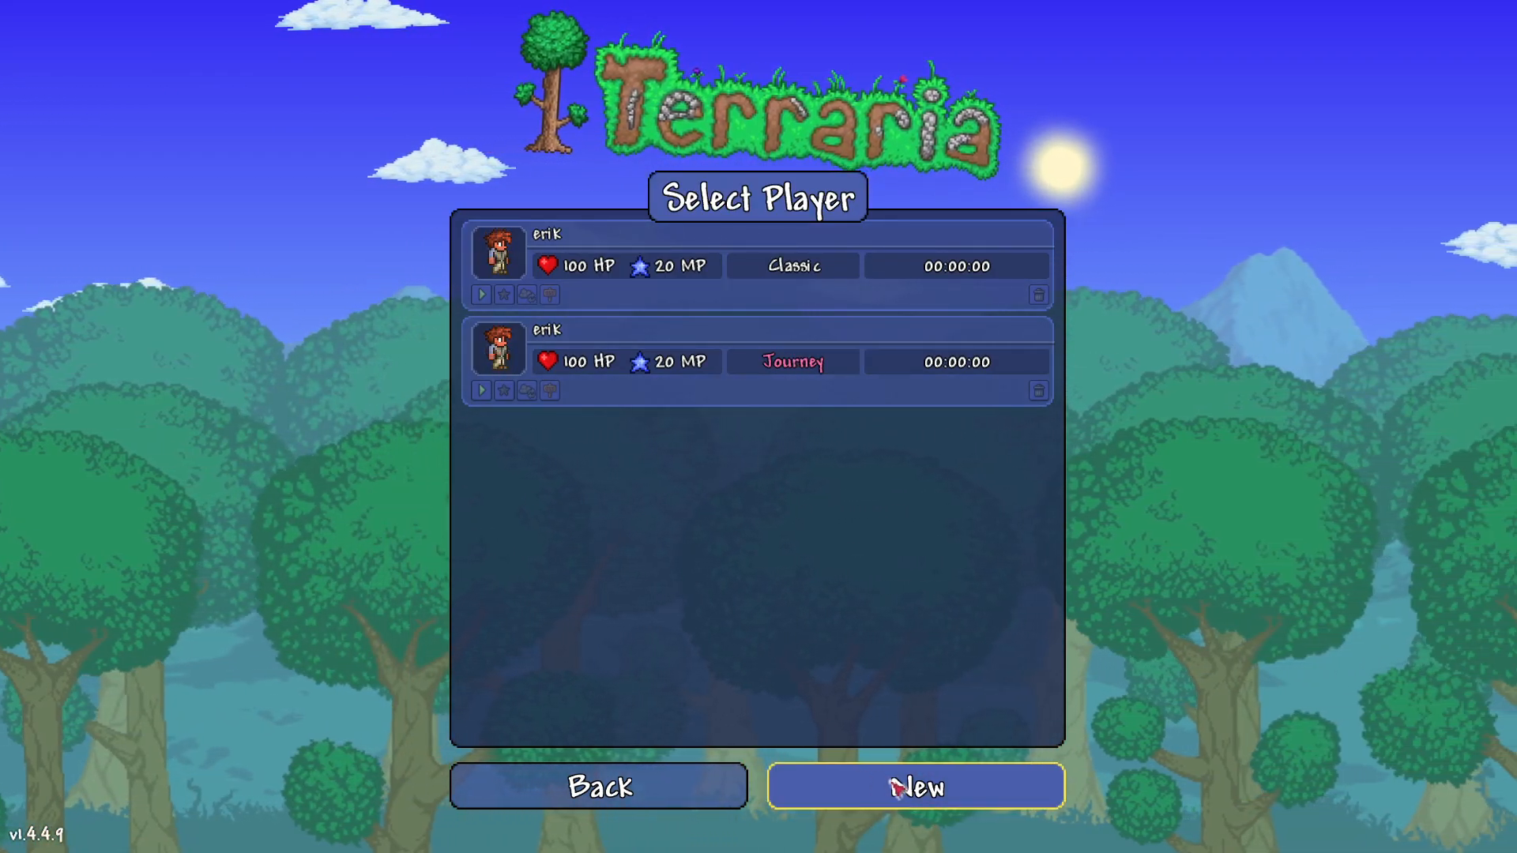
Start and abandon a third character, then pick the Classic erik to play
click(914, 784)
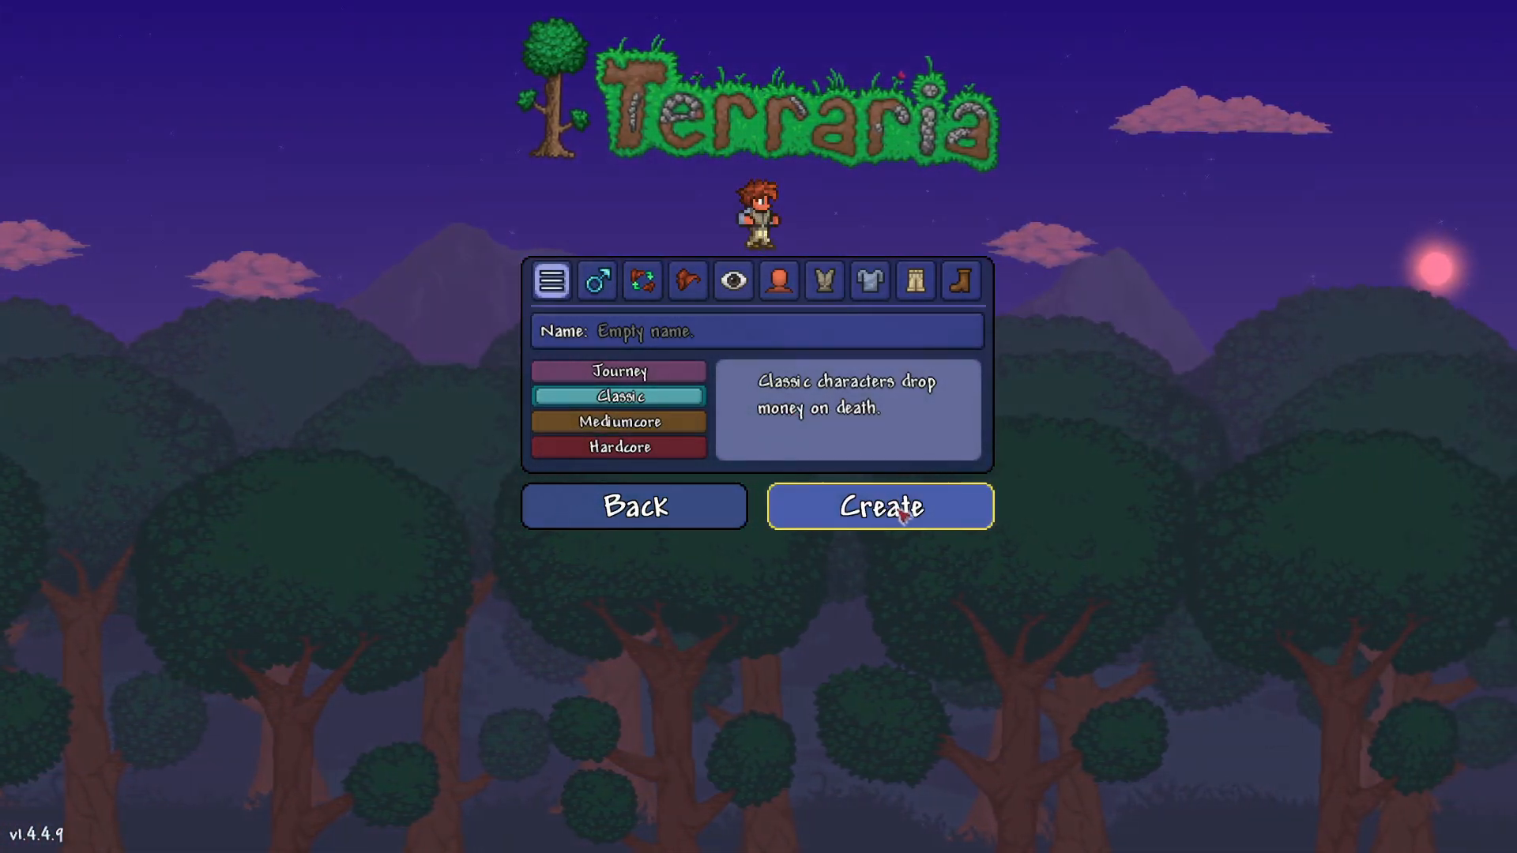
click(878, 505)
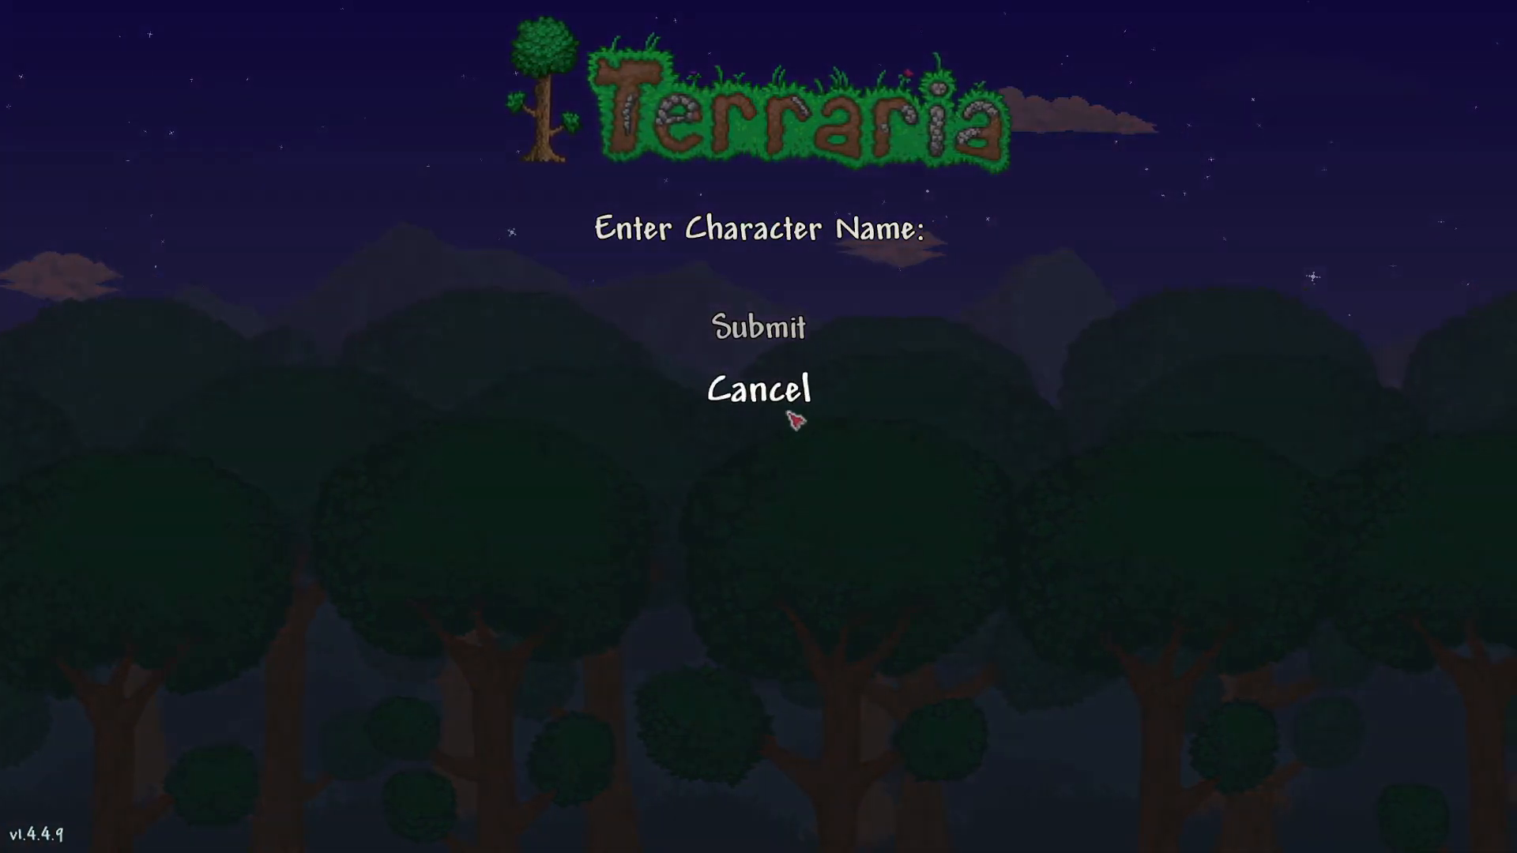
click(760, 391)
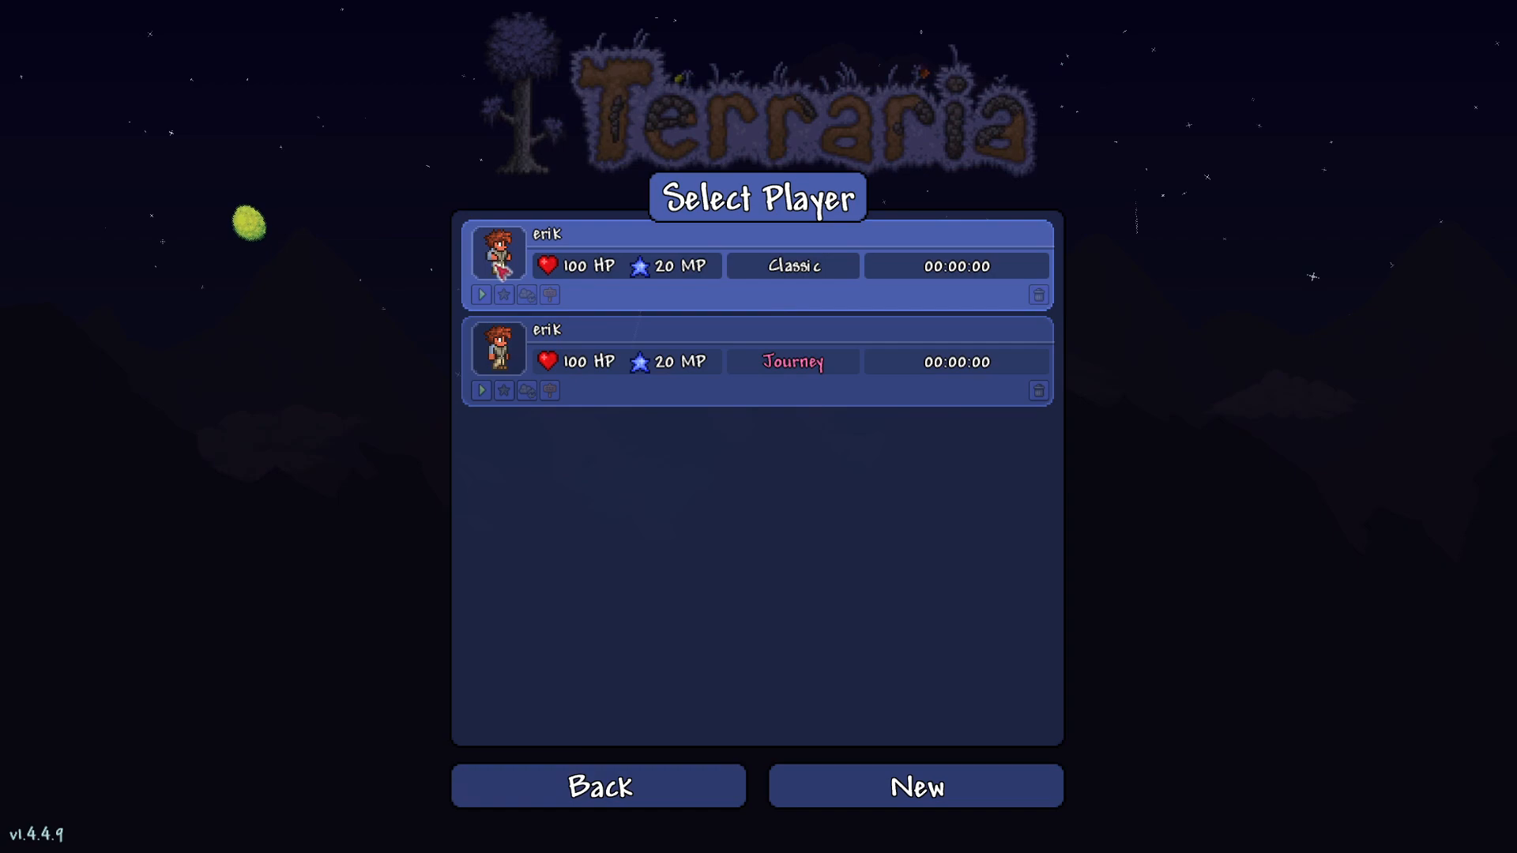
click(481, 294)
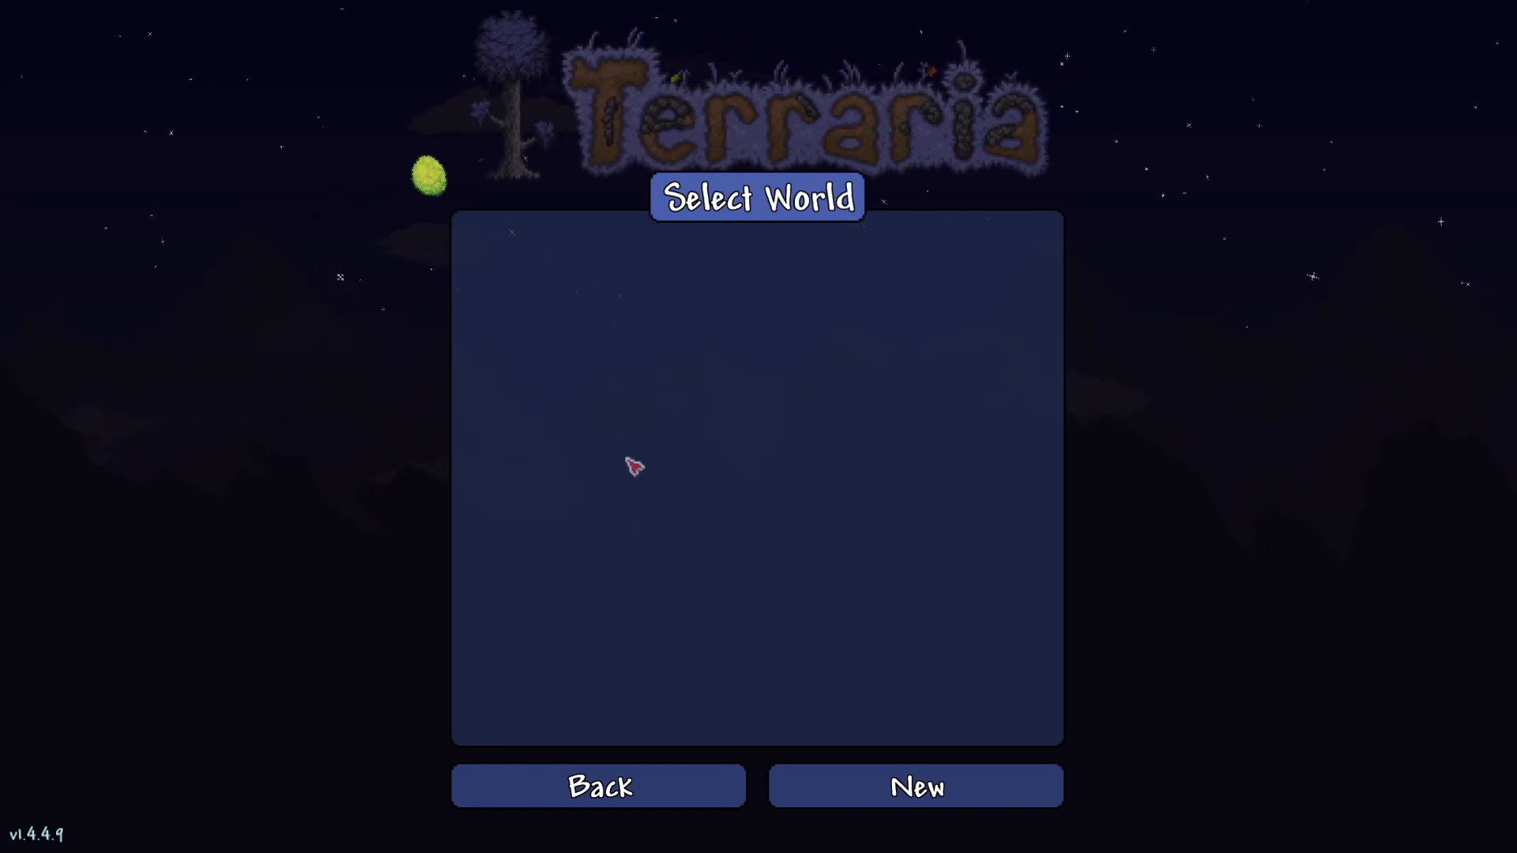
Generate a Medium Classic world called The Unhappy Fluid and enter it with erik
click(913, 785)
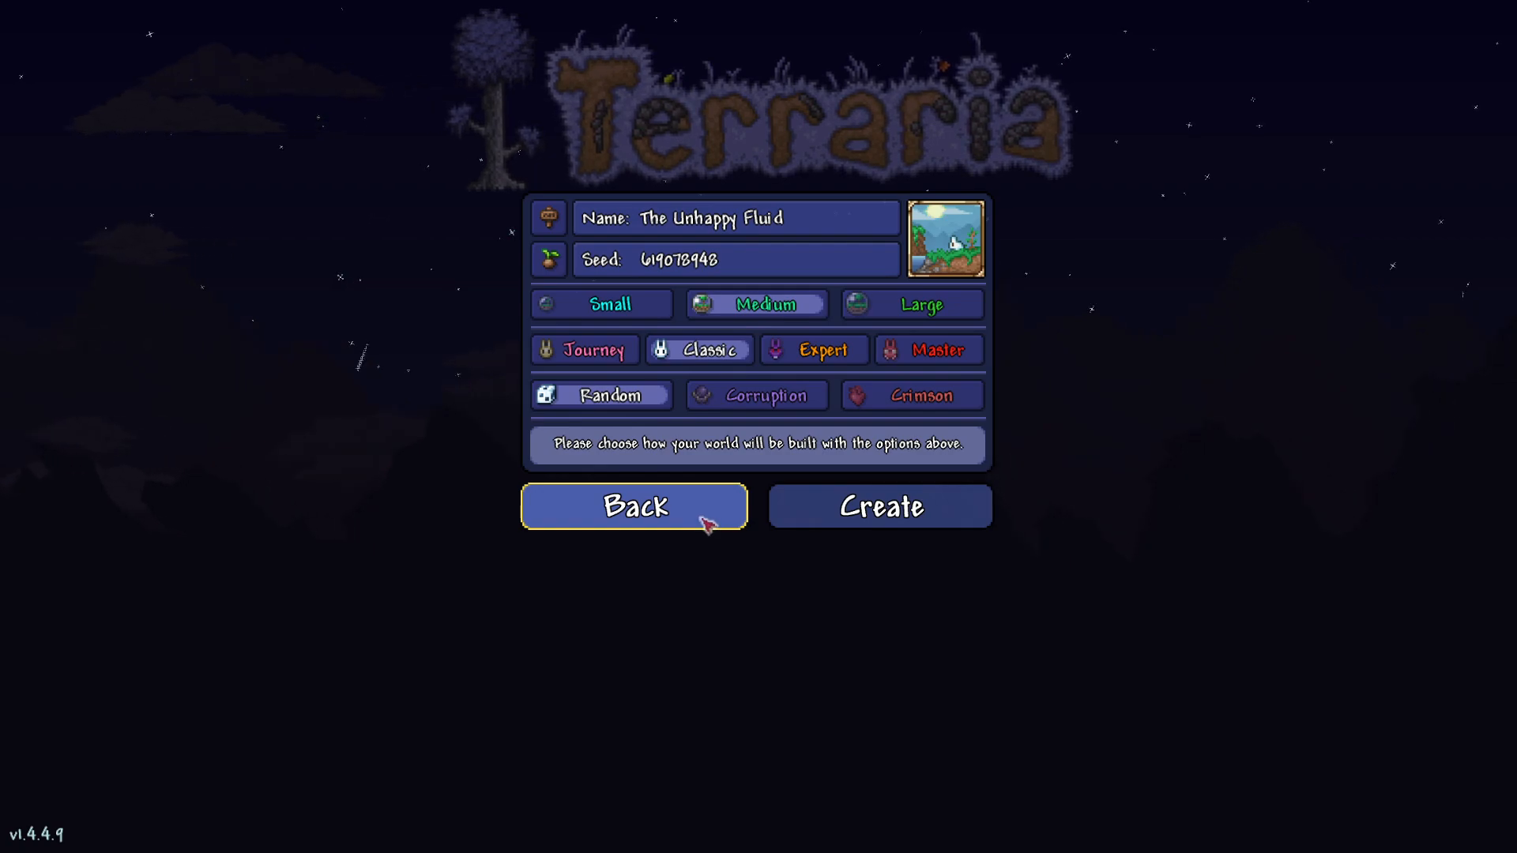
click(878, 505)
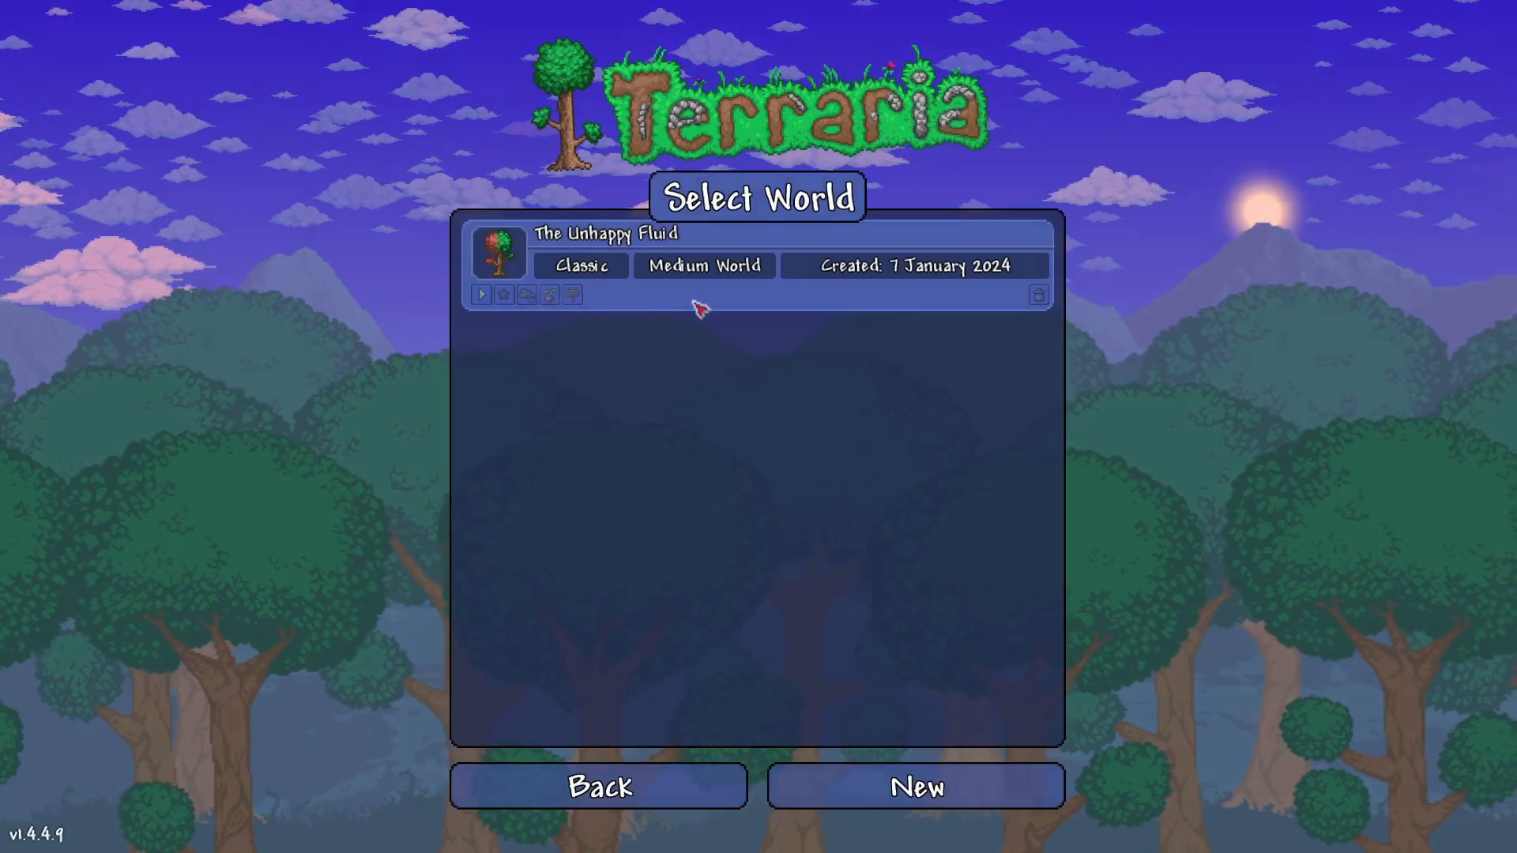
click(481, 294)
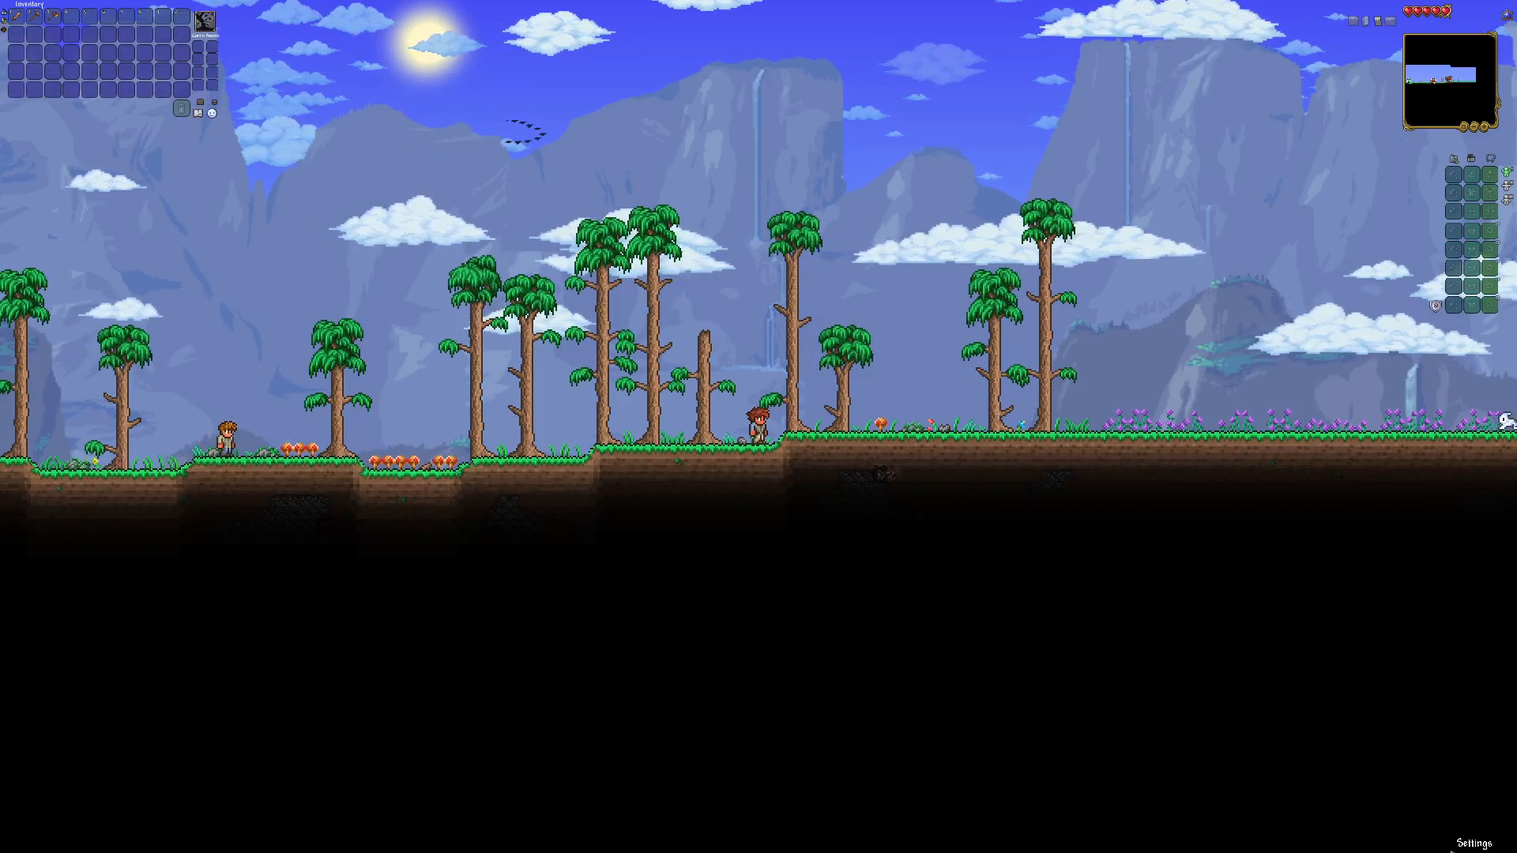
Save and exit The Unhappy Fluid to the main menu, then quit Terraria
click(1477, 822)
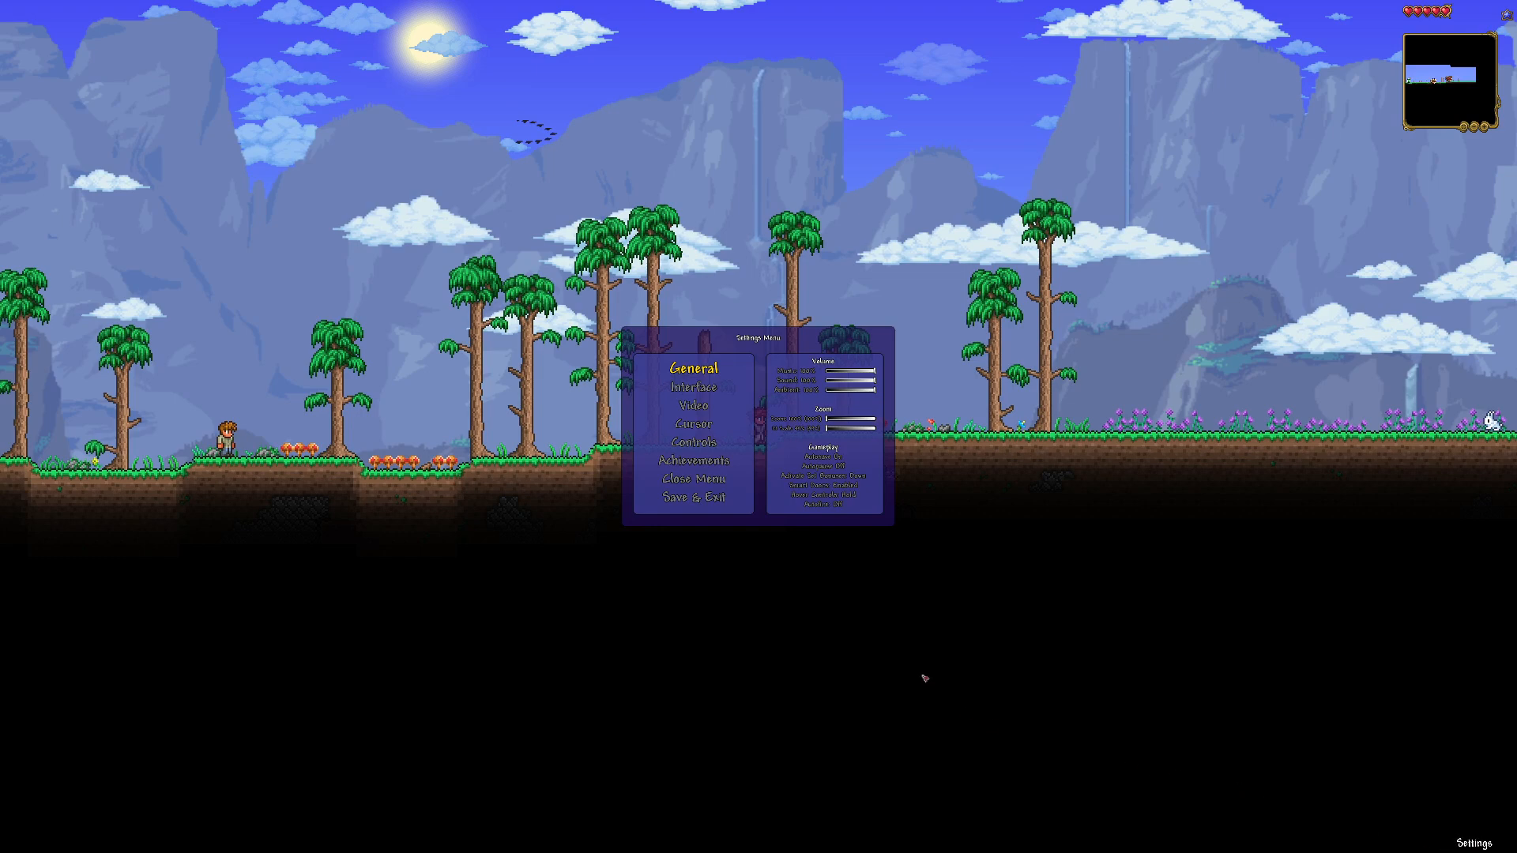
mouse_move(693, 496)
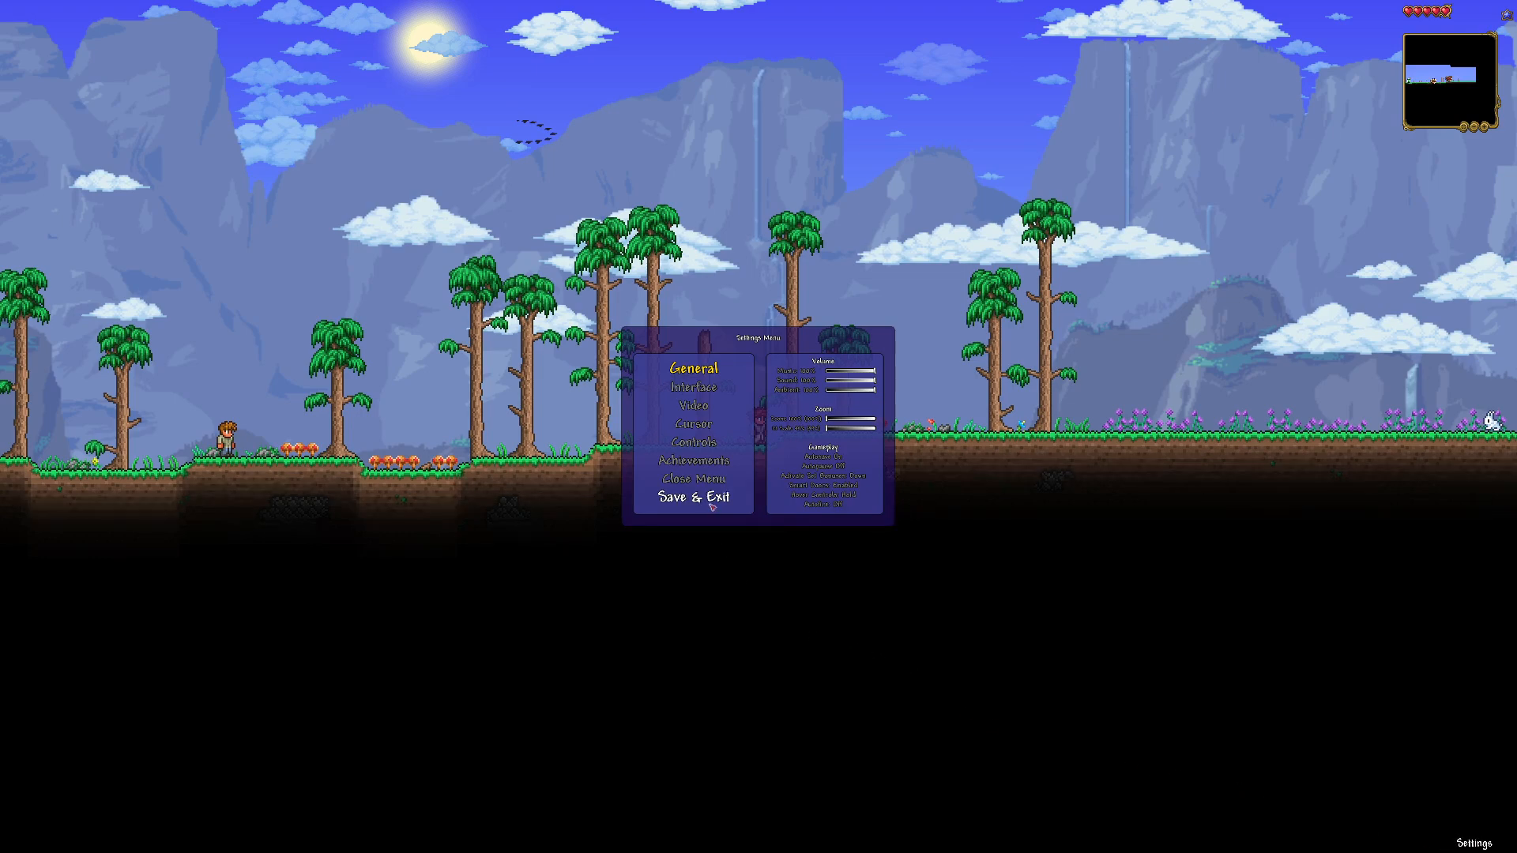
click(693, 499)
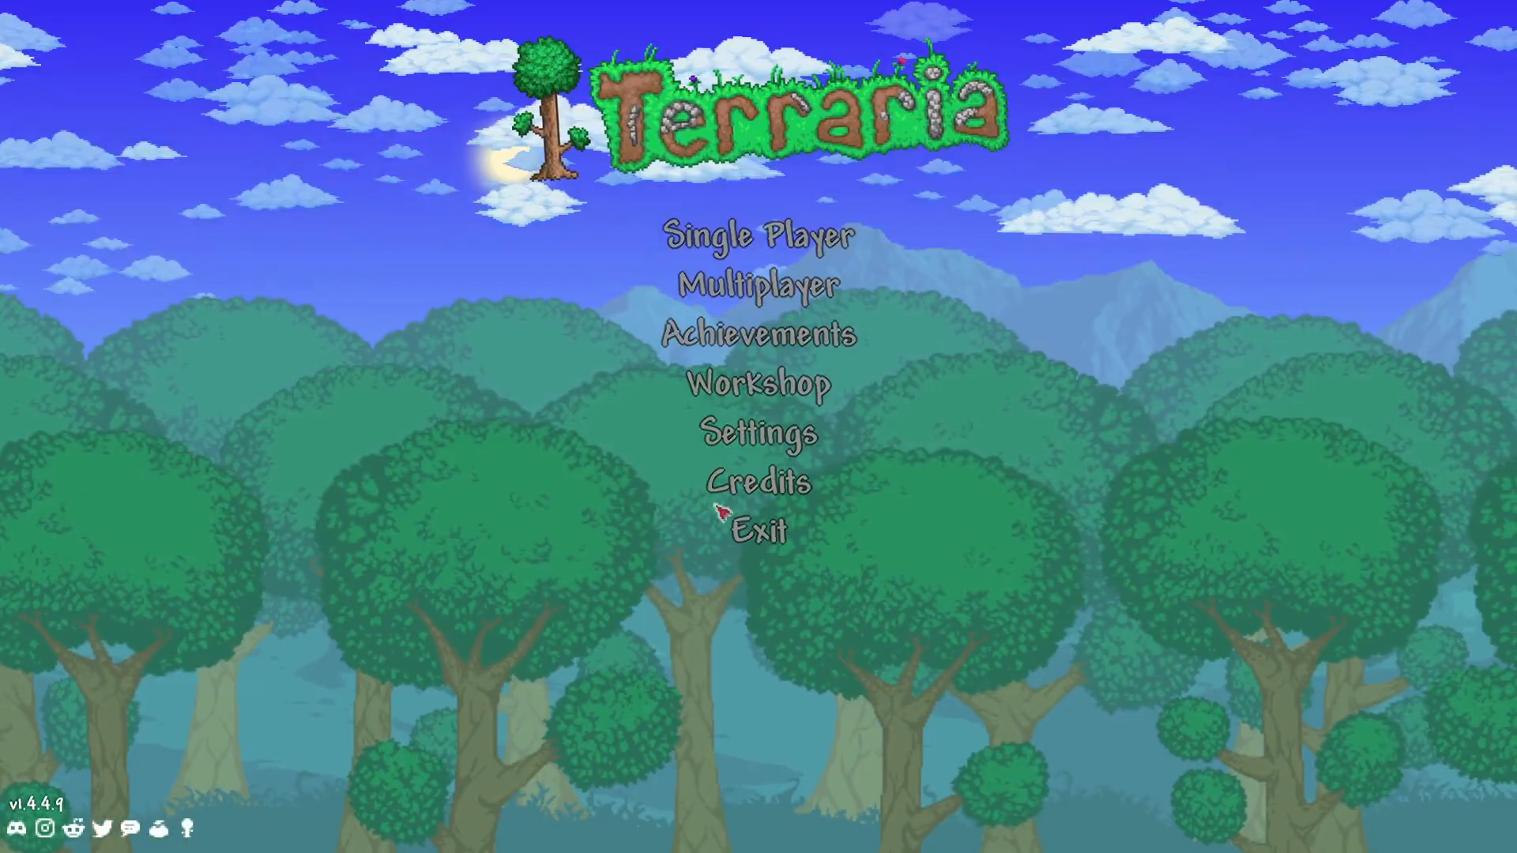
click(760, 531)
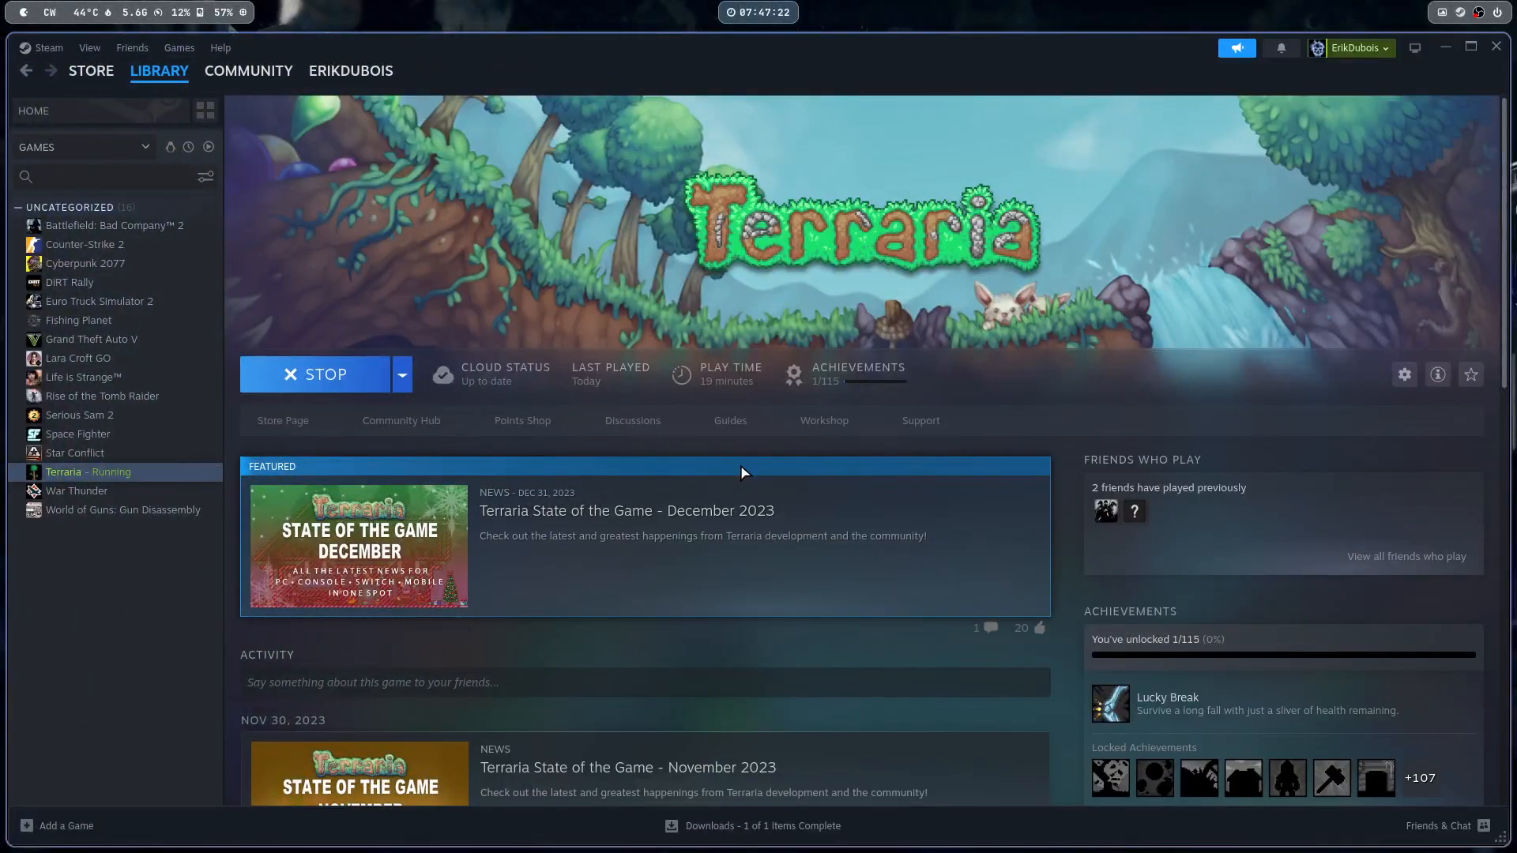
click(323, 374)
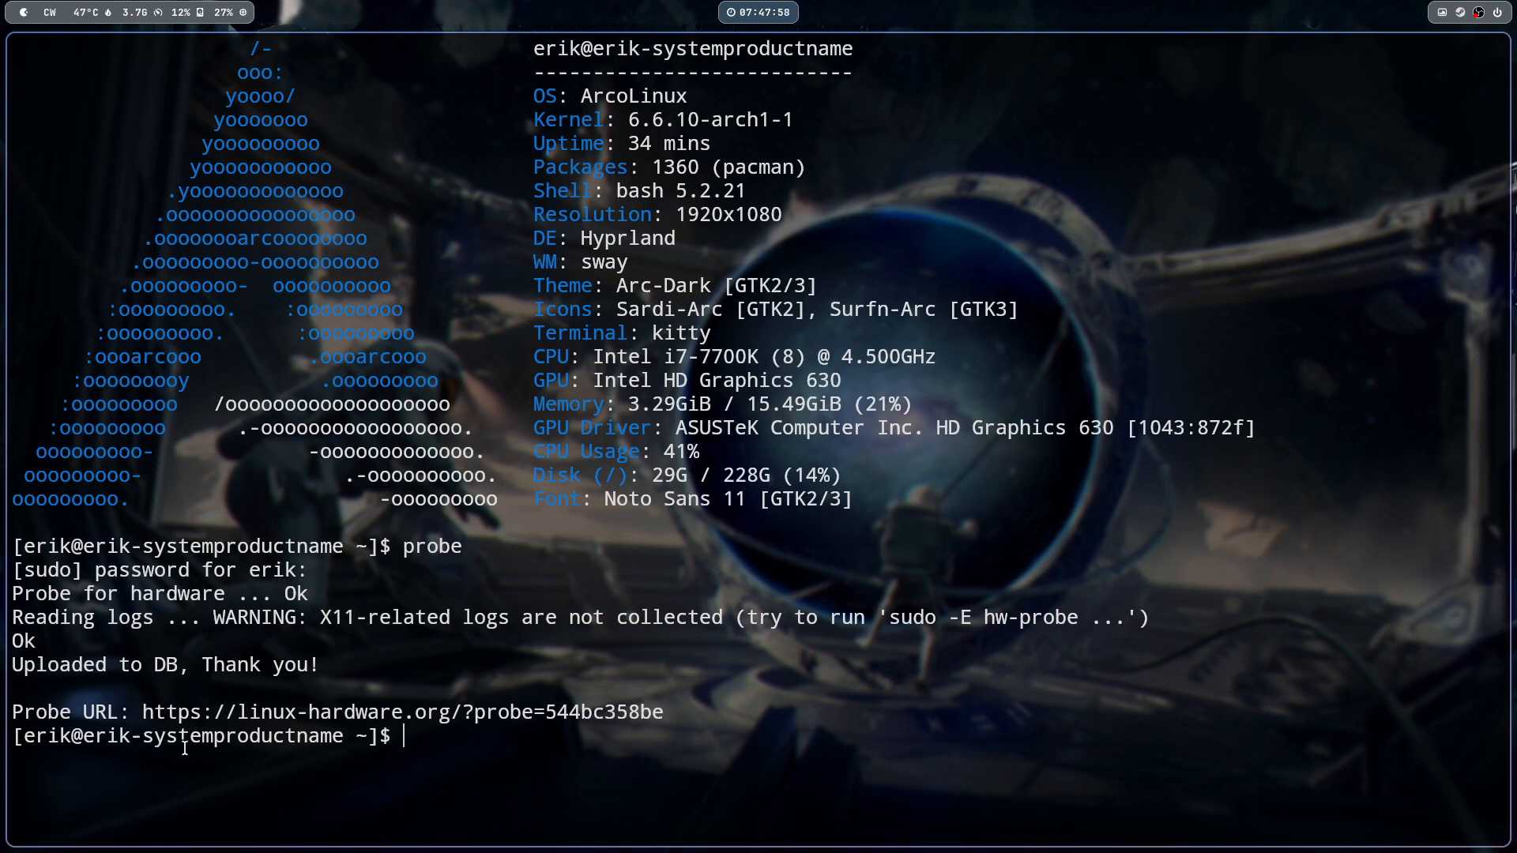
mouse_move(402, 711)
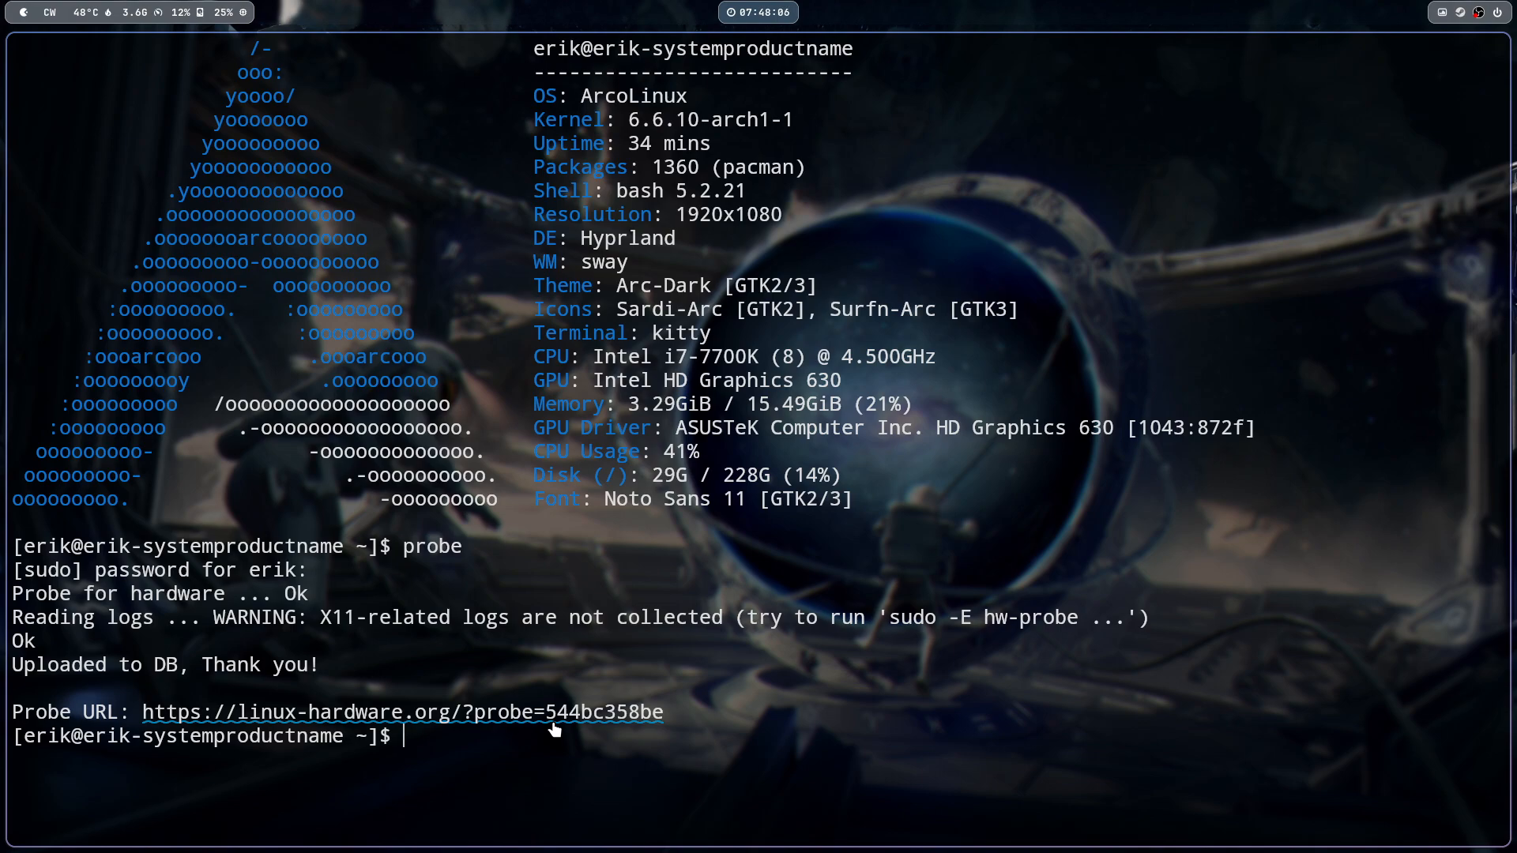
mouse_move(548, 727)
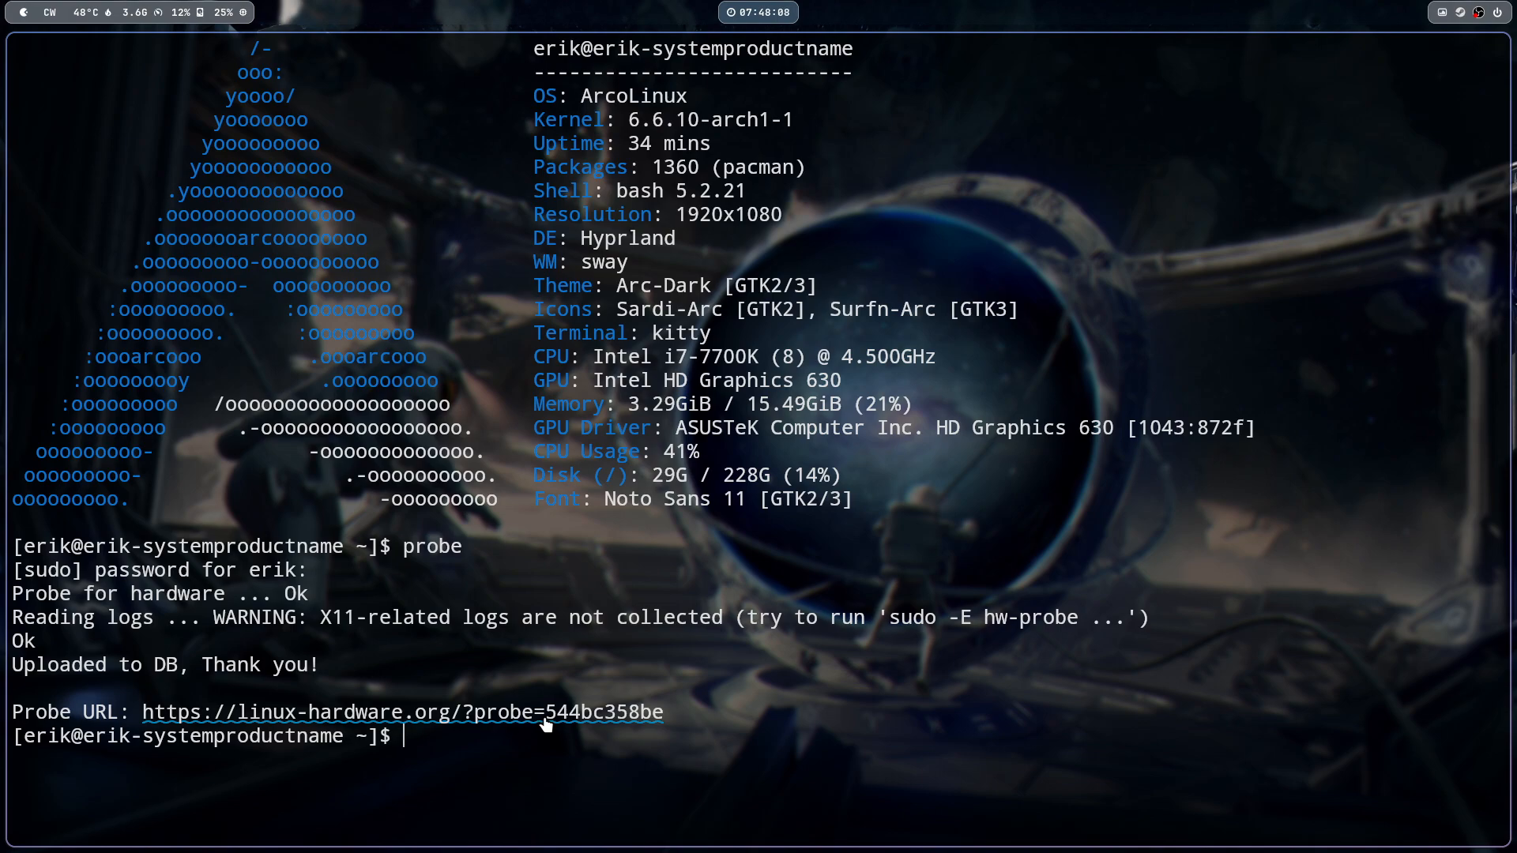
mouse_move(633, 718)
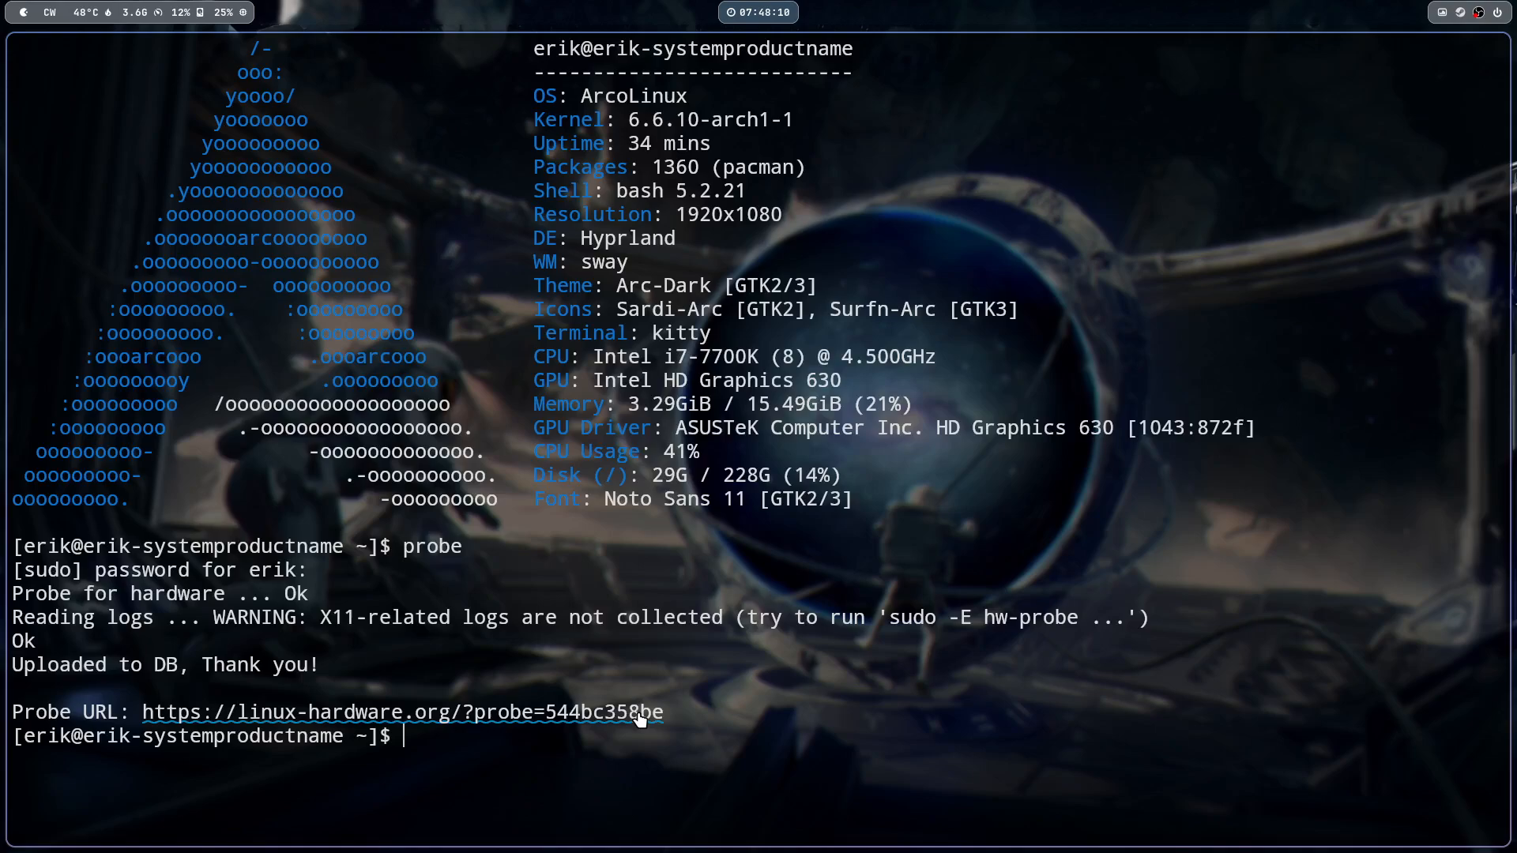
mouse_move(639, 720)
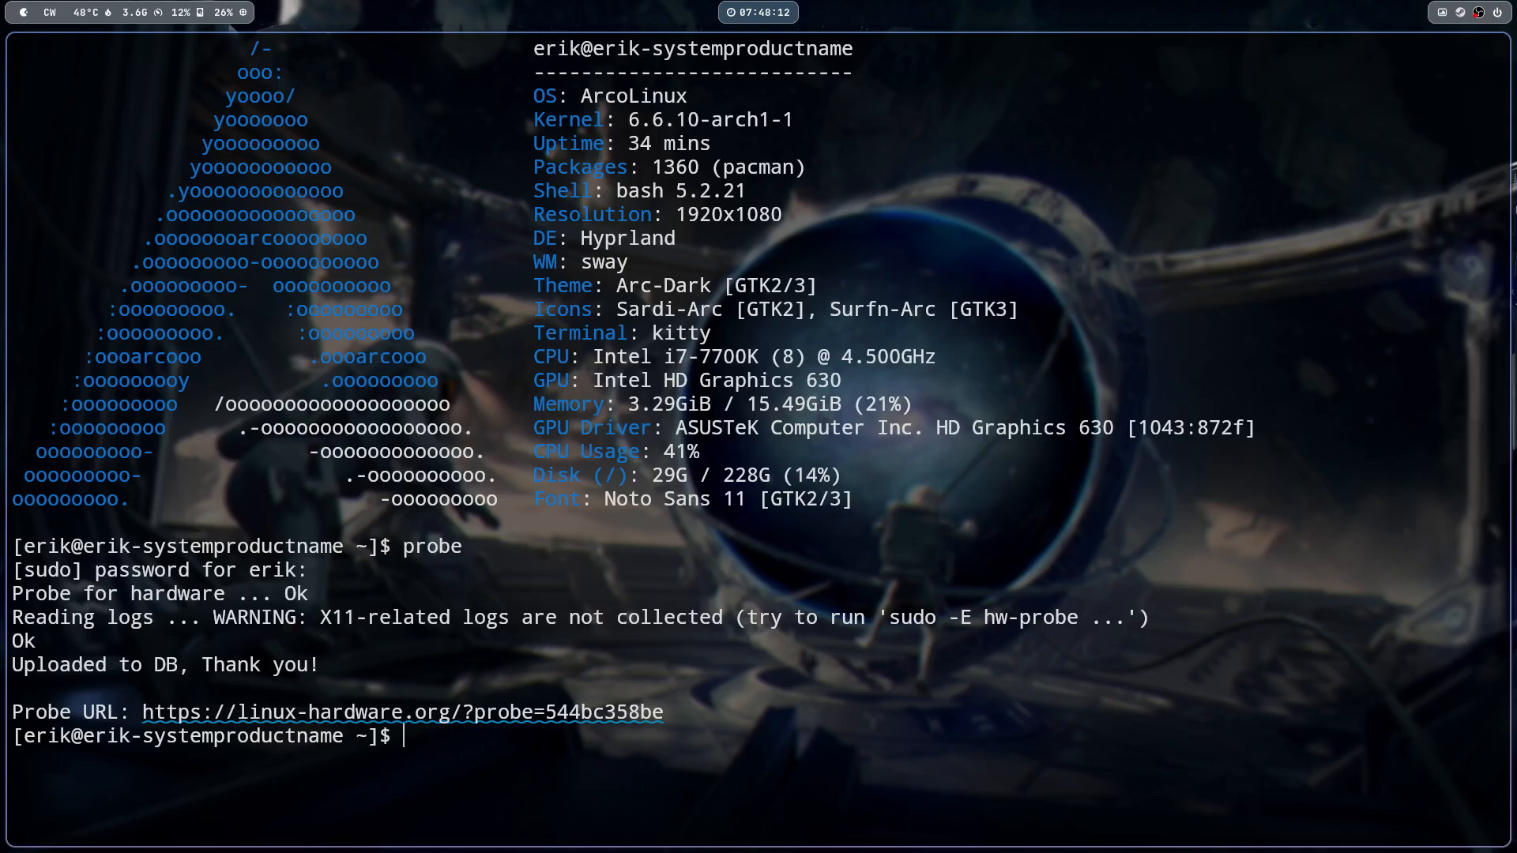